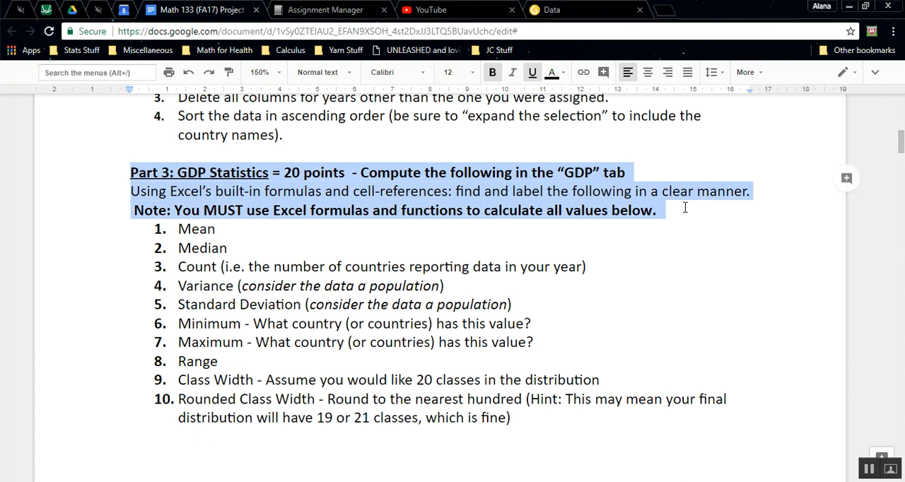
- Review the list of ten statistics to compute and move to the GDP sheet
left_click(263, 200)
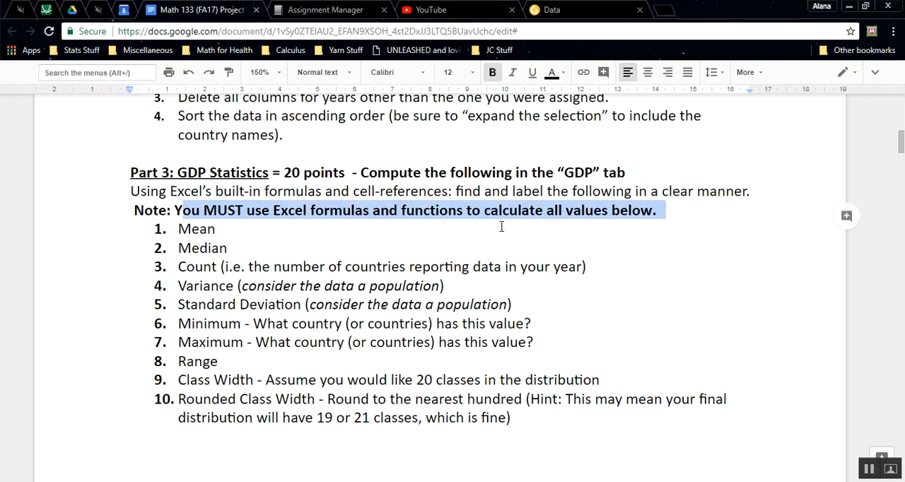
mouse_move(190, 226)
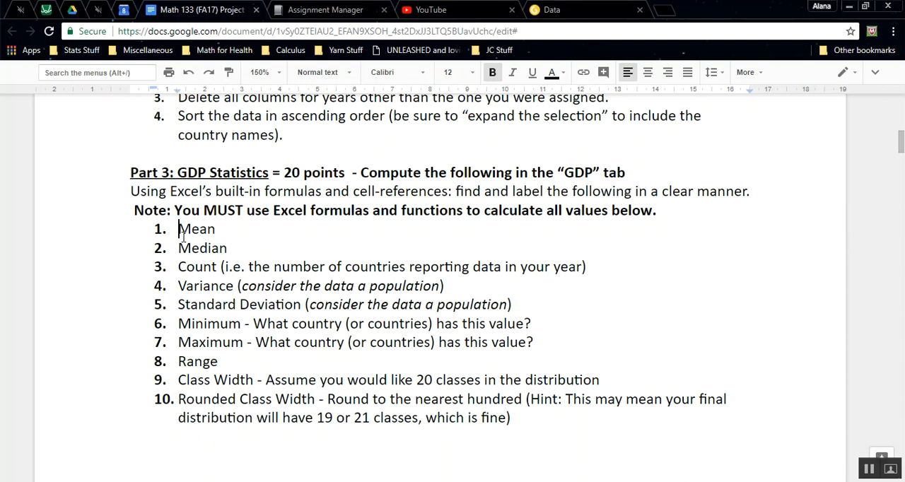
left_click_drag(178, 229, 219, 322)
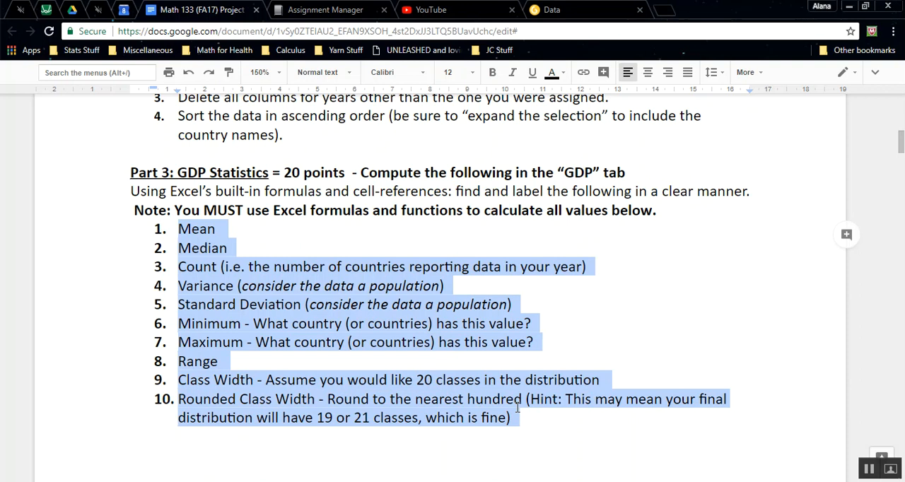
mouse_move(517, 407)
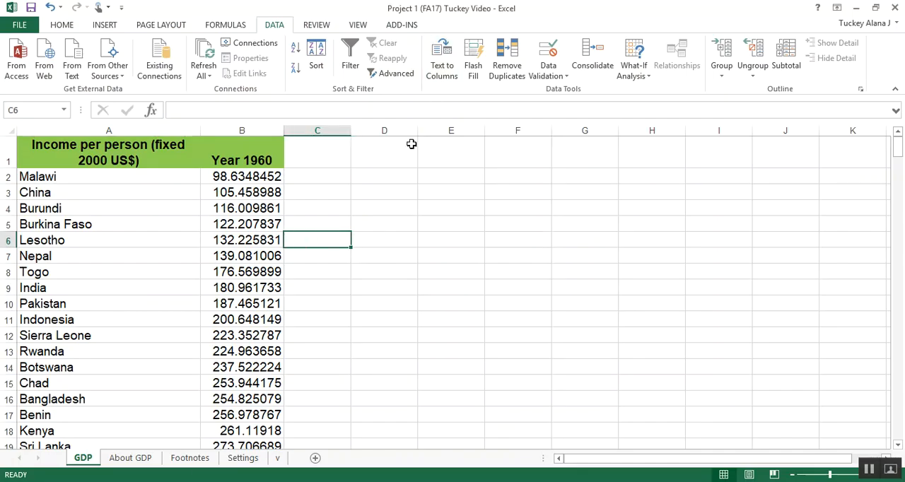
mouse_move(450, 198)
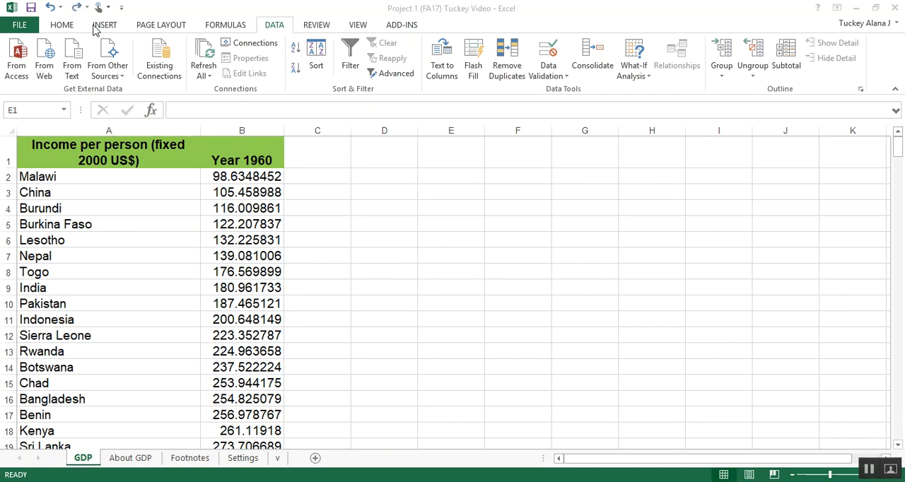
left_click(451, 153)
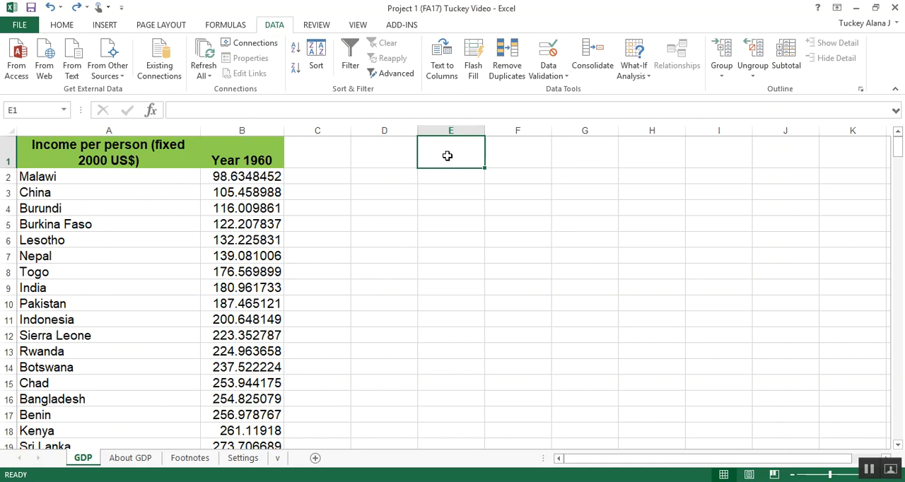
- Enter the heading in D2 as 'Part 2 - Descriptive Statistics', then correct it to 'Part 3 - GDP Statistics'
left_click(385, 175)
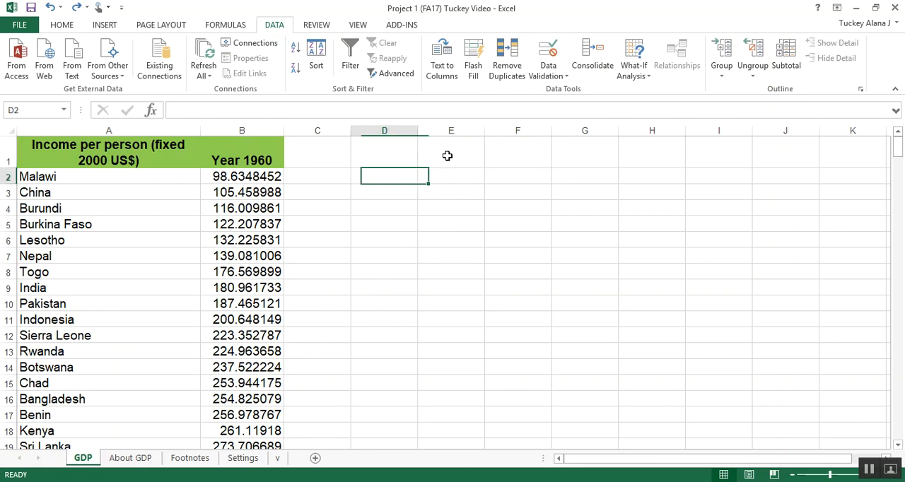
type("P")
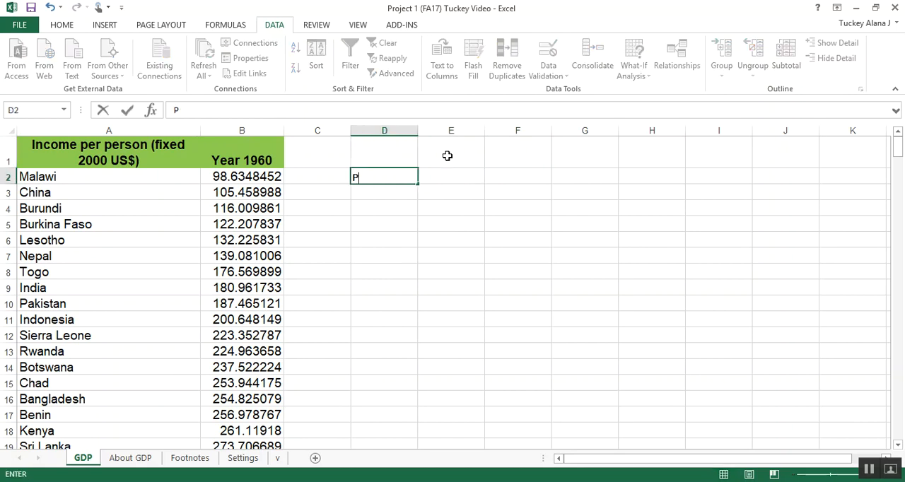
type("art 2")
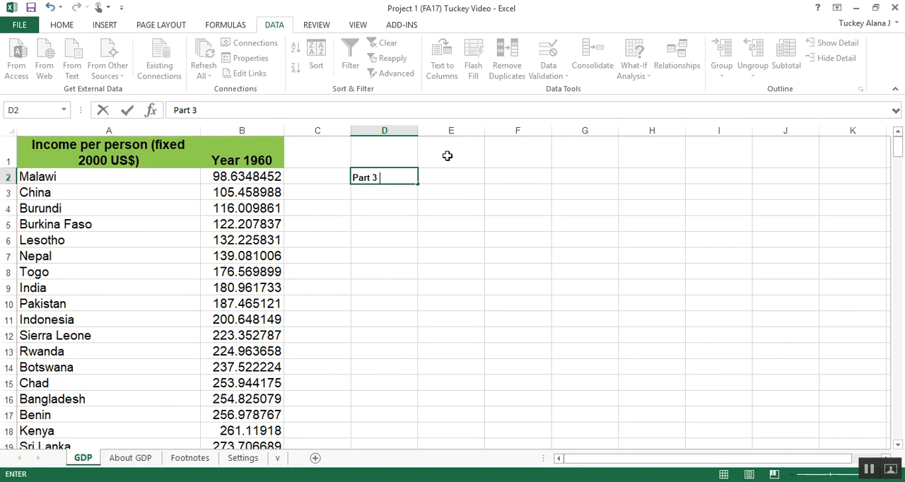
type("- Descri")
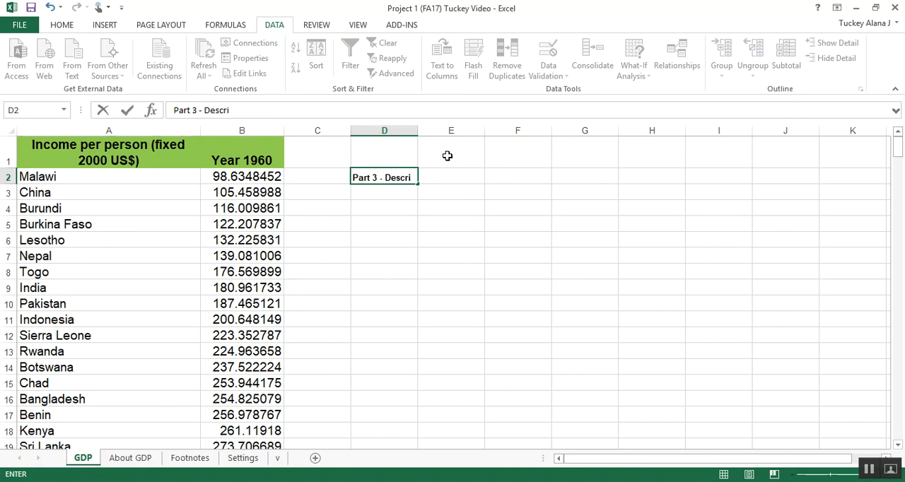
type("ptive Statistics")
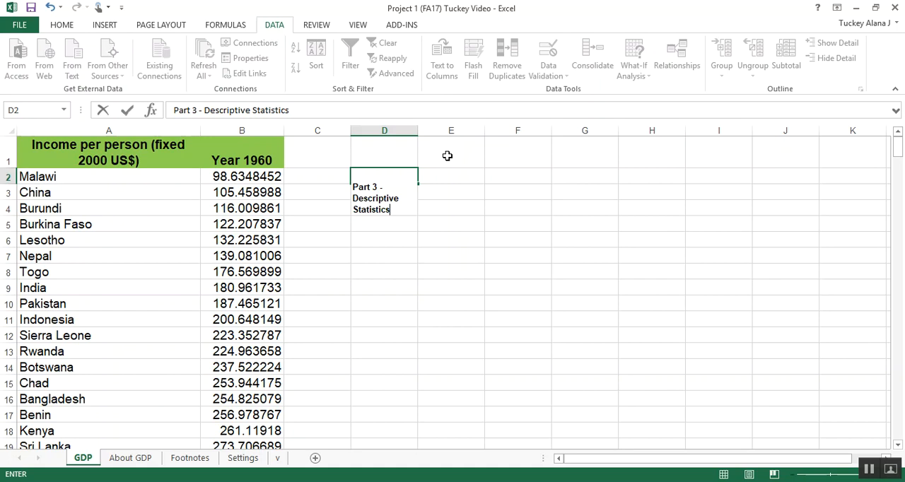
key("Return")
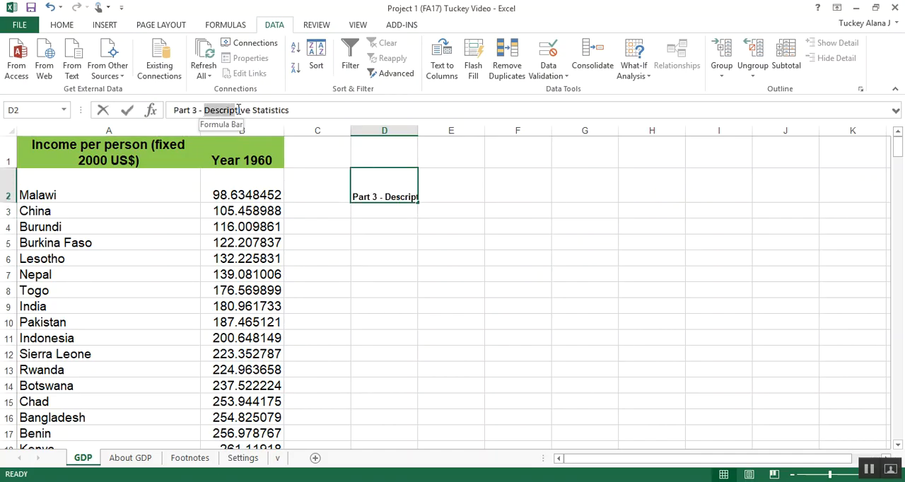
type("GDP")
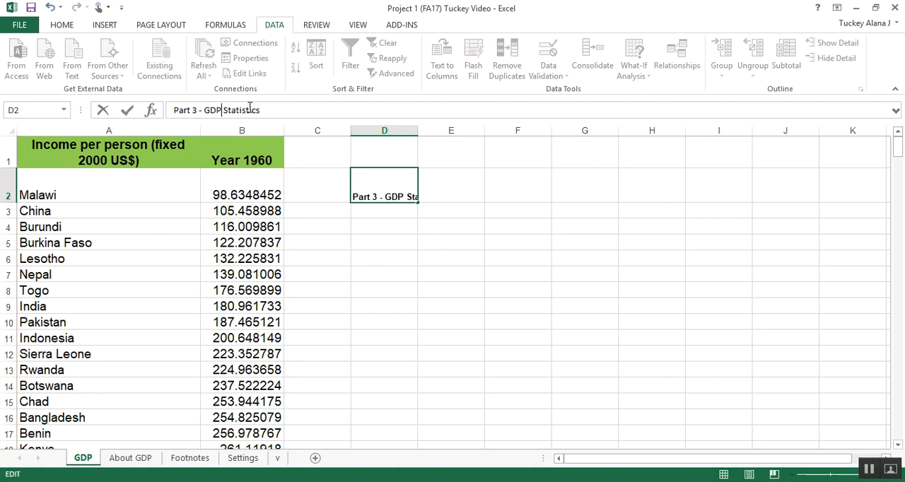
key("Return")
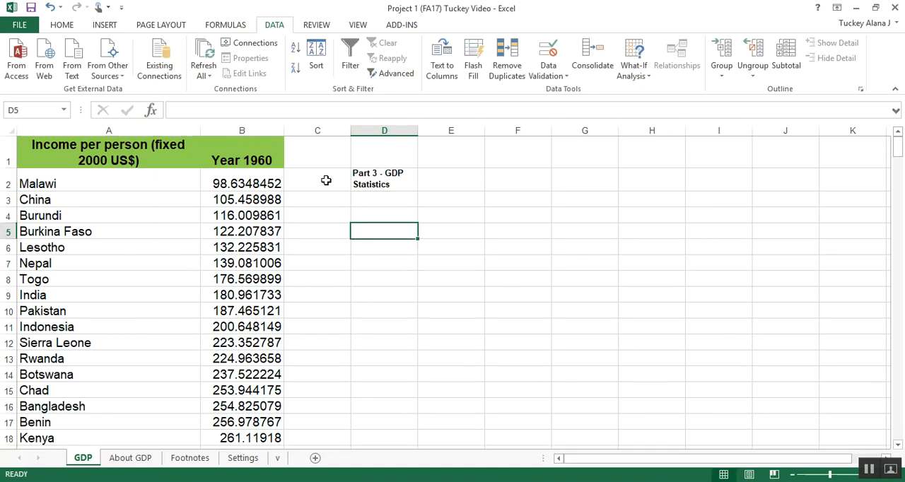
- Make the D2 heading bold at font size 14
left_click(385, 178)
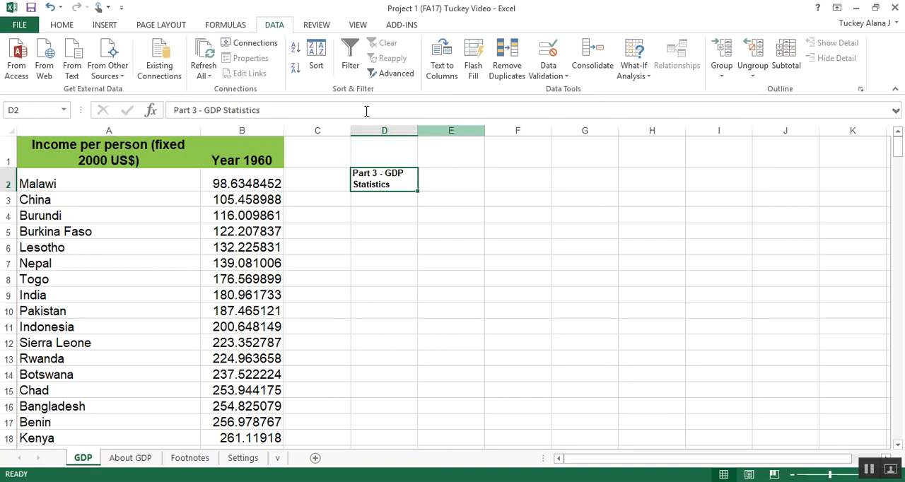
left_click(62, 26)
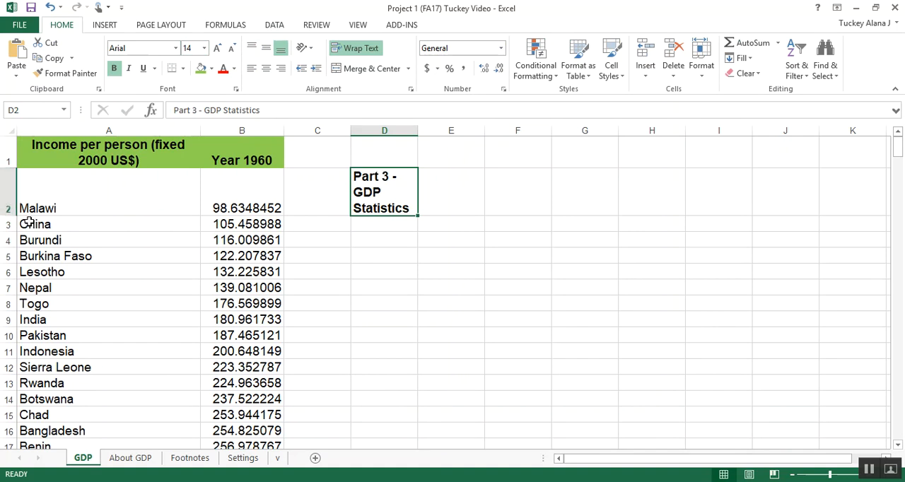
left_click(518, 192)
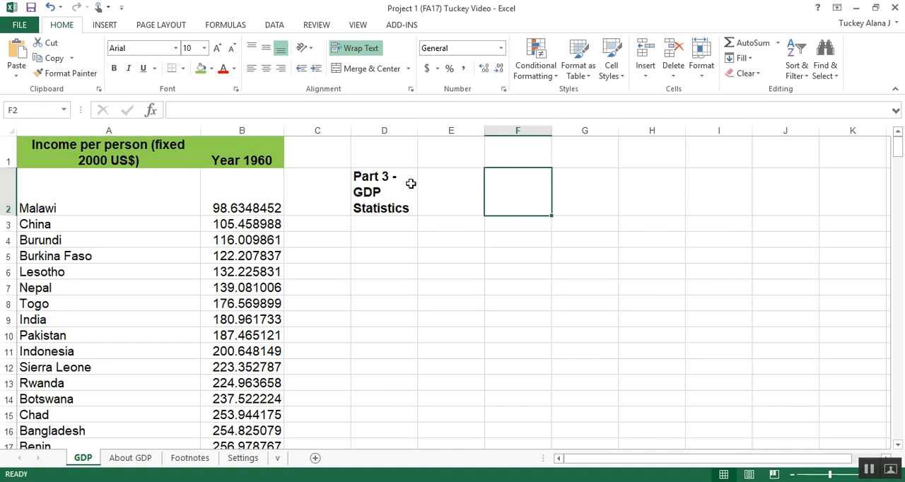
left_click(385, 193)
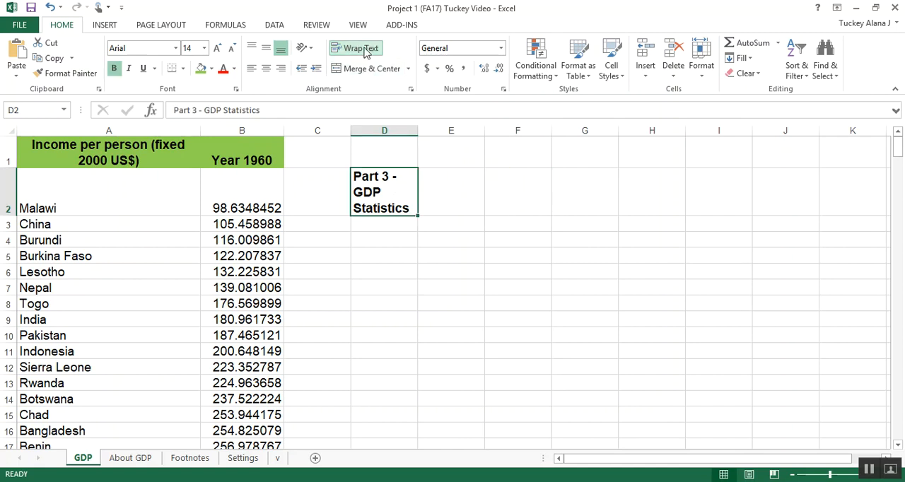
mouse_move(374, 55)
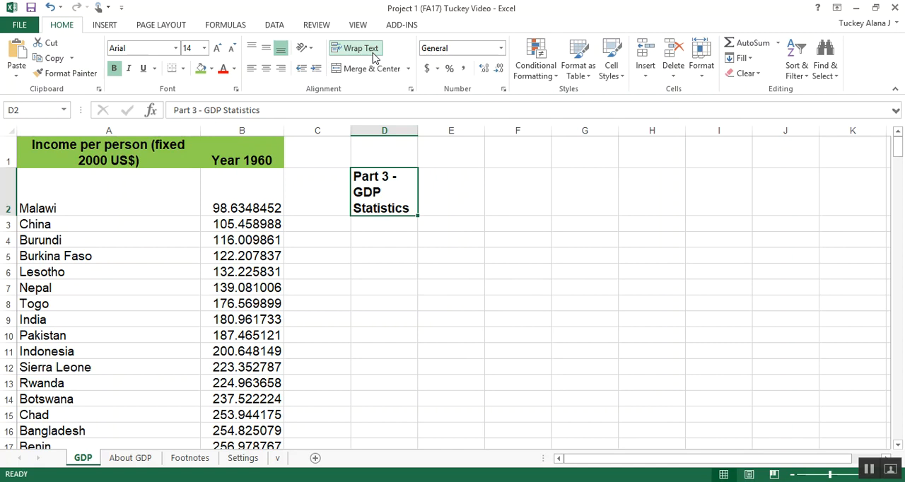
mouse_move(362, 48)
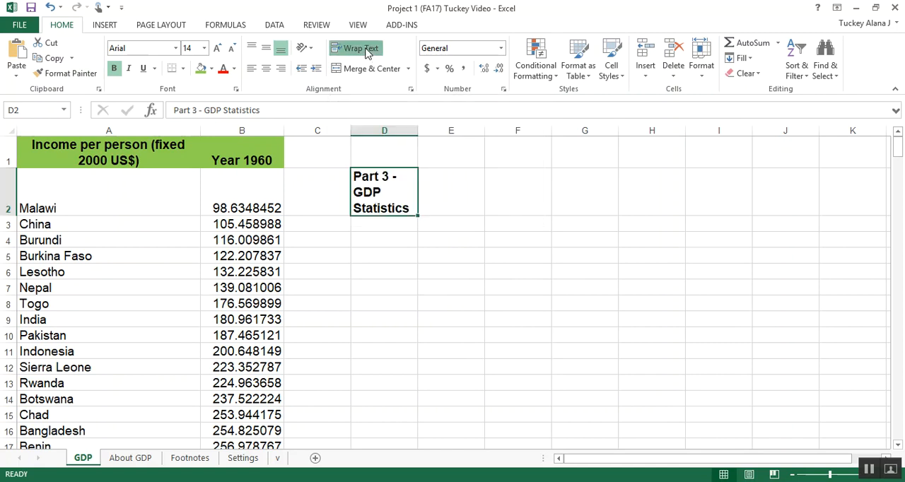
- Turn off wrap so the heading is one line and merge-centre it across D2:E2
left_click(360, 48)
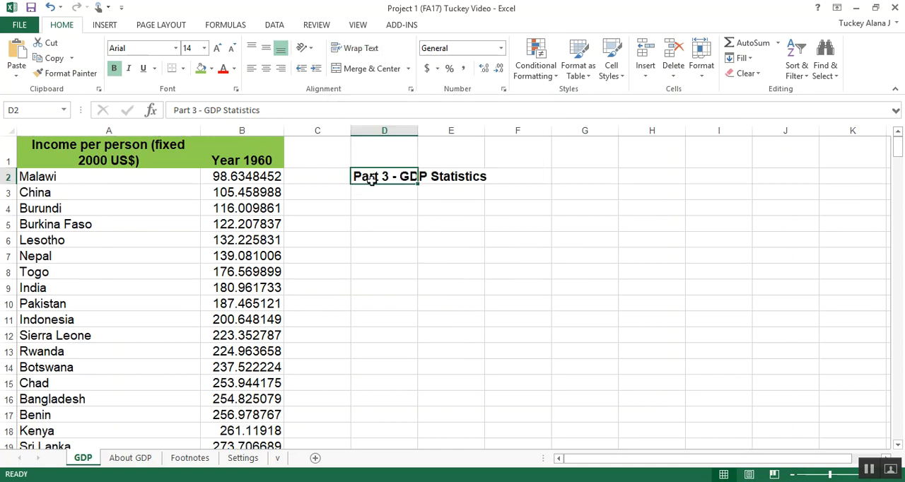
left_click_drag(384, 176, 450, 175)
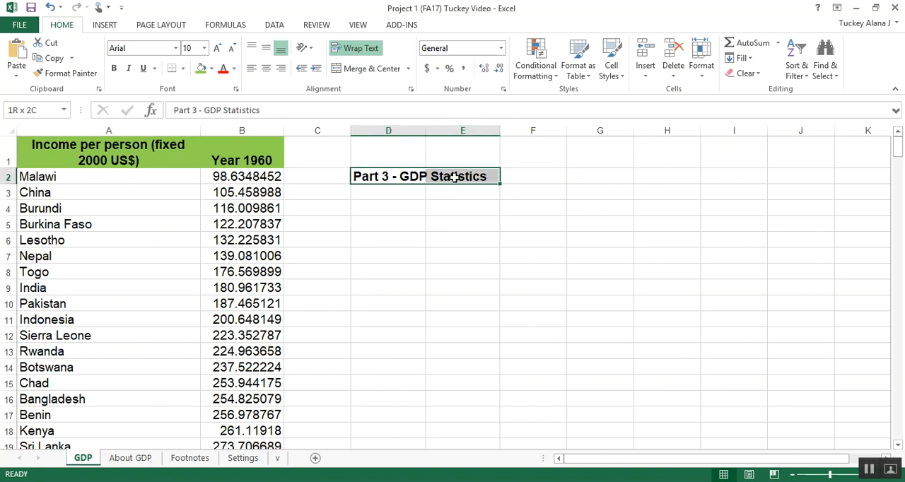
mouse_move(367, 69)
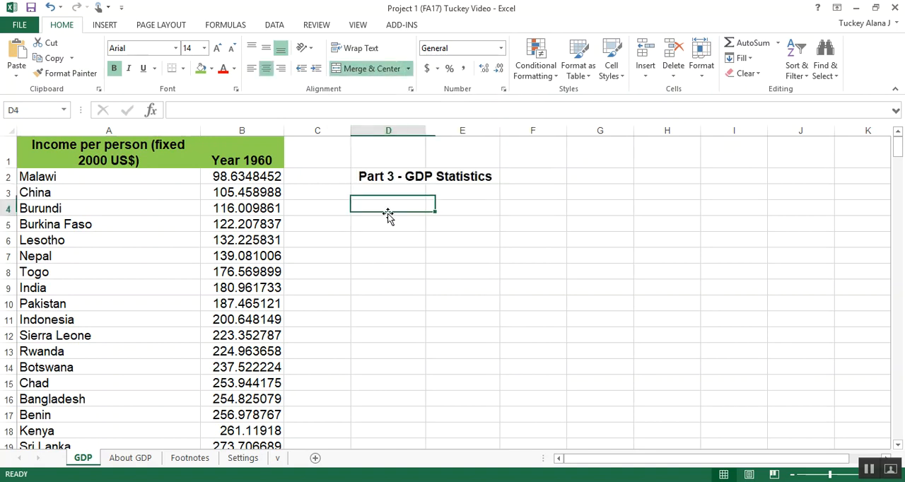
left_click(425, 175)
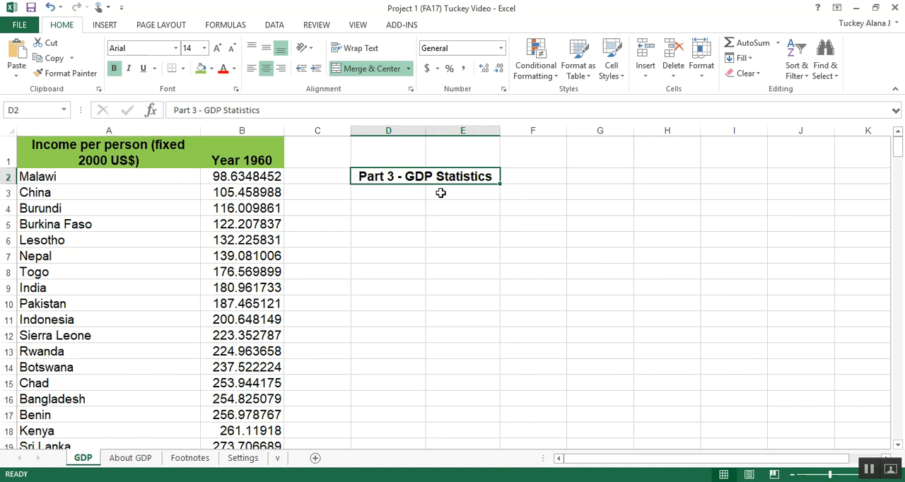
- Enter the 'a. Mean' and 'b. Median' labels starting in D3
left_click(387, 192)
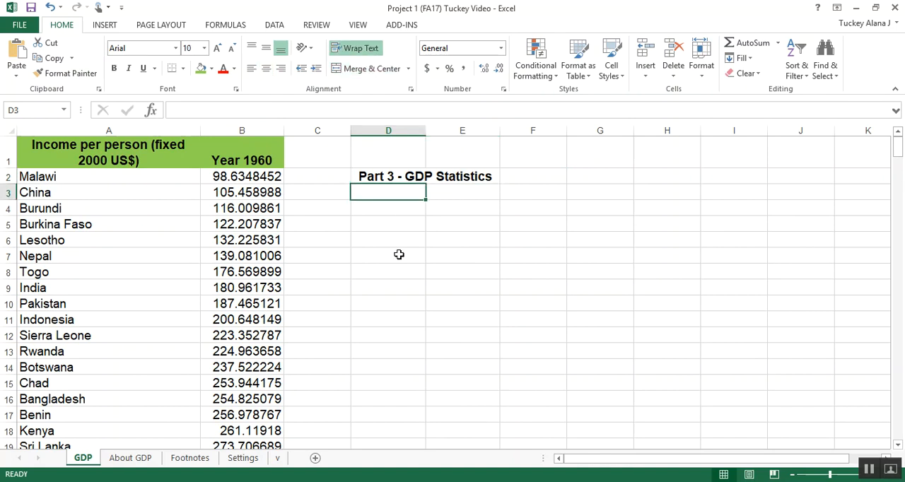
type("a. Mean")
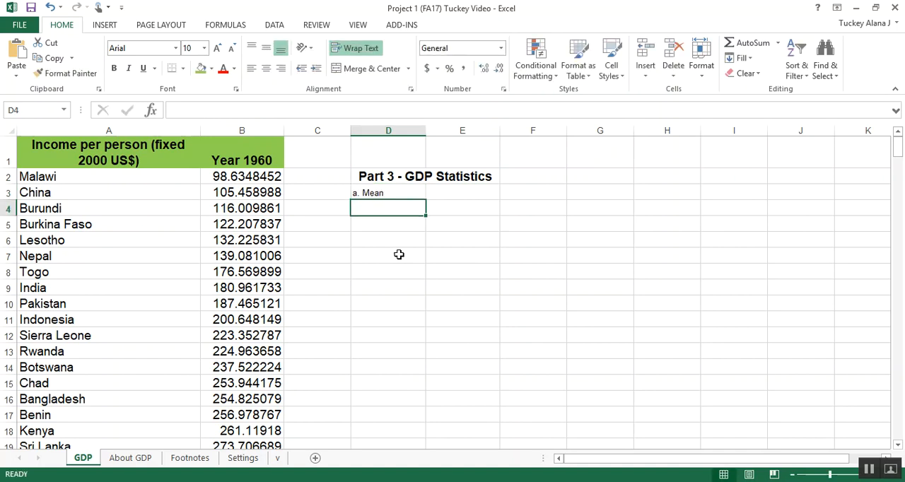
type("b. Median")
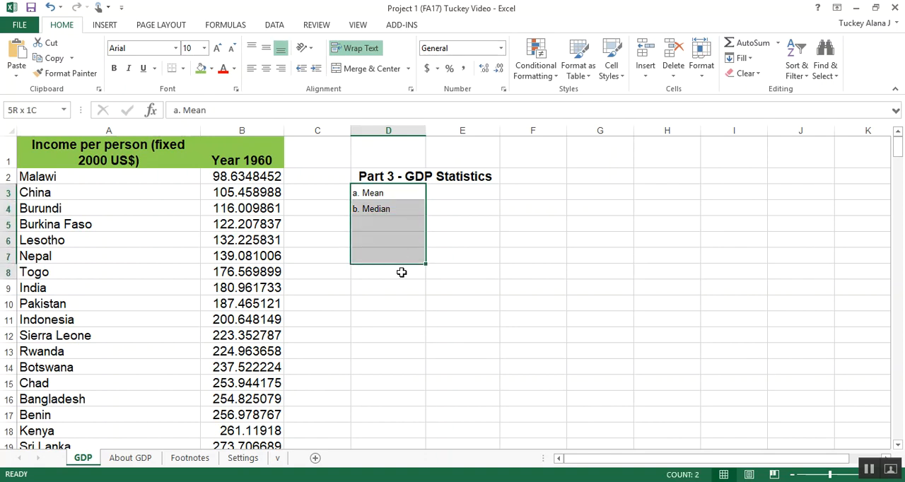
left_click_drag(387, 255, 387, 351)
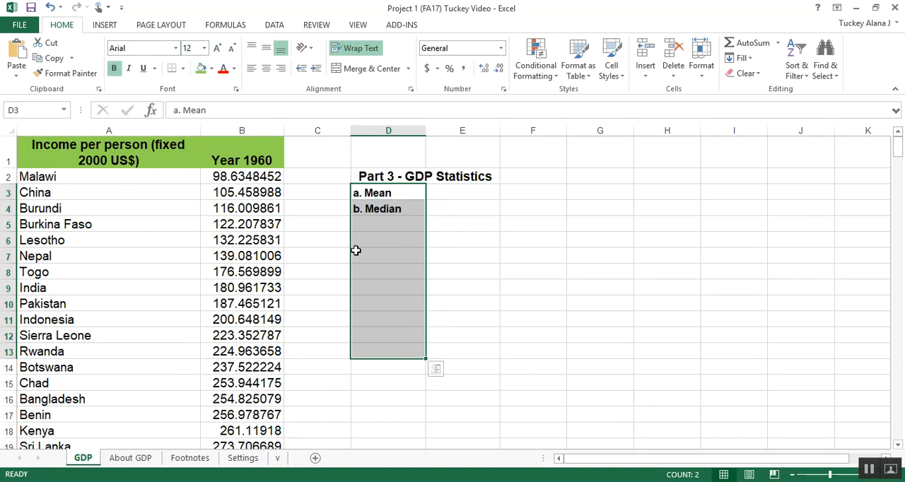
mouse_move(404, 196)
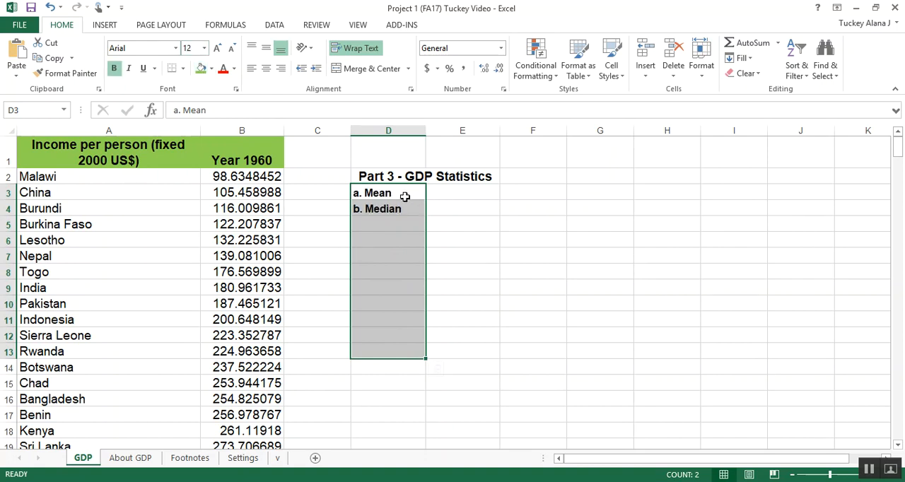
left_click(462, 192)
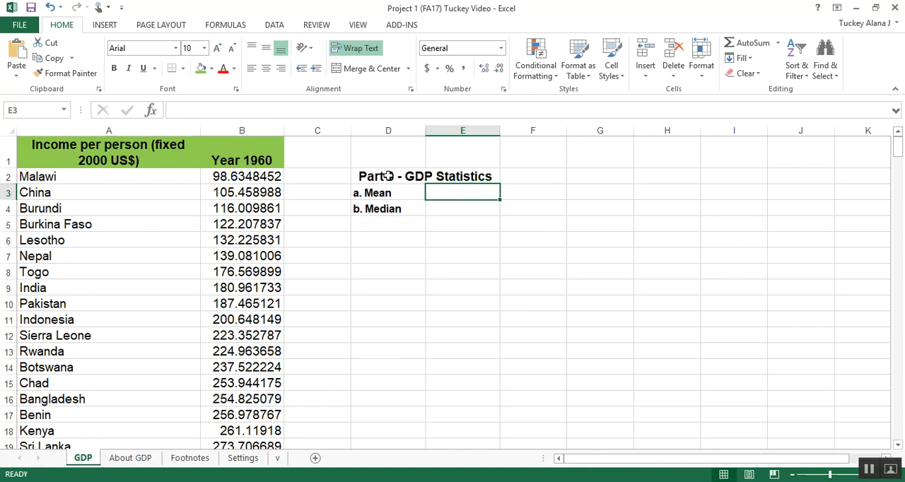
- Add the 'c. Count' label in the cell below Median
left_click(388, 224)
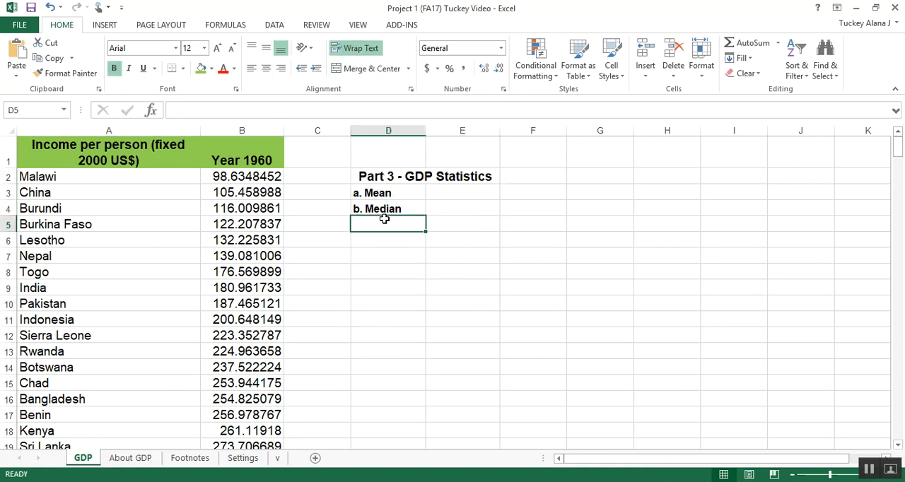
type("c.")
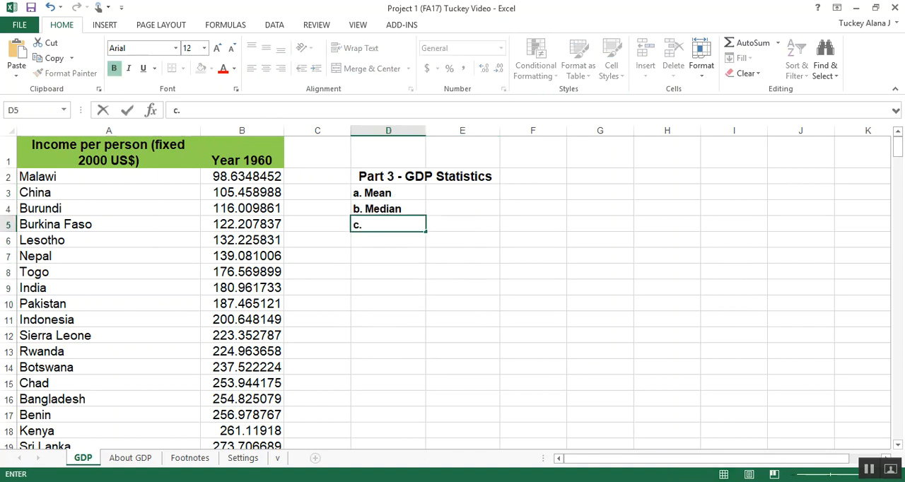
type("Count")
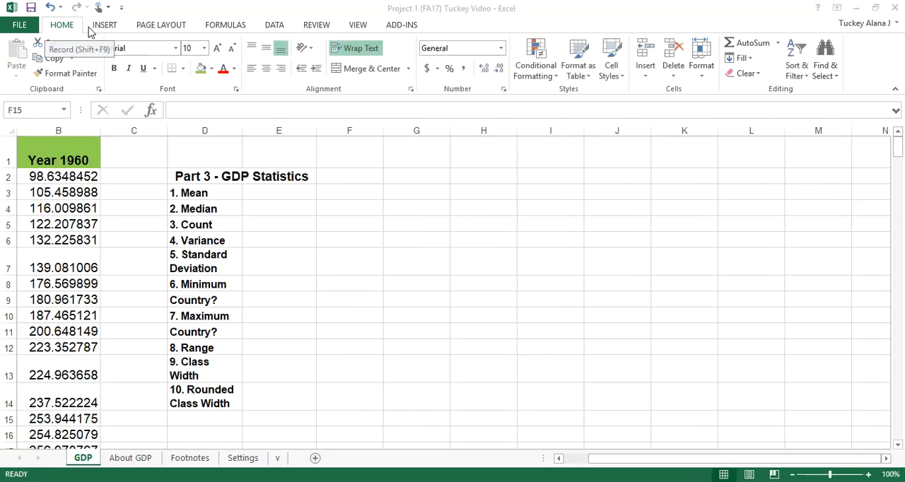
- Check the long labels such as Standard Deviation and Class Width that wrap in column D
left_click(349, 418)
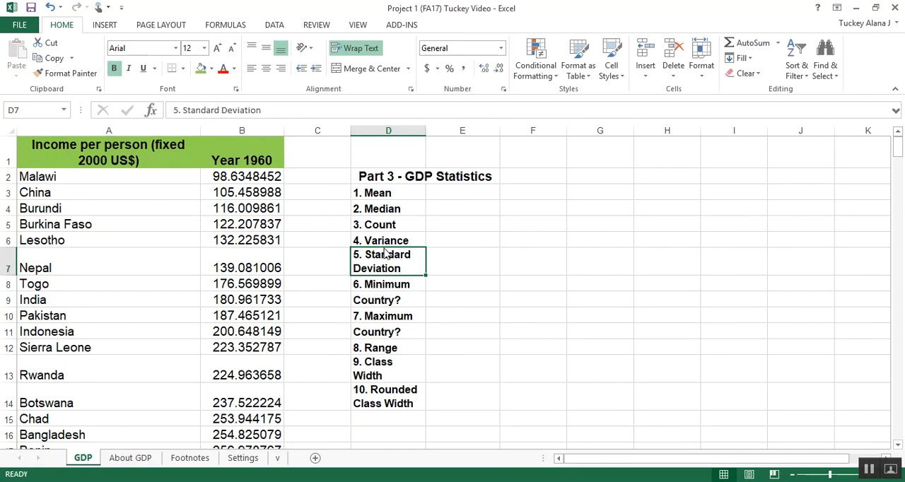
left_click(387, 368)
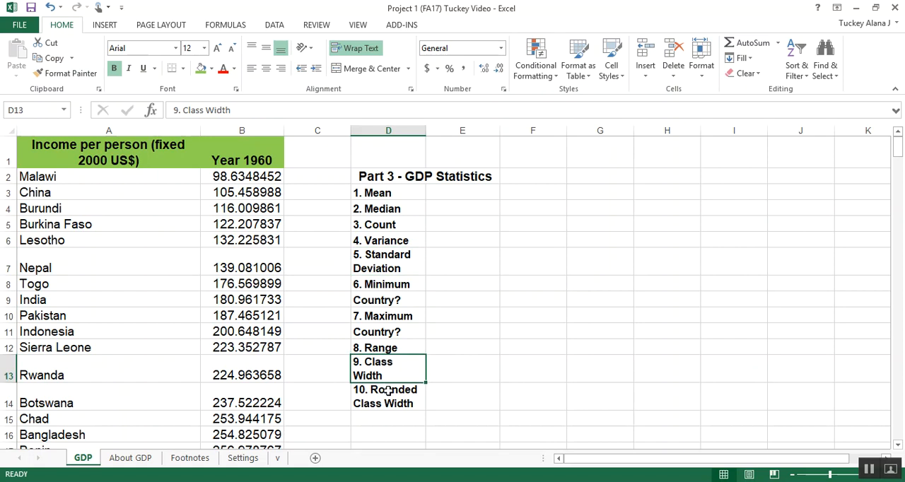
mouse_move(380, 263)
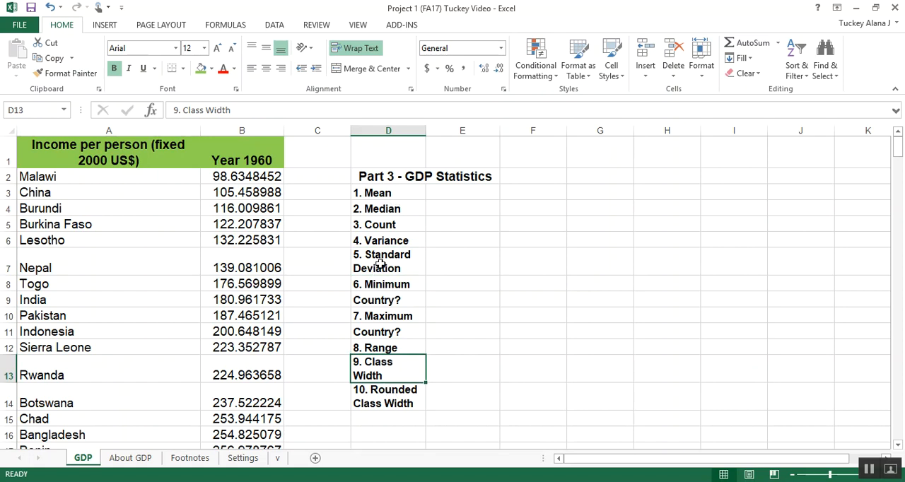
left_click(388, 261)
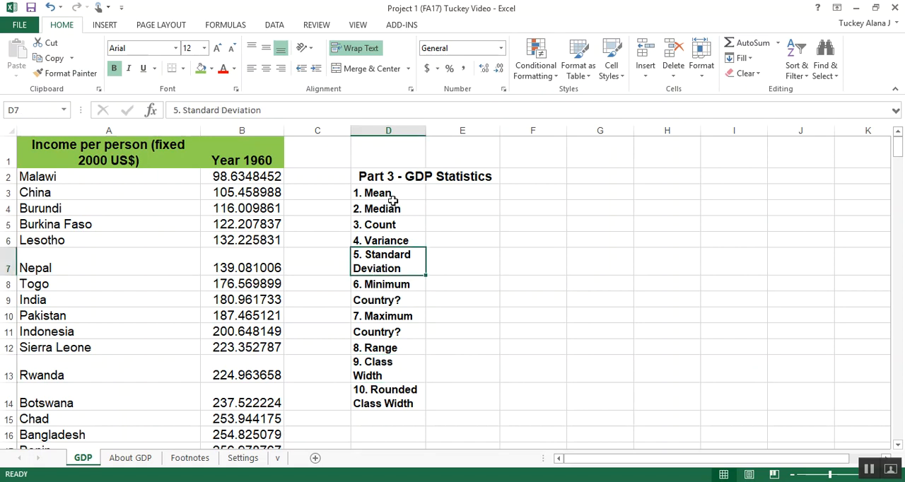
left_click(376, 300)
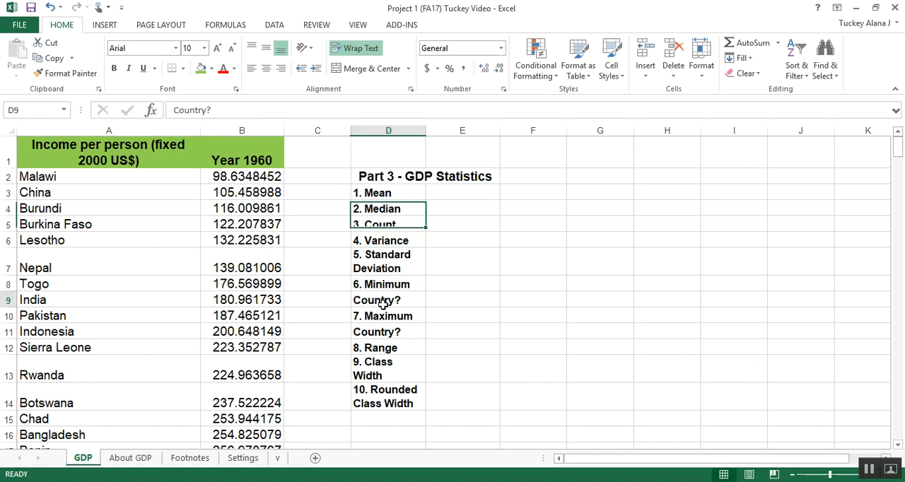
left_click(388, 261)
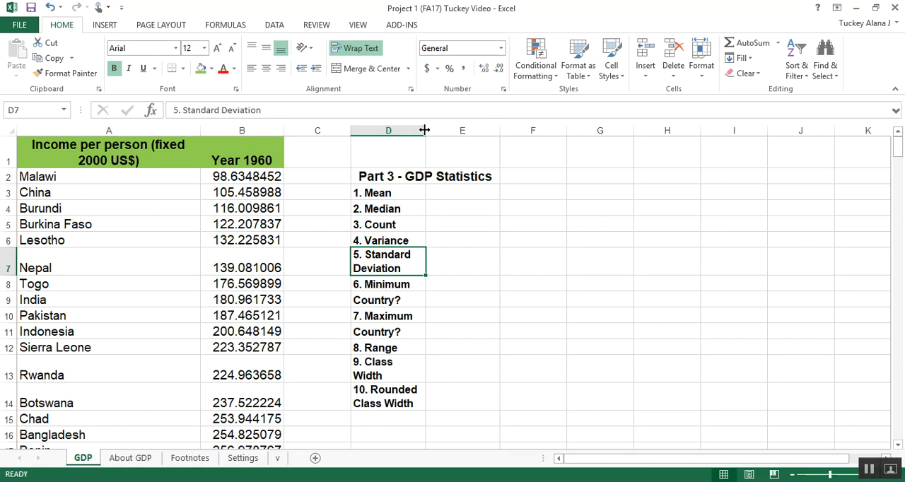
- Widen column D so every statistic label fits on one line
left_click_drag(424, 130, 473, 130)
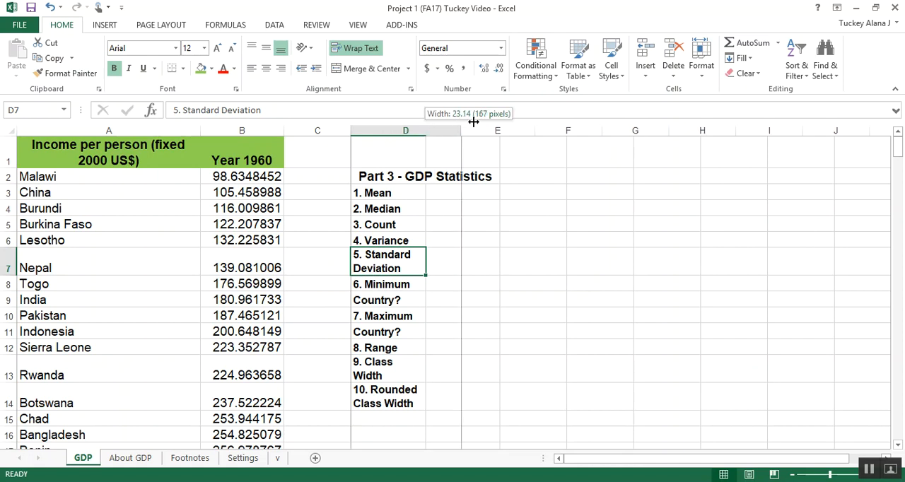
left_click_drag(461, 130, 499, 130)
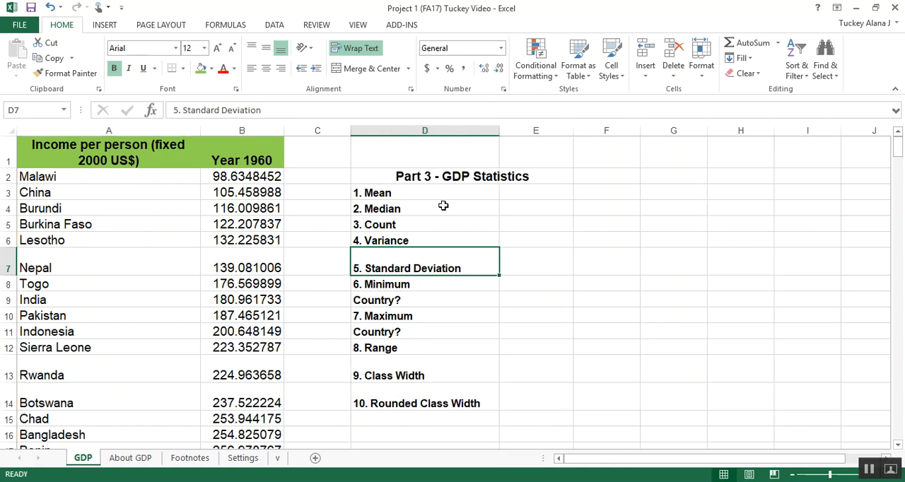
mouse_move(30, 206)
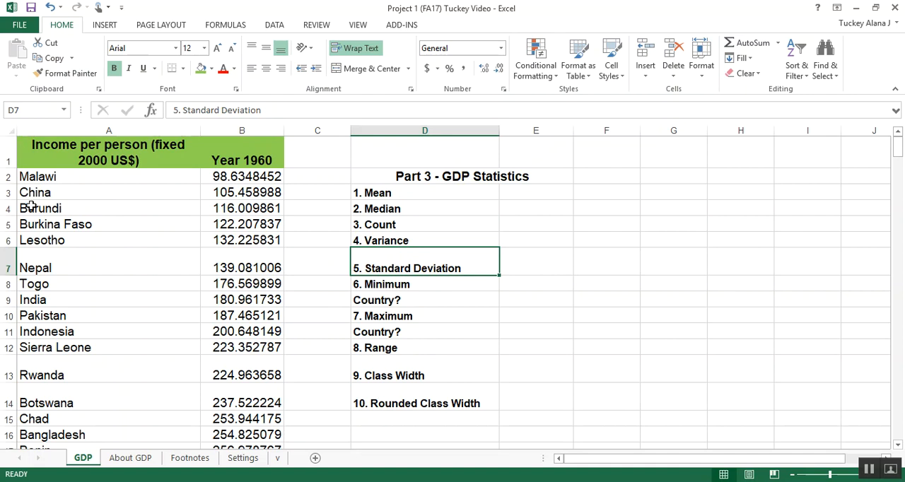
mouse_move(445, 402)
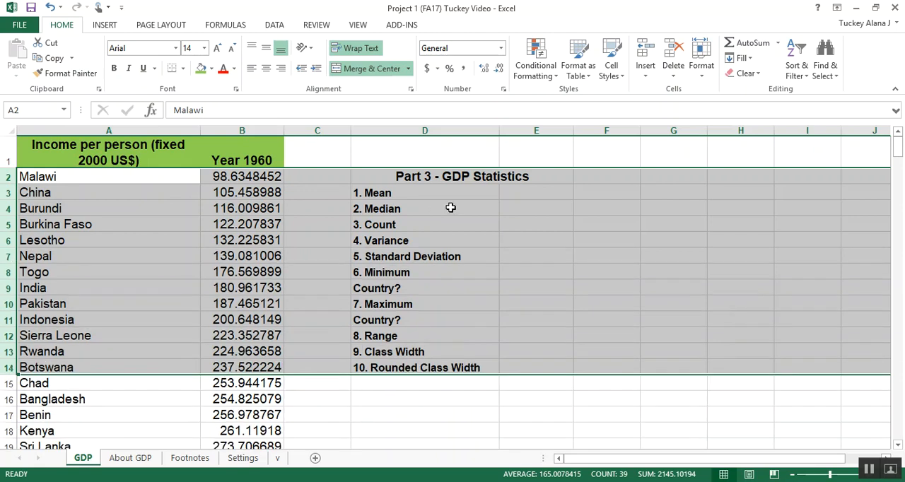
left_click(424, 207)
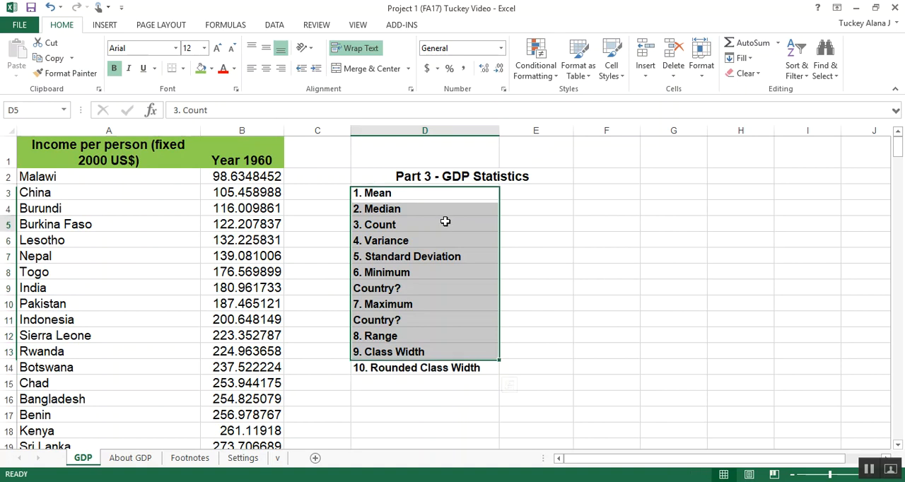
- Enter =AVERAGE over the Year 1960 values B2:B97 in E3 beside the Mean label
left_click(425, 223)
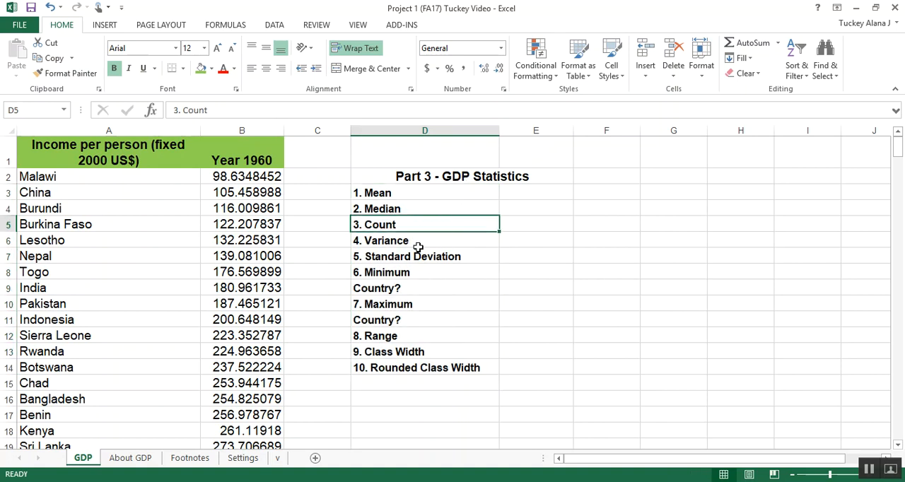
left_click(536, 192)
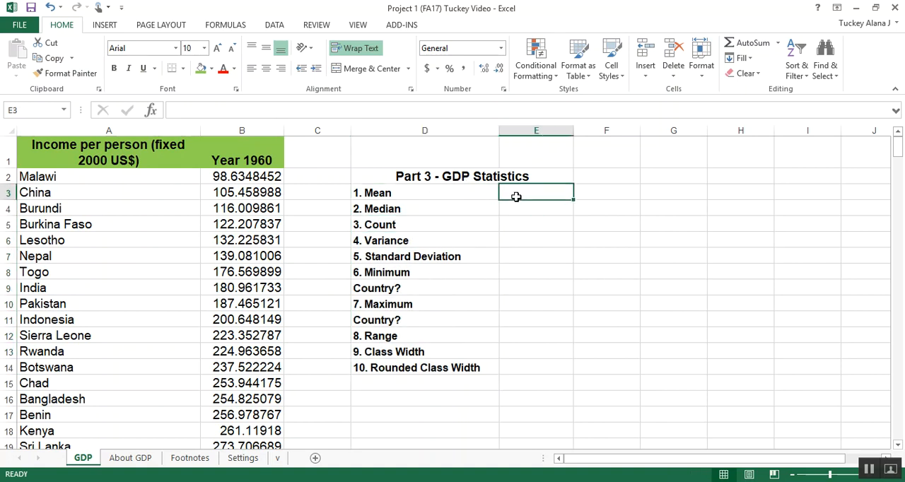
mouse_move(543, 190)
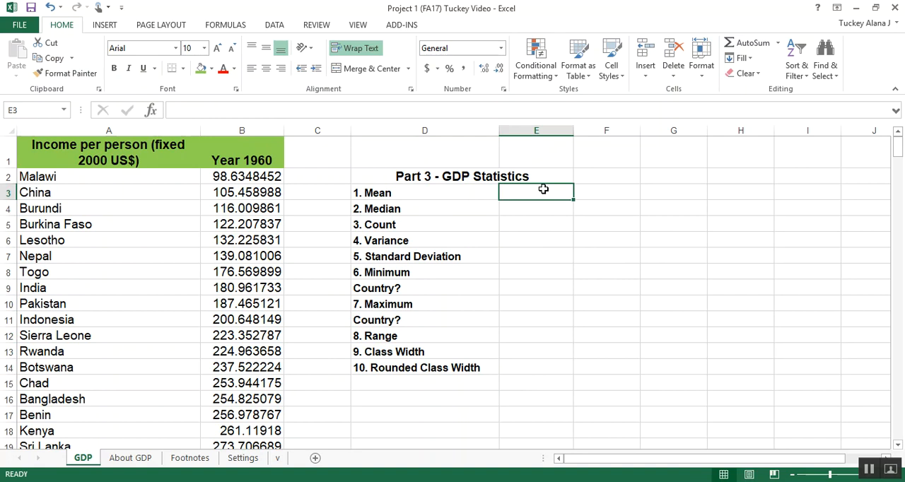
mouse_move(625, 302)
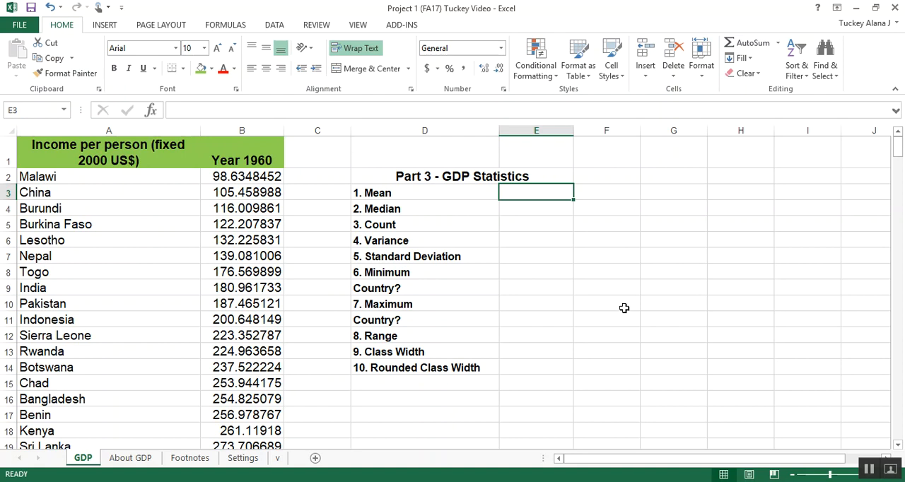
type("=")
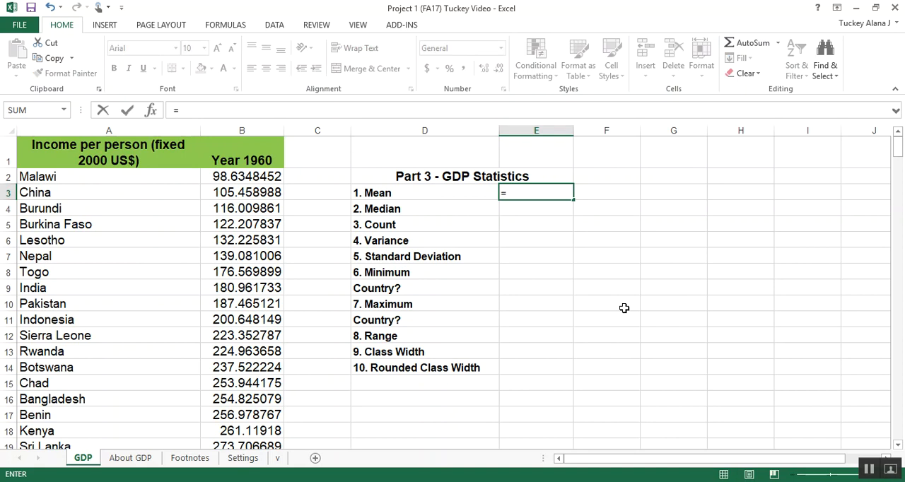
type("AVERAGE(")
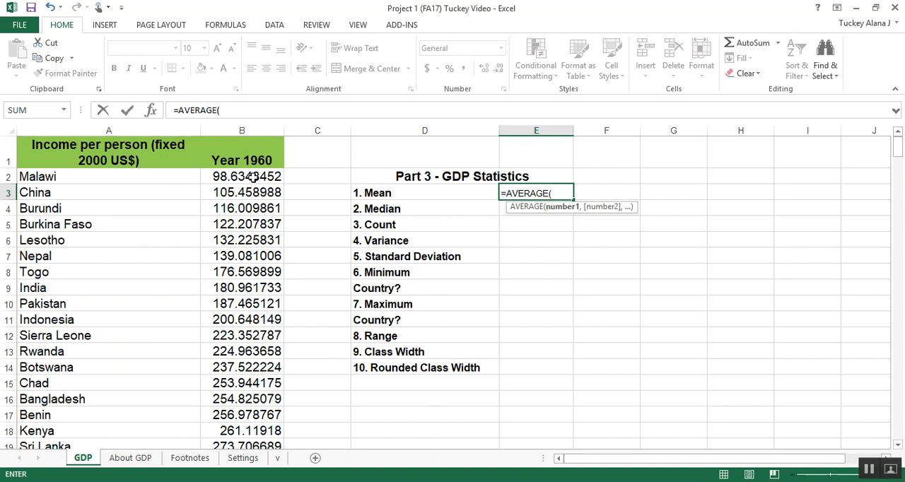
left_click_drag(242, 175, 242, 367)
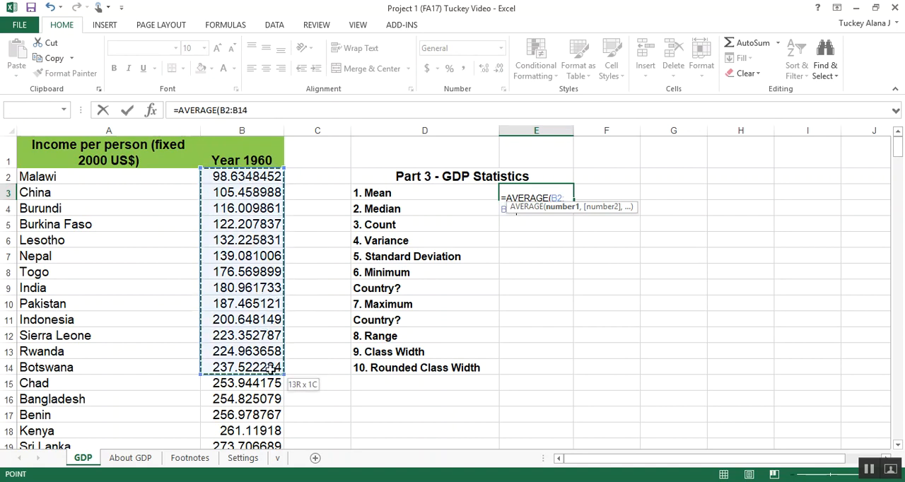
left_click_drag(242, 367, 242, 446)
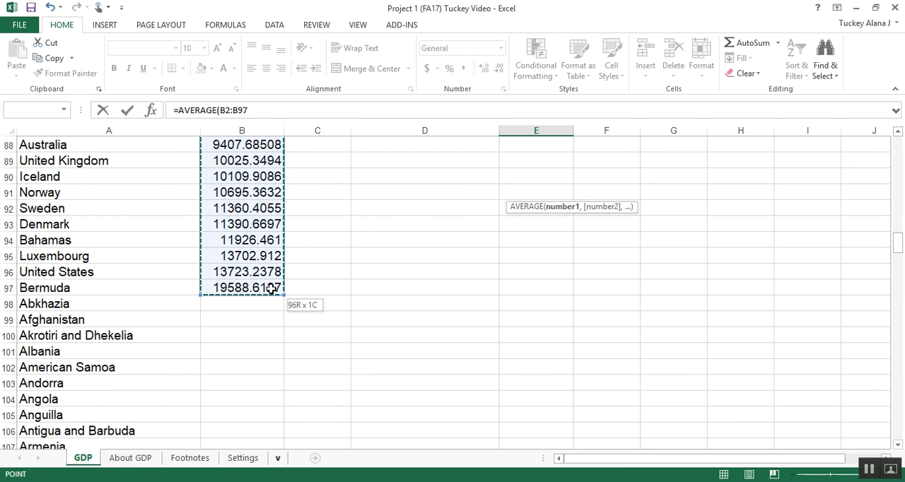
scroll("up", 3)
type(")")
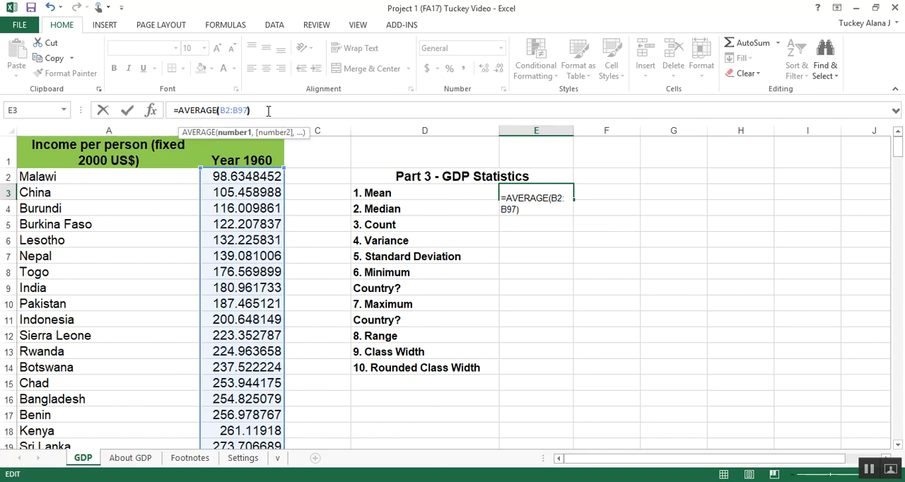
key("Return")
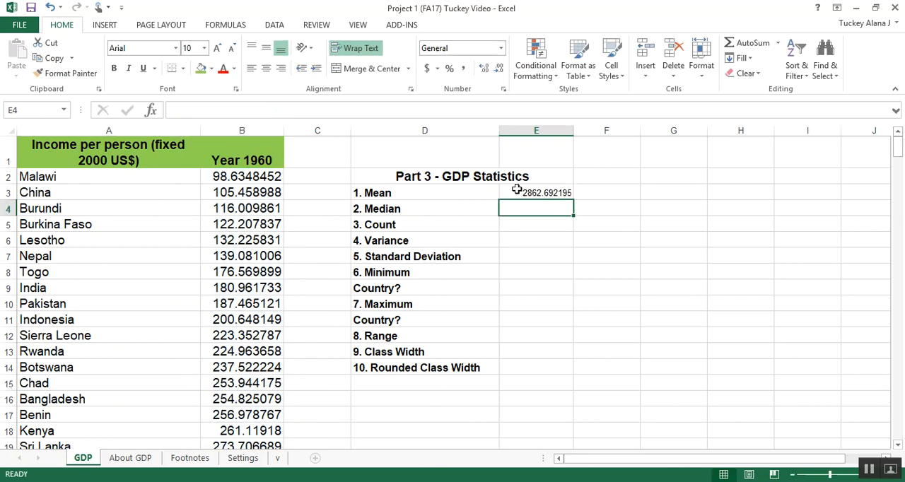
- Reopen the mean formula in E3 to check its range
left_click(536, 192)
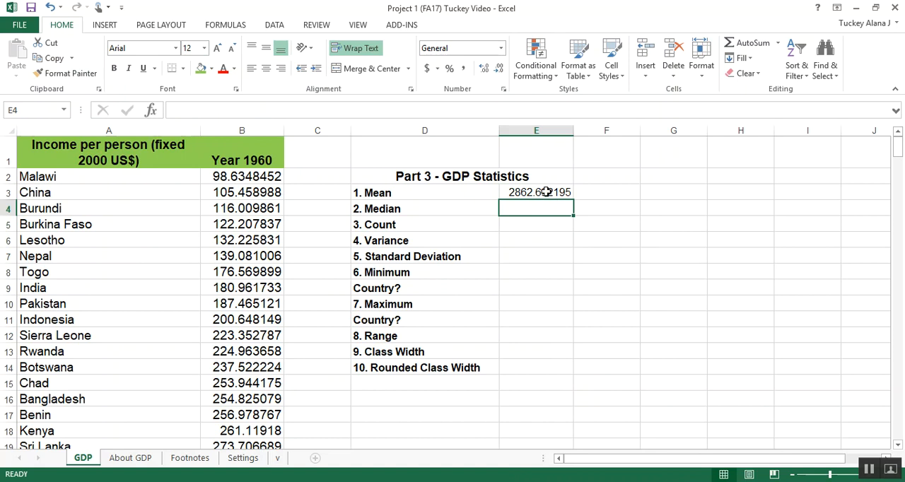
left_click(536, 193)
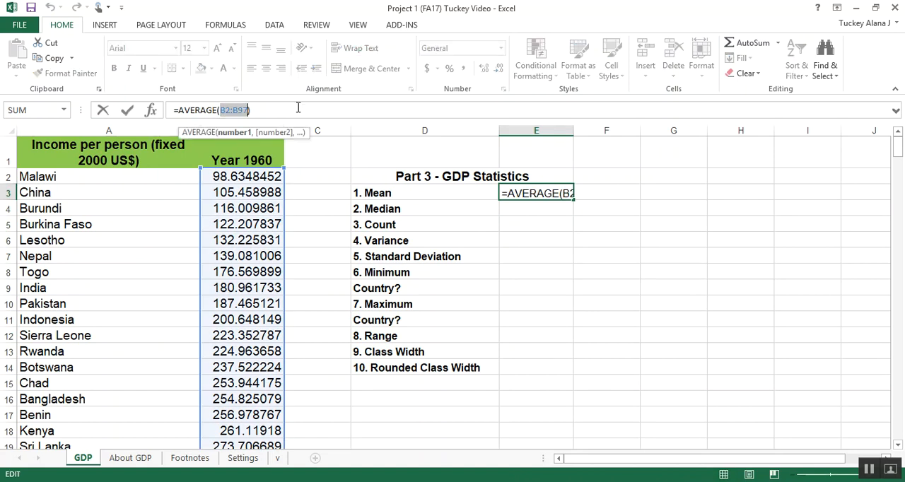
mouse_move(356, 106)
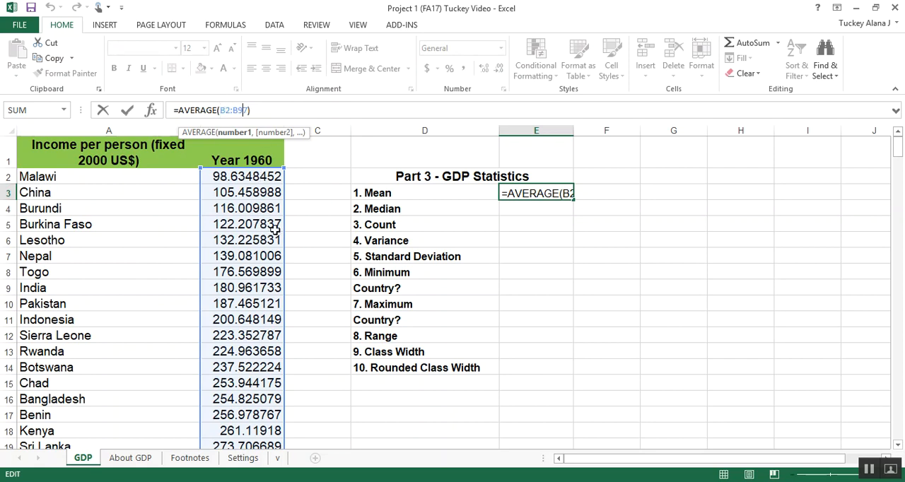
- Confirm the mean 2862.692195 over rows 2–97 and move to the Median cell E4
key("Return")
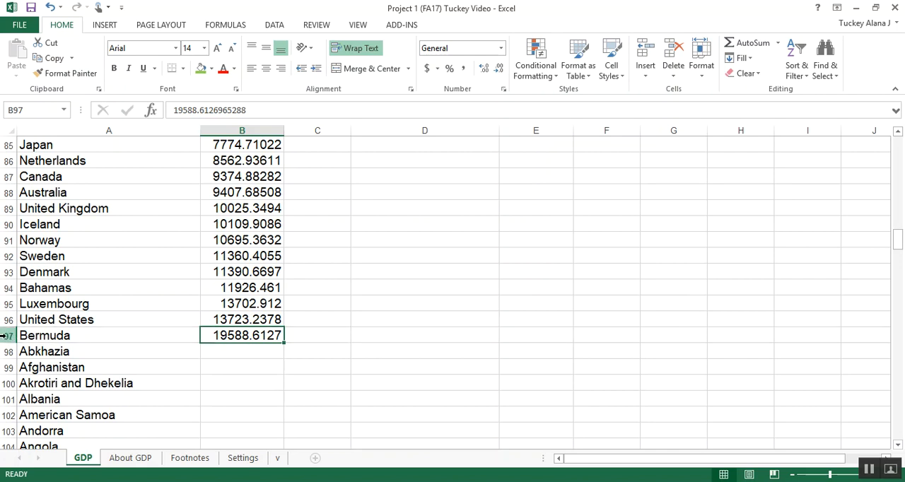
left_click(241, 130)
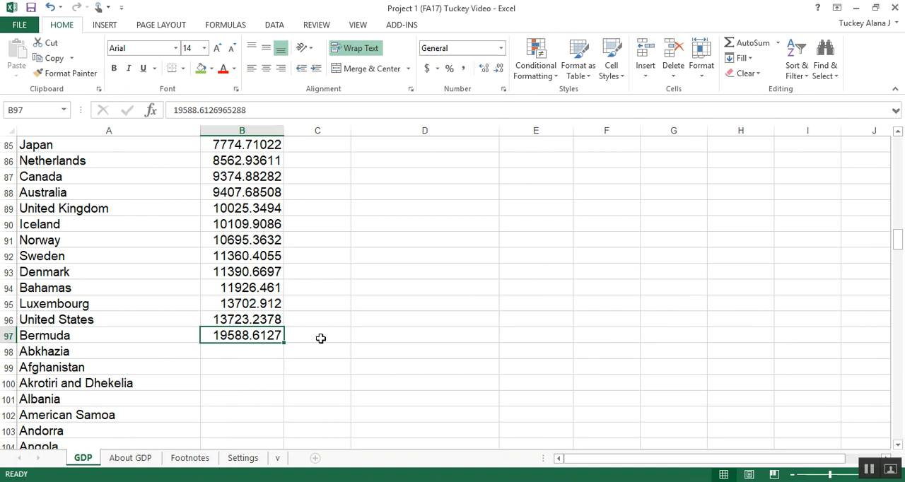
scroll("up", 3)
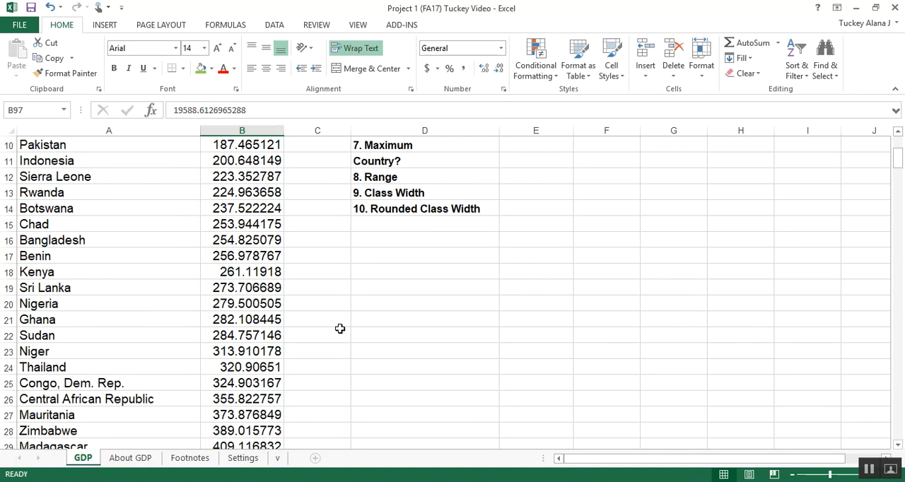
left_click(536, 192)
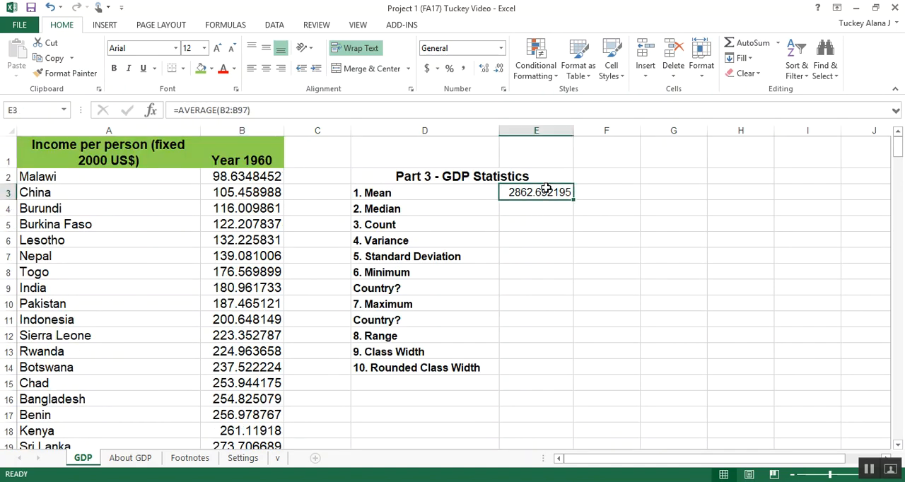
mouse_move(495, 131)
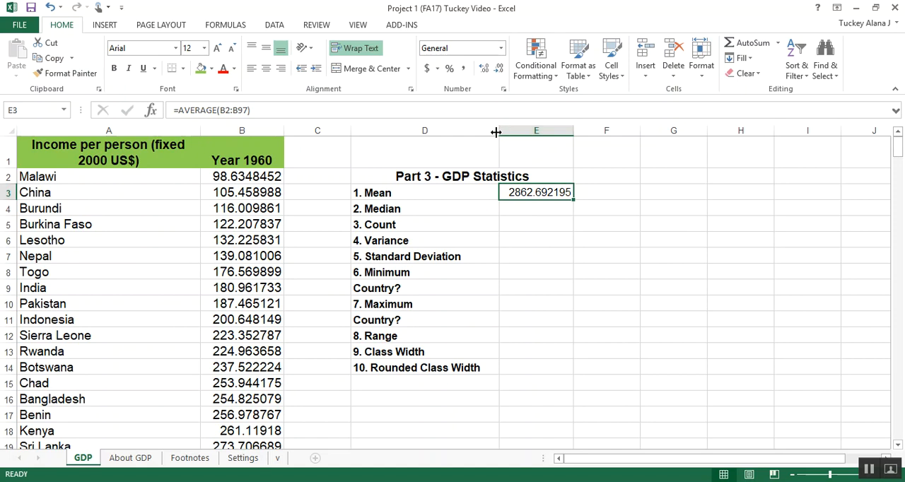
left_click(526, 208)
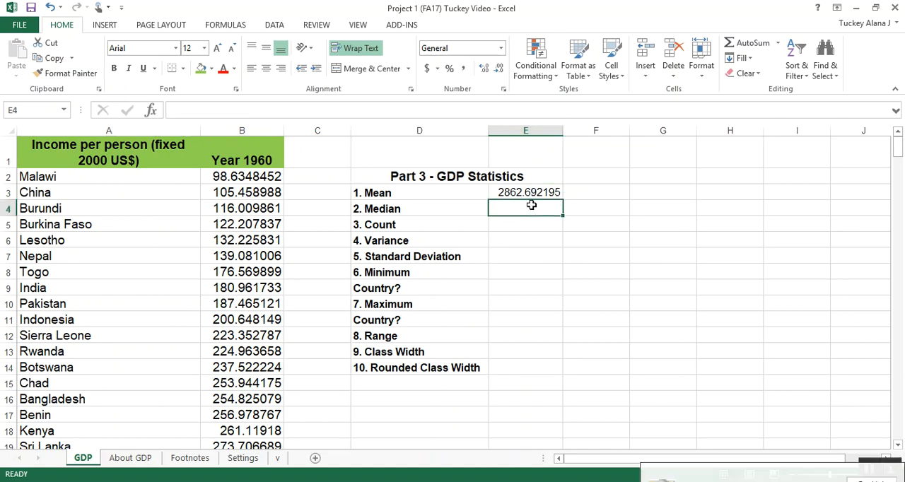
- Enter =MEDIAN(B2:B97) in E4, giving 962.8404329
type("=")
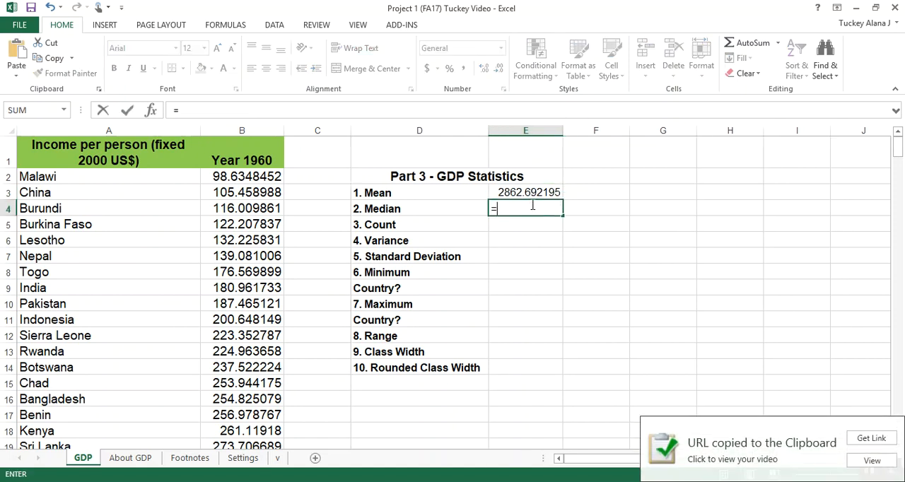
type("=MEDIAN")
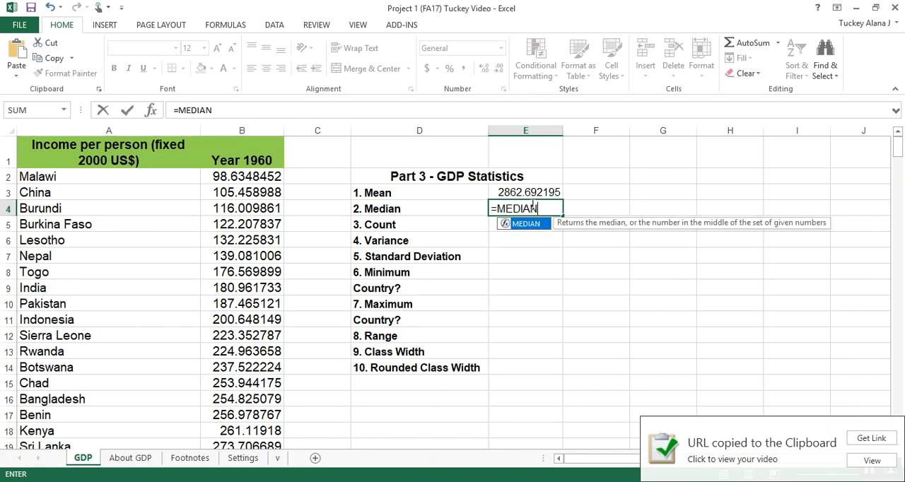
type("(")
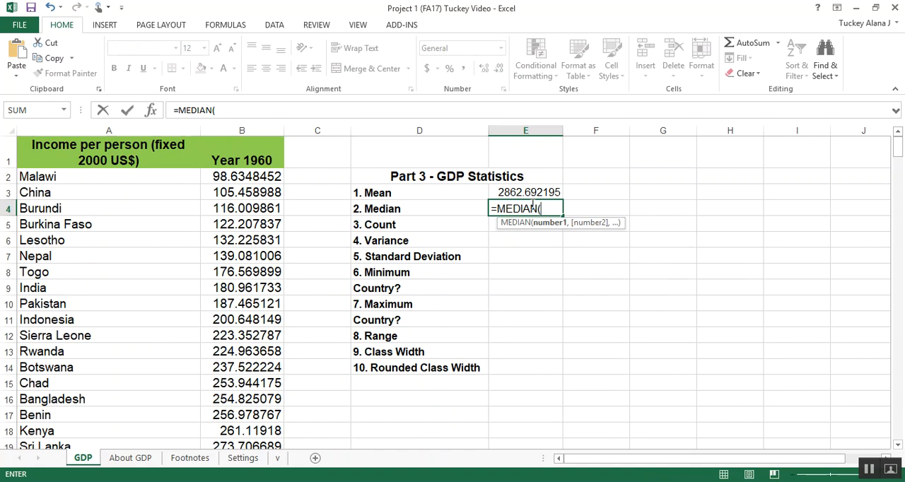
type("B")
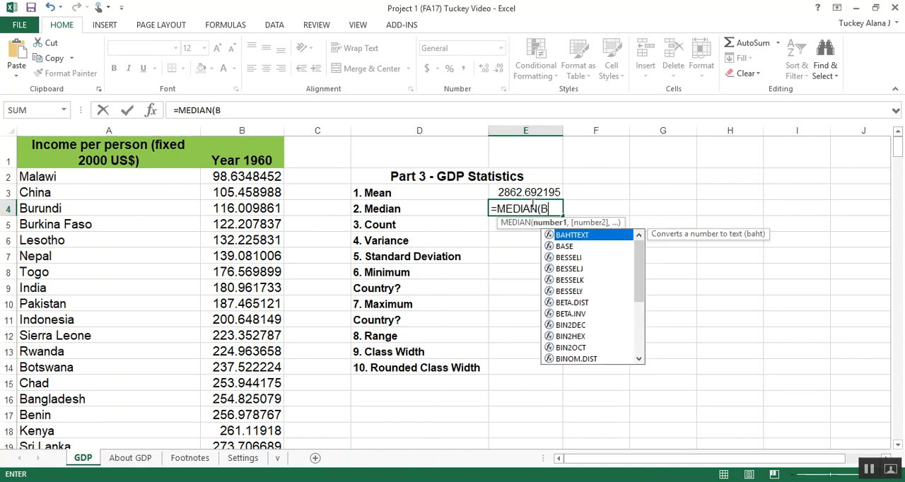
left_click(242, 175)
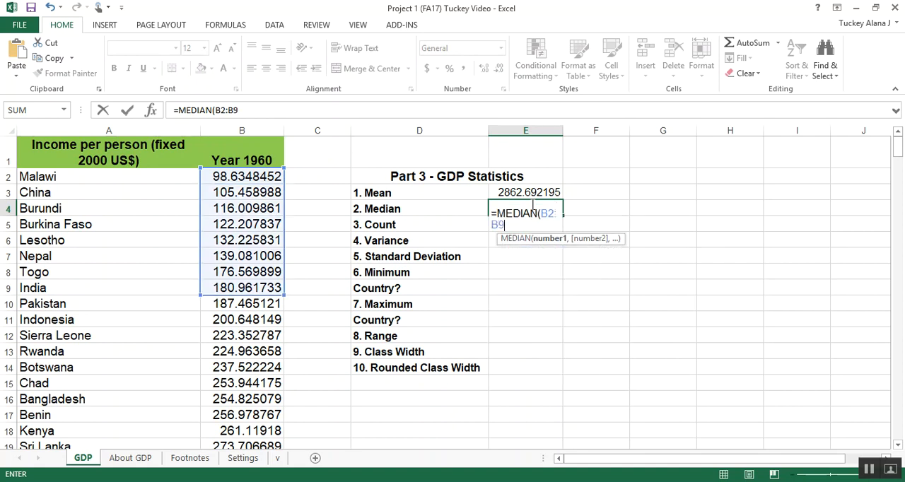
type("7")
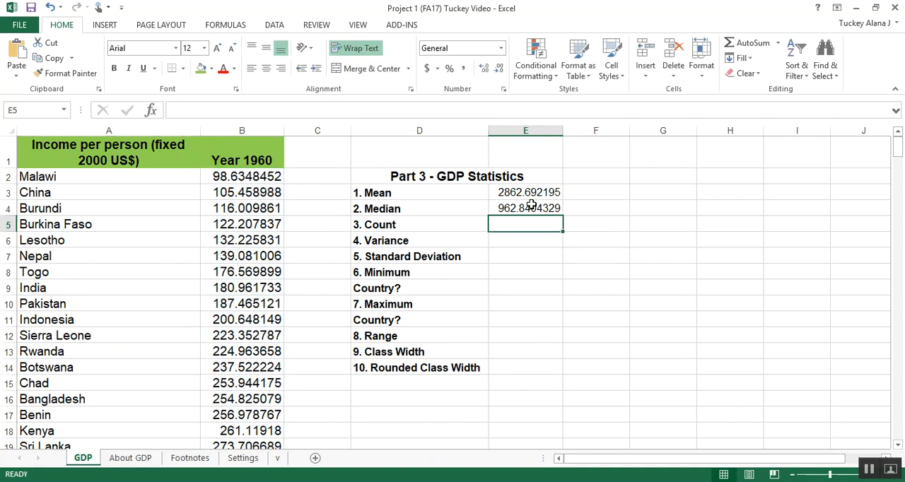
left_click(526, 208)
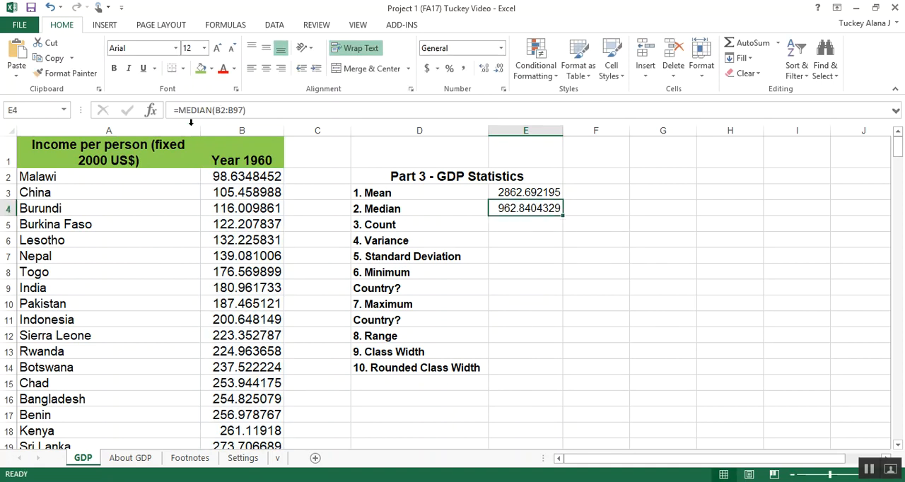
double_click(526, 208)
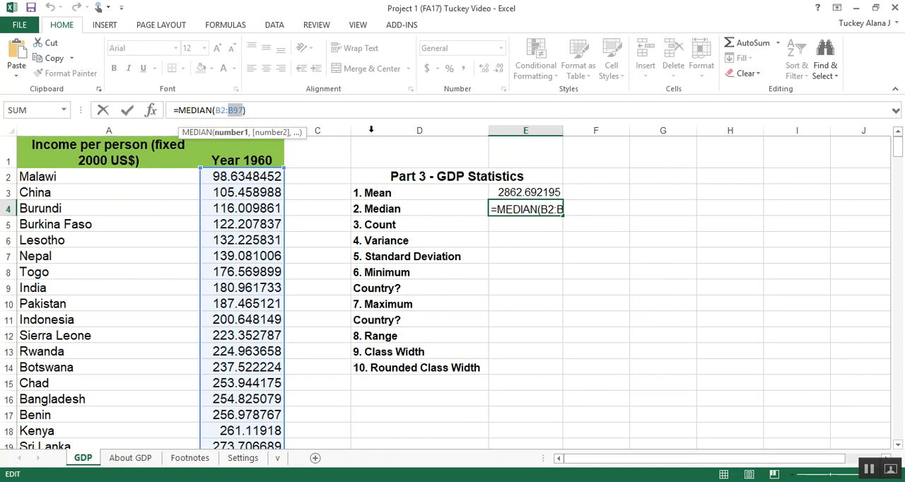
mouse_move(319, 124)
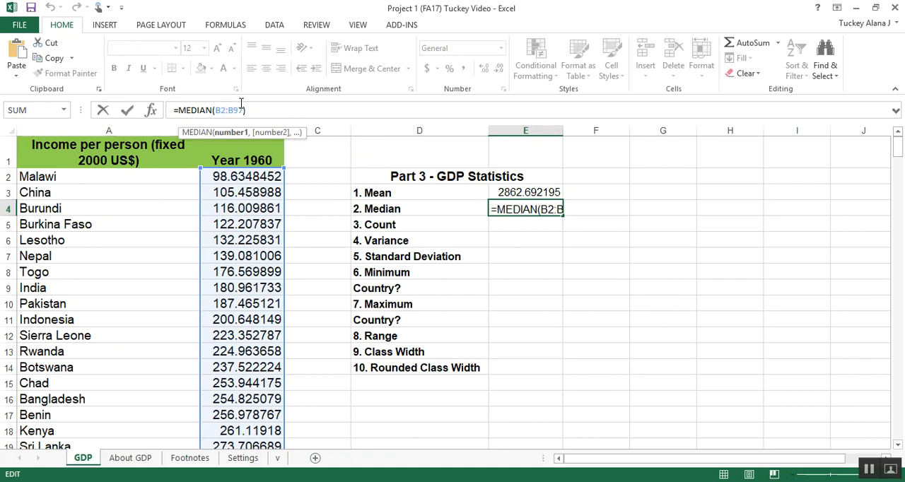
key("Return")
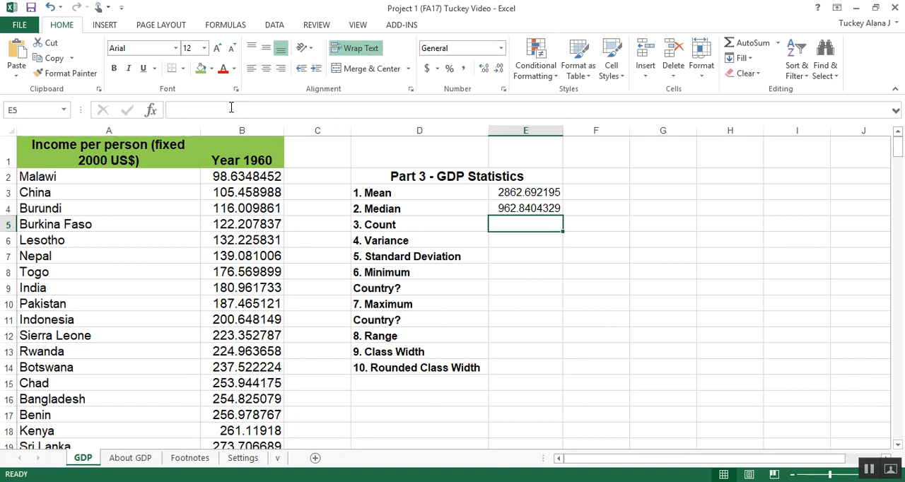
left_click(526, 208)
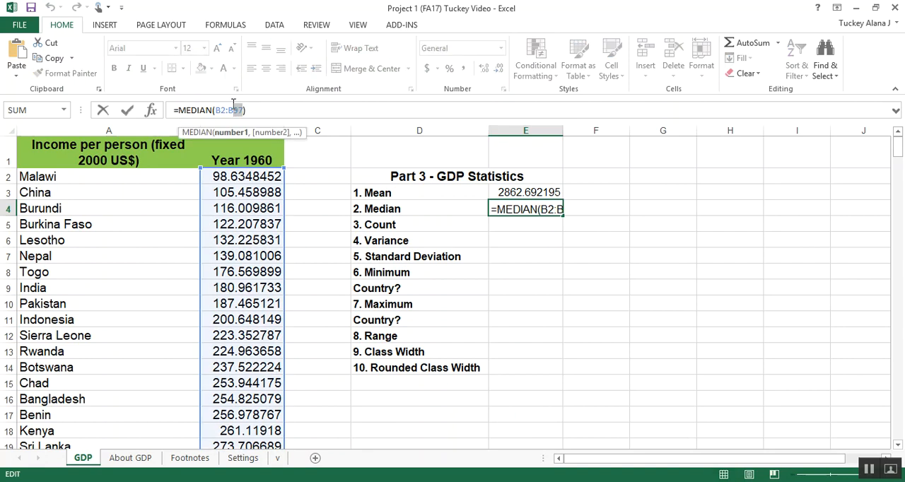
type("150")
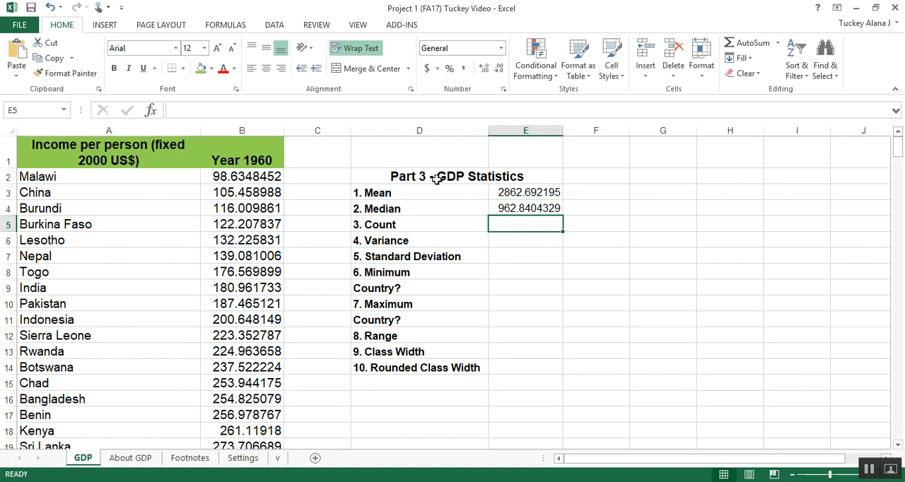
type("=MEDIAN(B2:B15)")
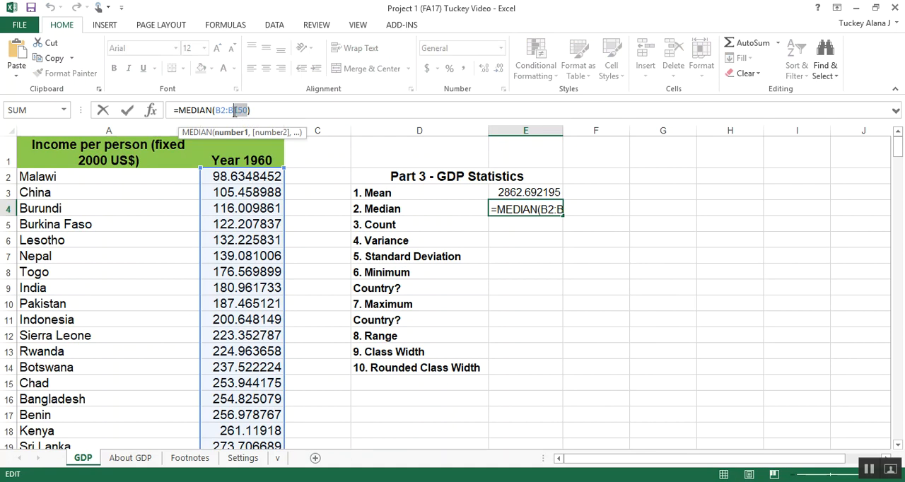
key("Return")
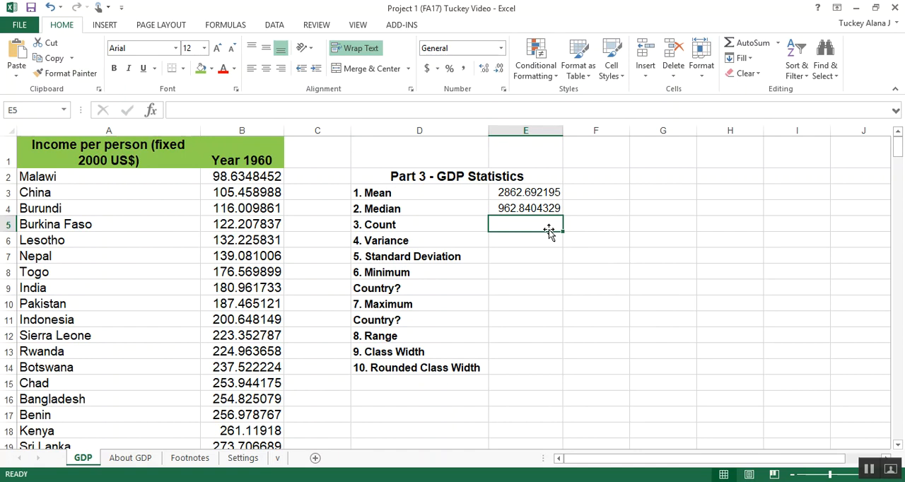
type("=CO")
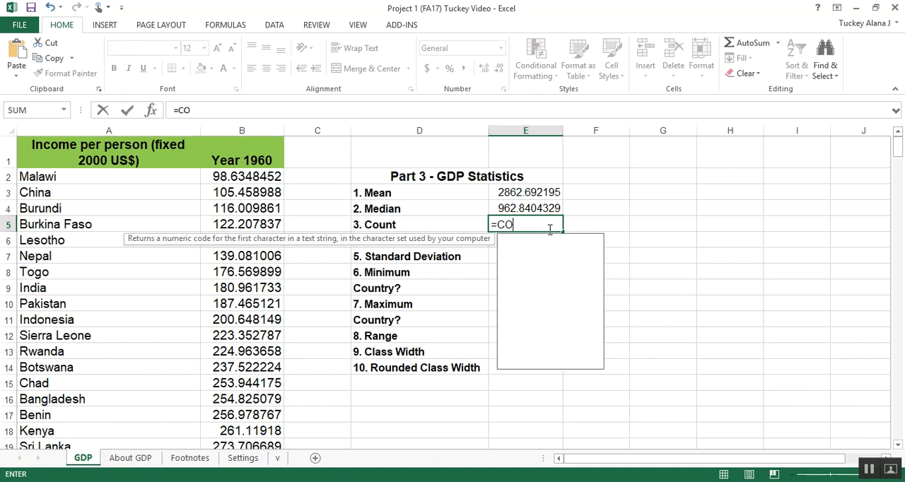
- Start =COUNT( in E5 with the range beginning at the first income value B2
type("UNT(")
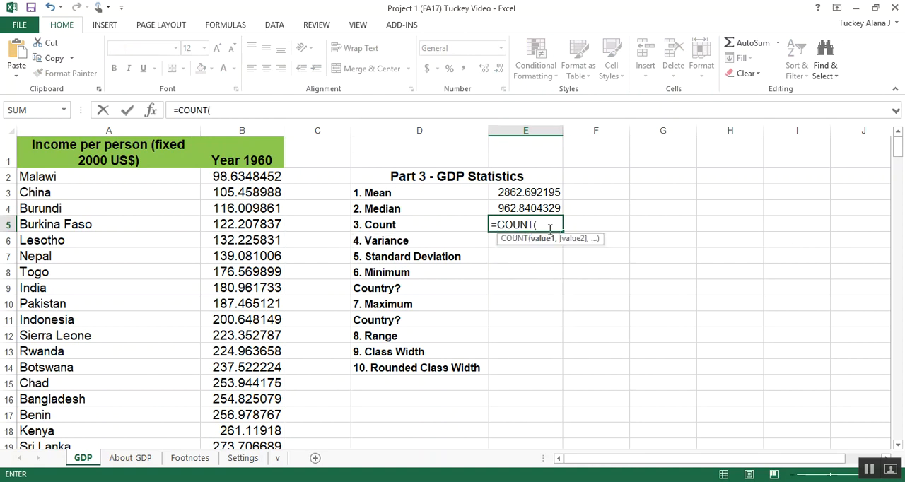
mouse_move(354, 198)
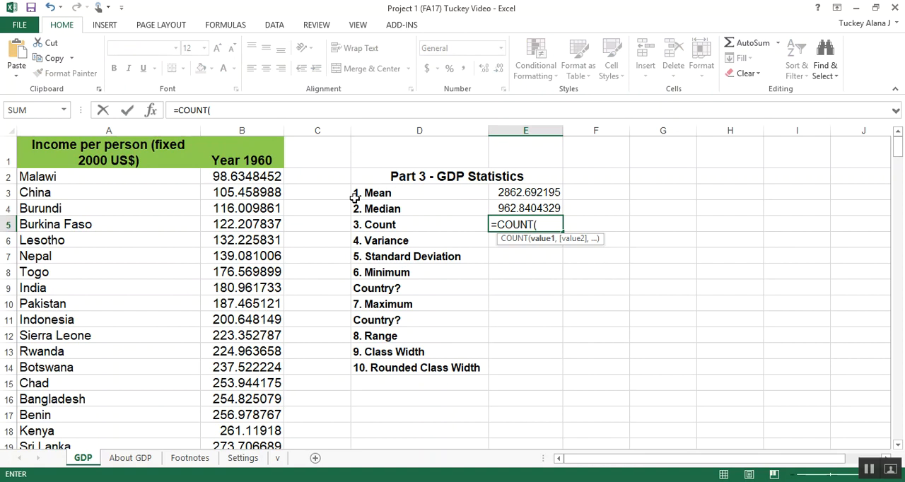
mouse_move(263, 177)
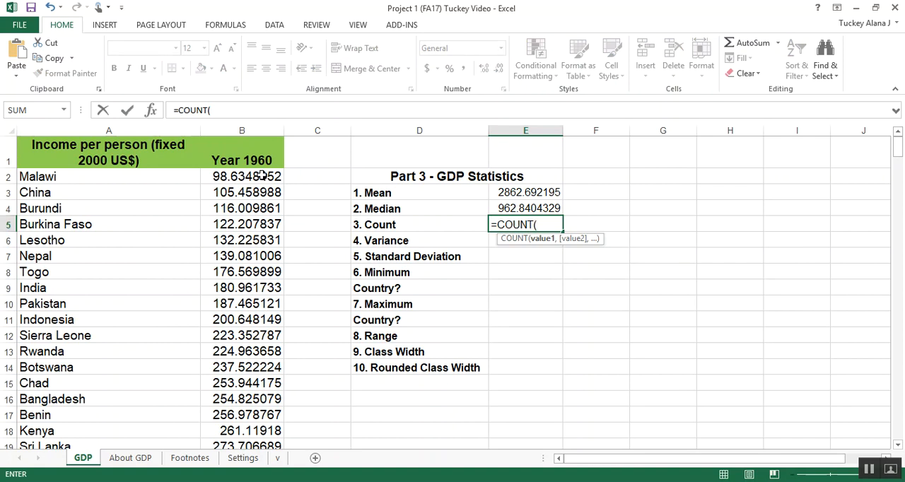
left_click(242, 175)
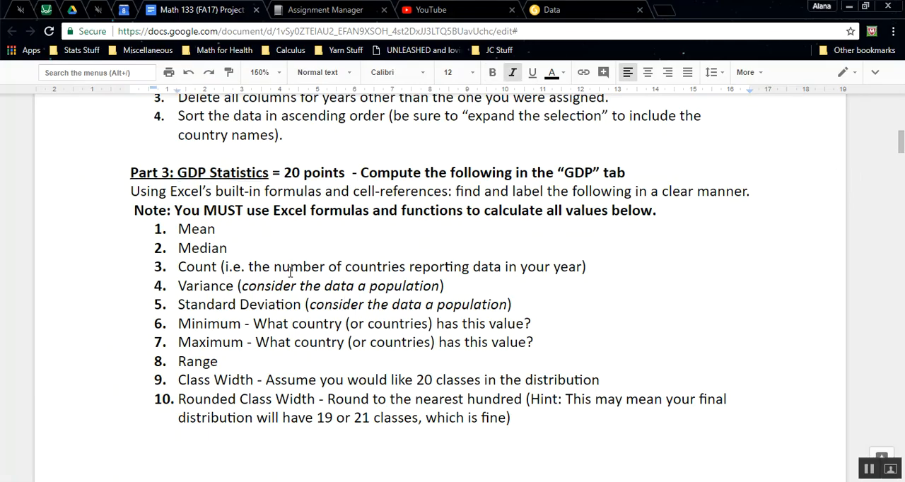
- Highlight the Part 3 GDP Statistics measures in the Google Docs assignment
left_click_drag(291, 266, 512, 304)
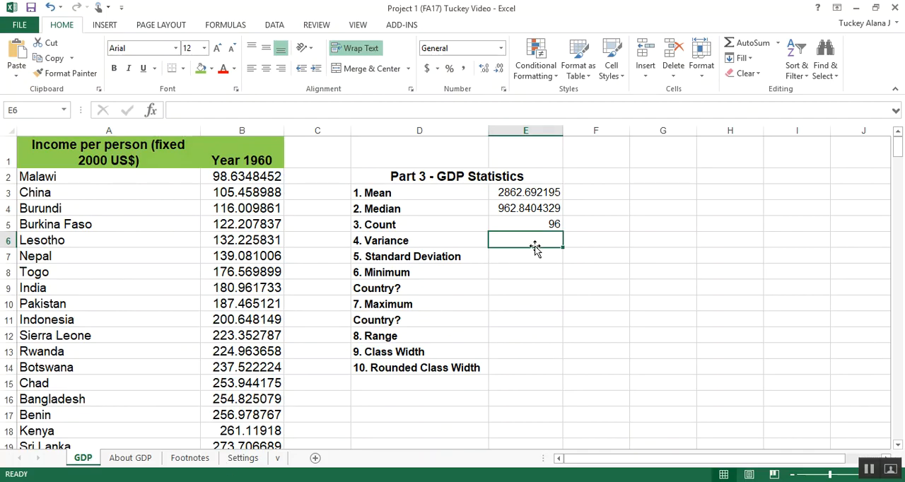
- Enter =VAR.P(B2:B97) in E6, giving a variance of 15566640.94
type("=")
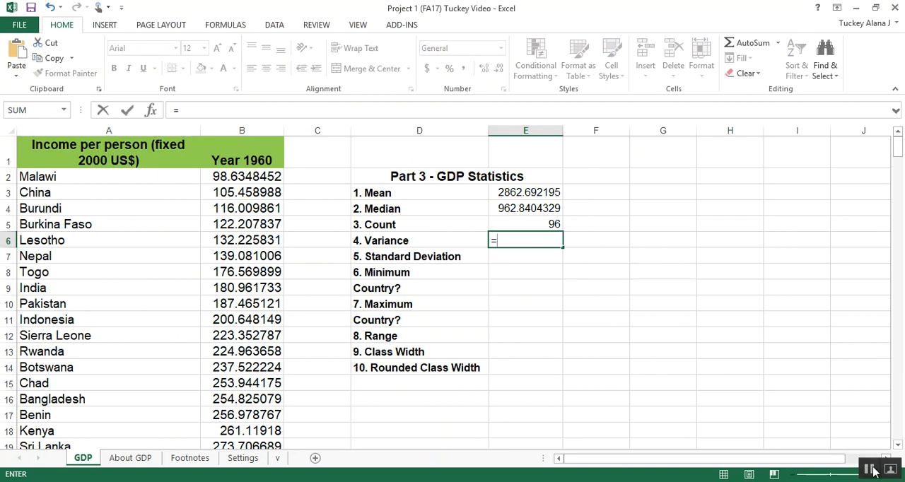
type("V")
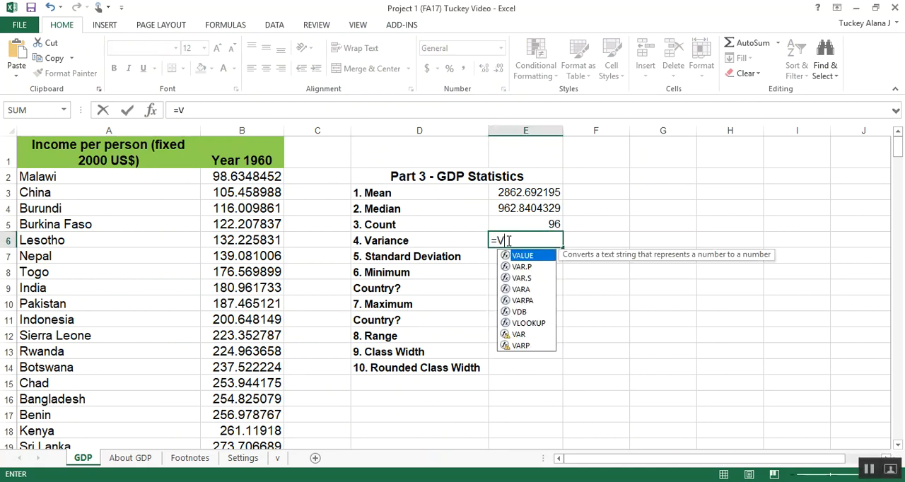
type("AR")
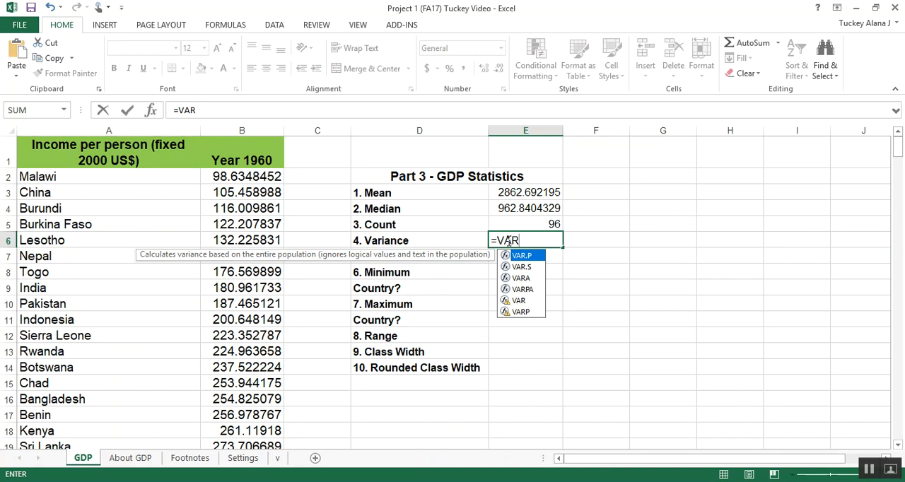
mouse_move(540, 311)
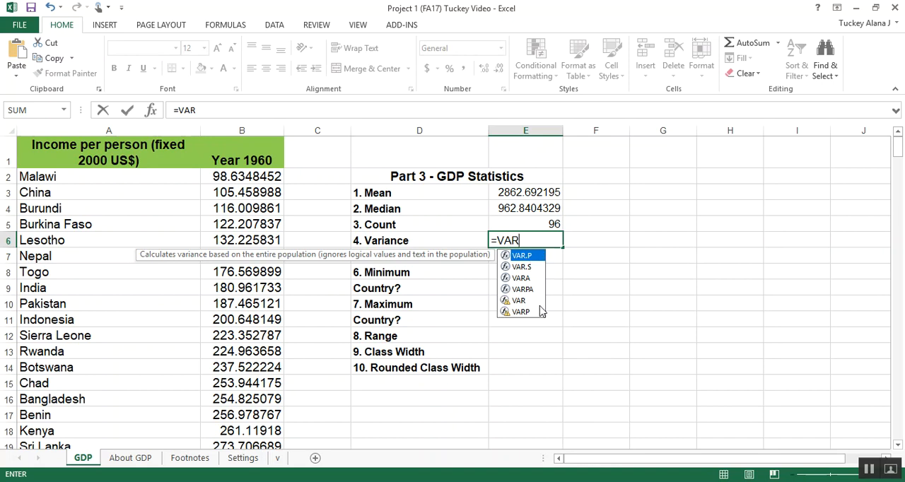
mouse_move(536, 264)
type(".P(")
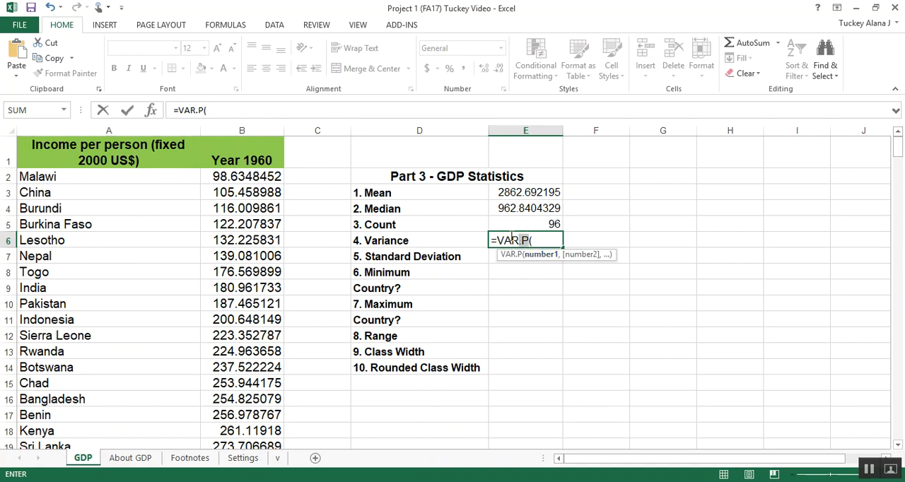
left_click(537, 241)
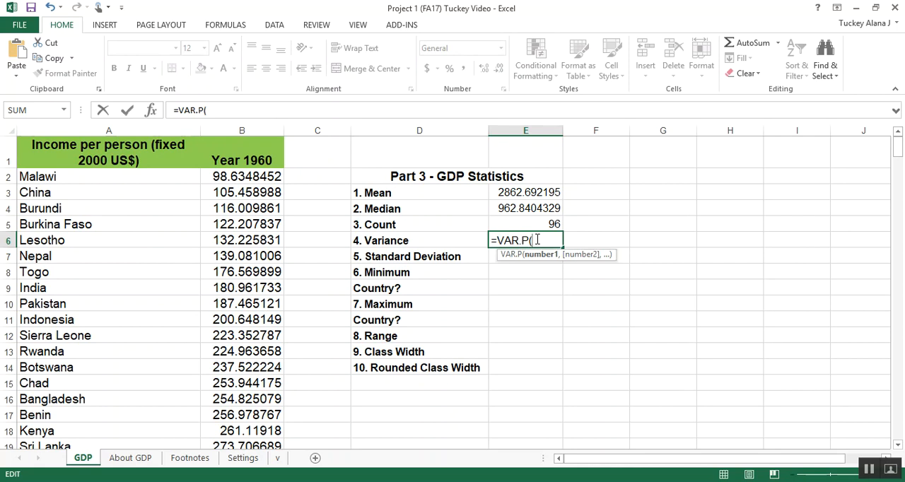
type("B2:B97")
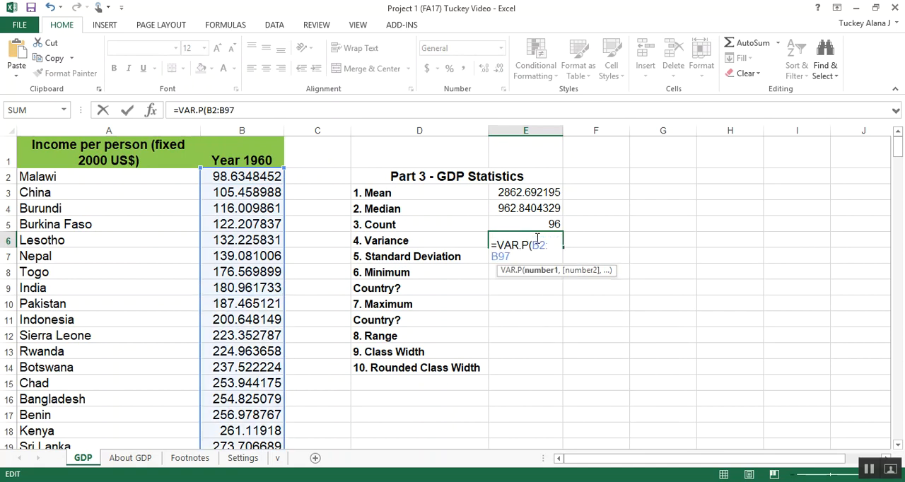
key("Return")
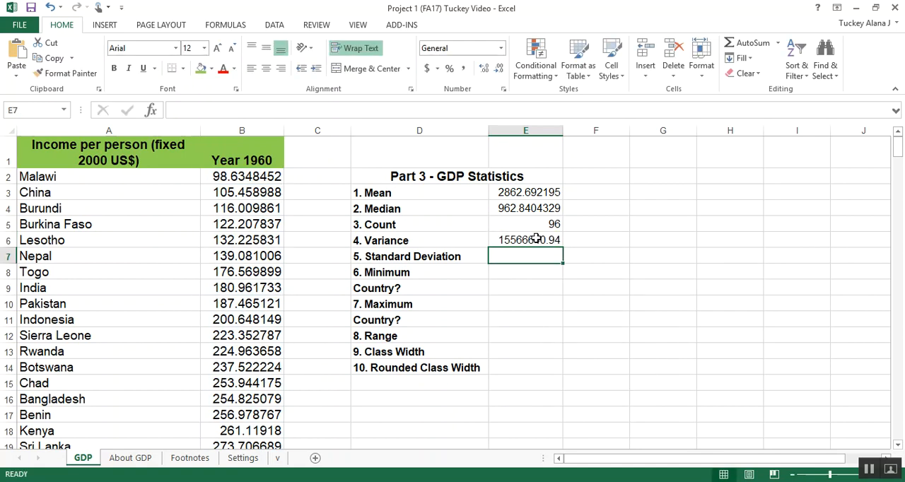
left_click(526, 240)
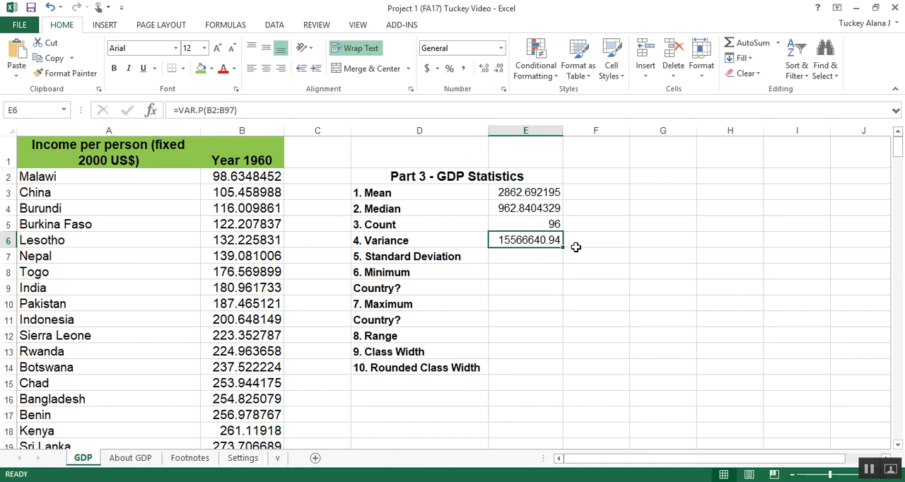
- Add a Units column in F: $ for mean and median, $^2 for variance
left_click(596, 223)
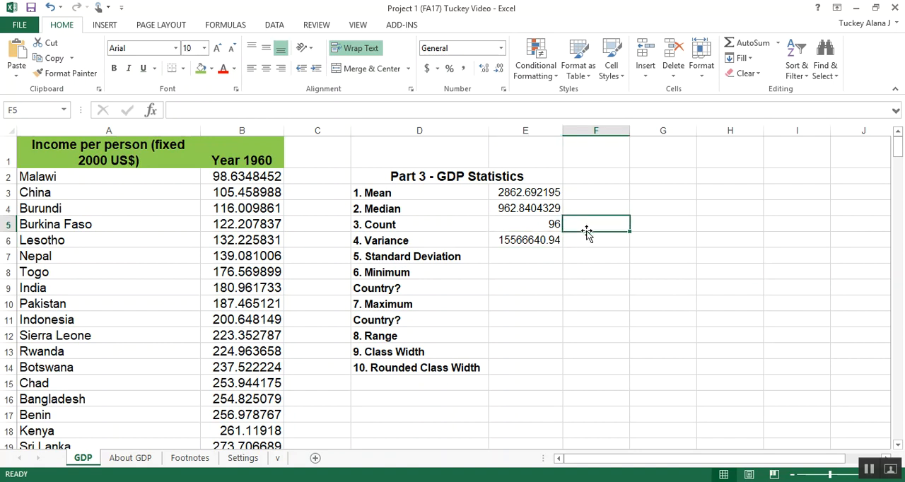
left_click(595, 193)
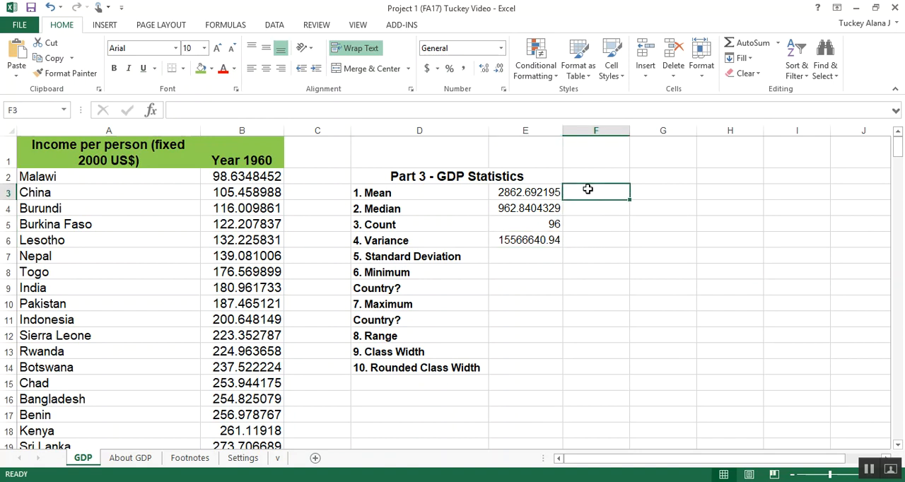
left_click(595, 175)
type("Units")
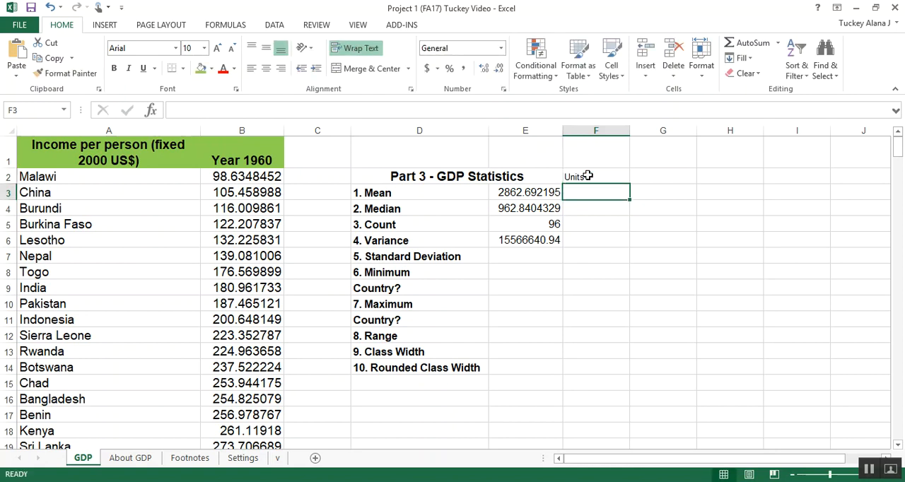
type("$")
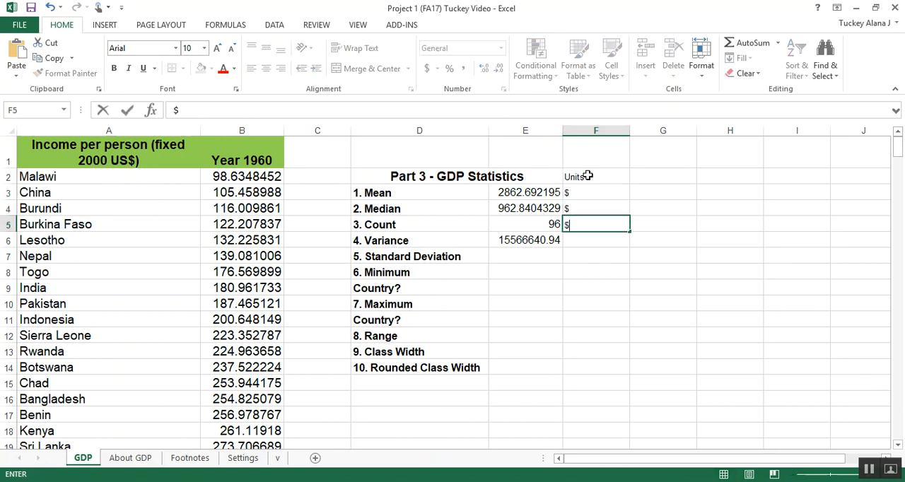
key("Return")
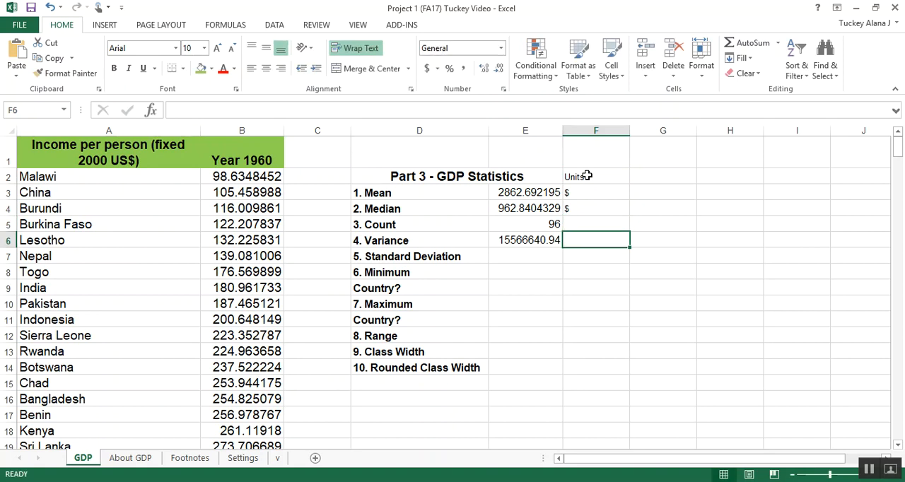
type("$^2")
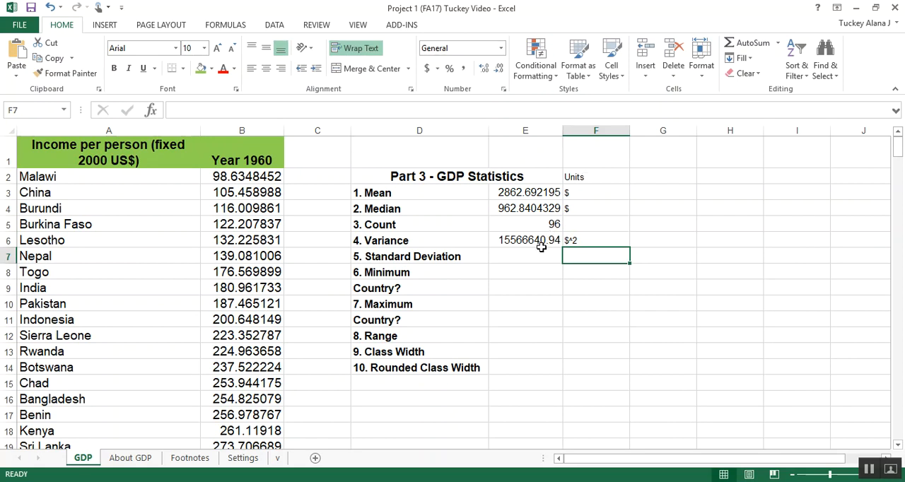
left_click(526, 256)
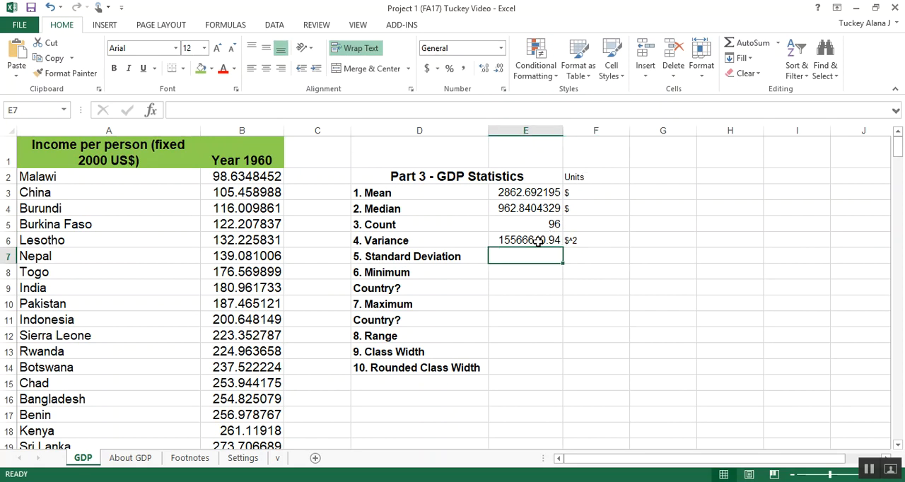
- Enter =STDEV.P(B2:B97) in E7 for a standard deviation of 3945.458267, unit $
type("=")
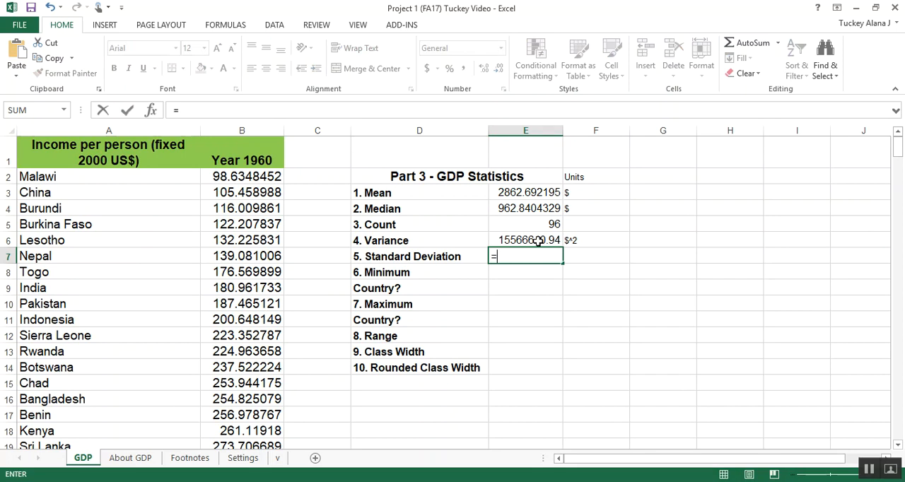
type("STDEV.P(")
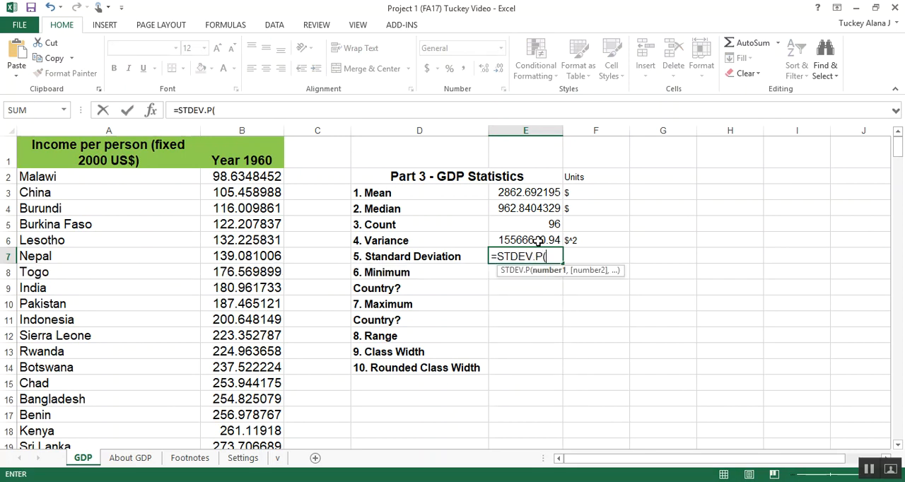
left_click(242, 176)
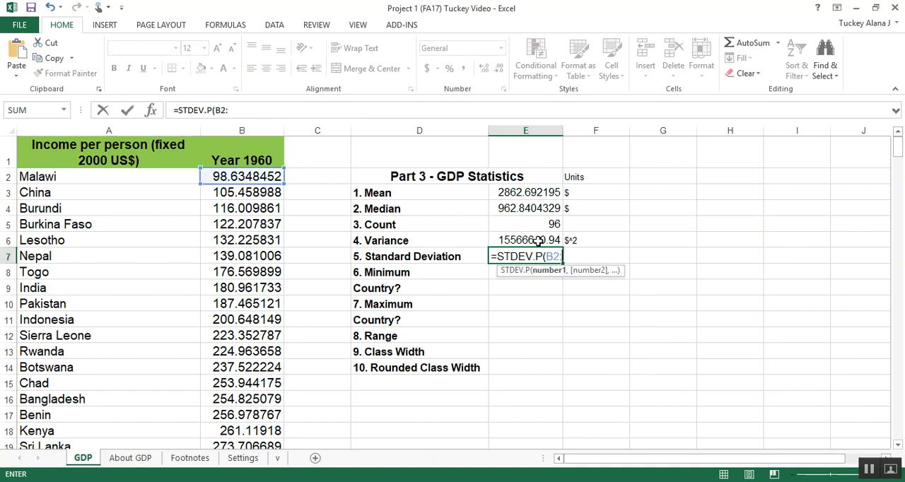
key("Return")
type("$")
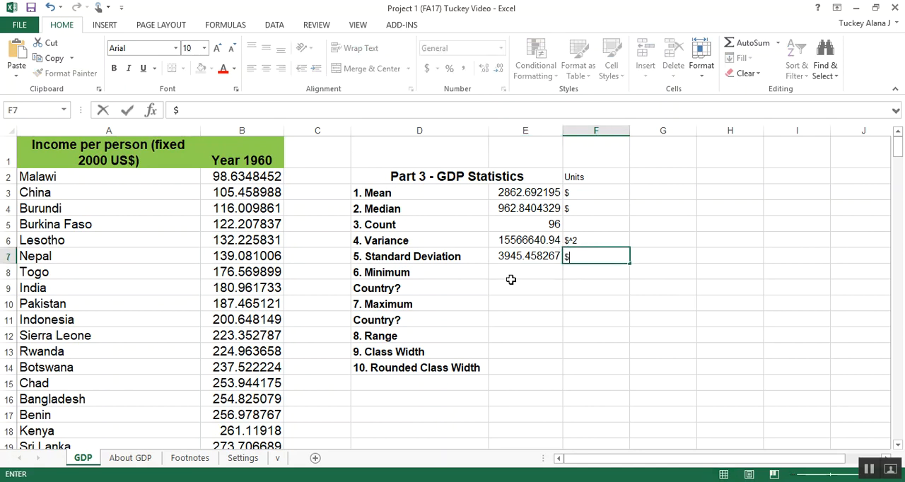
left_click(526, 288)
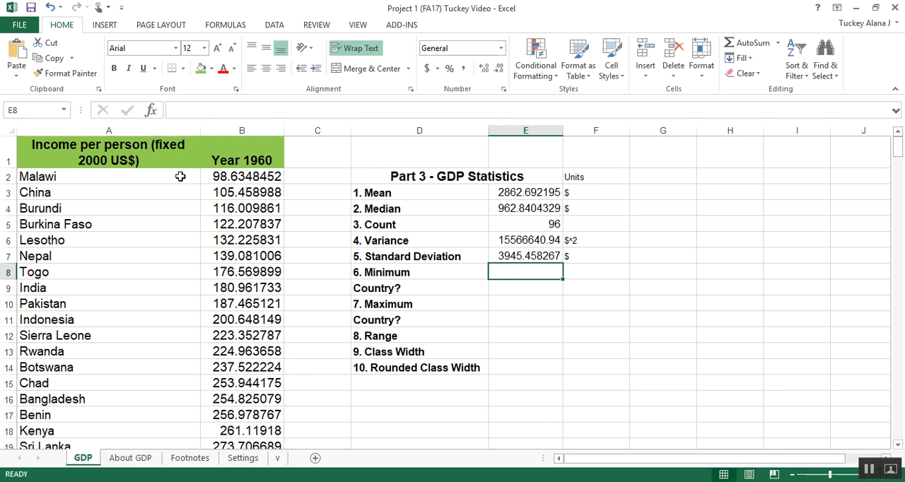
- Enter =MIN(B2:B97) in E8 giving the minimum income 98.63484519
type("=")
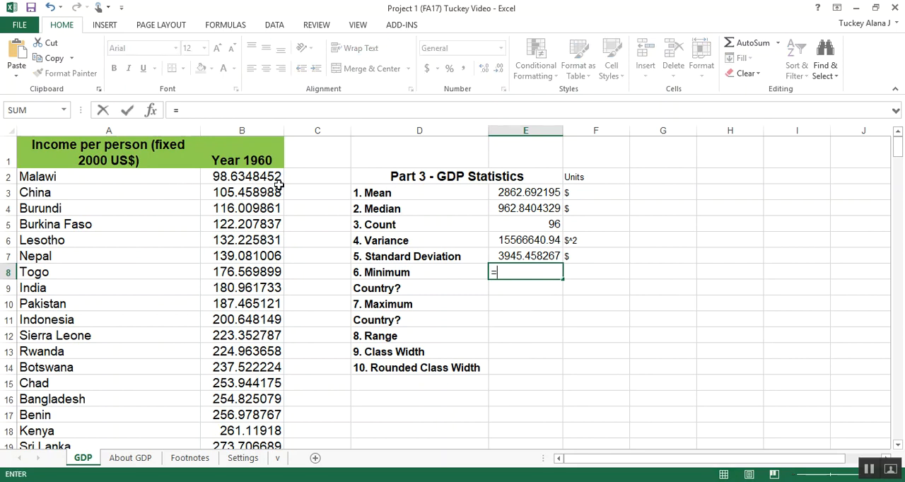
type("MIN(")
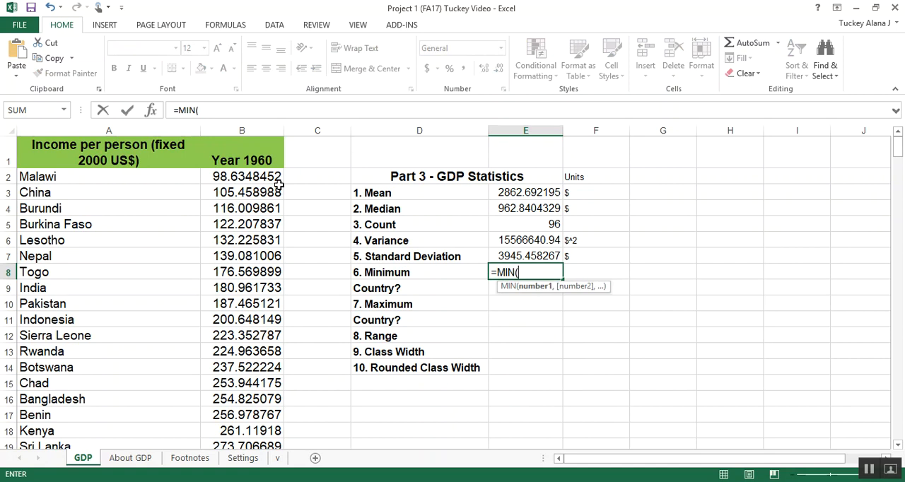
mouse_move(209, 116)
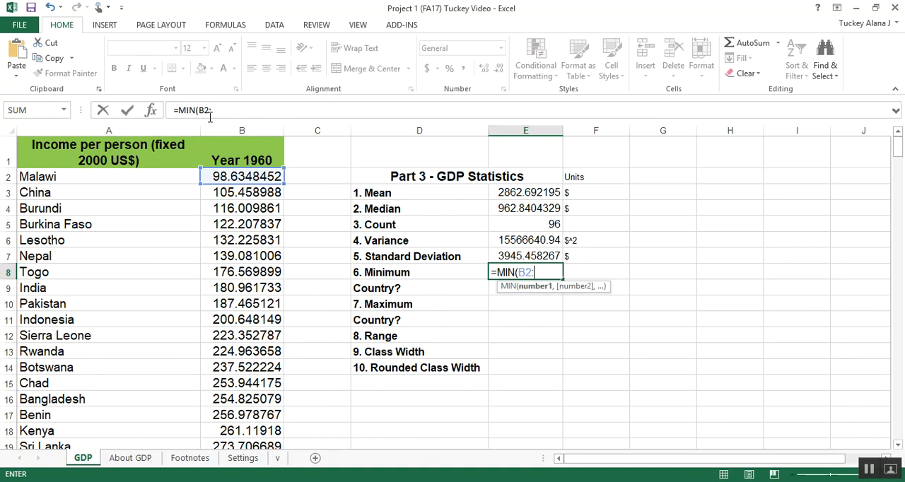
type("B97)")
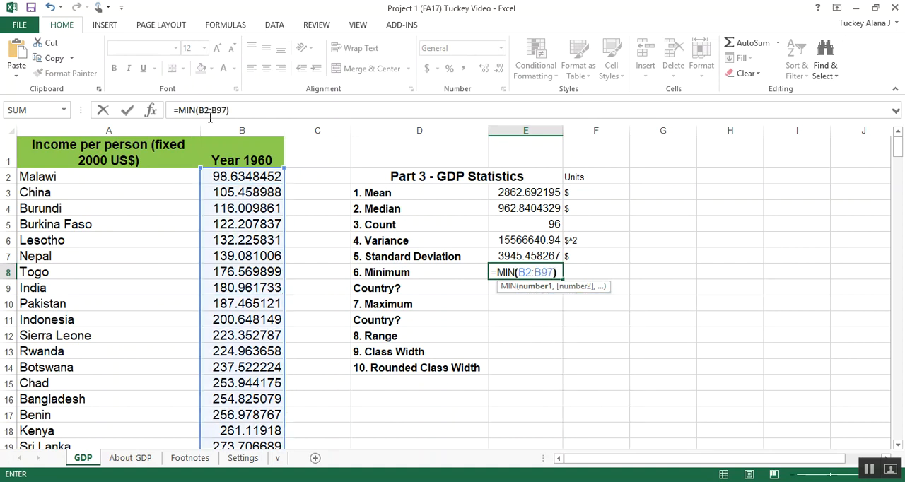
key("Return")
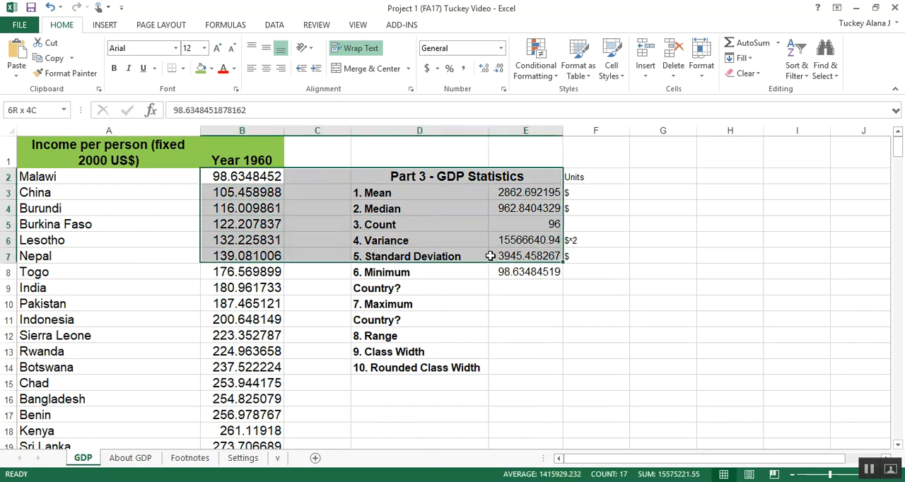
- Record Malawi in E9 as the country with the minimum income
type("Ma")
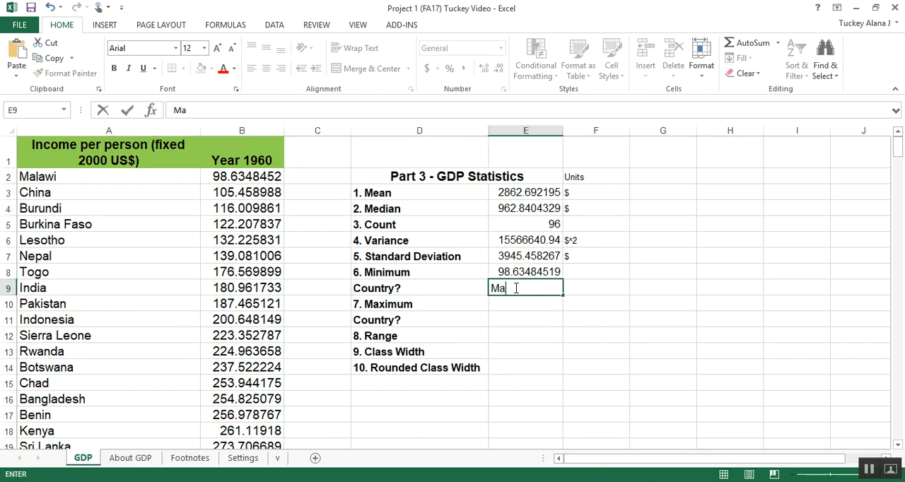
key("Return")
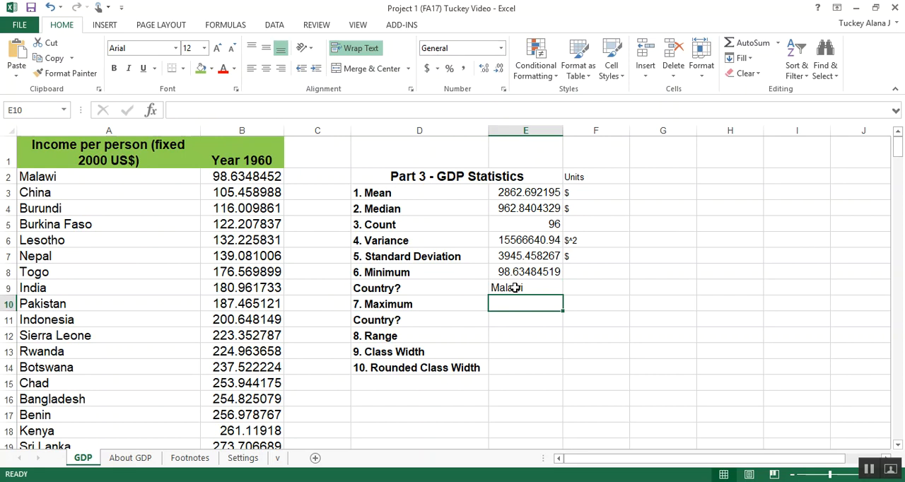
left_click(526, 289)
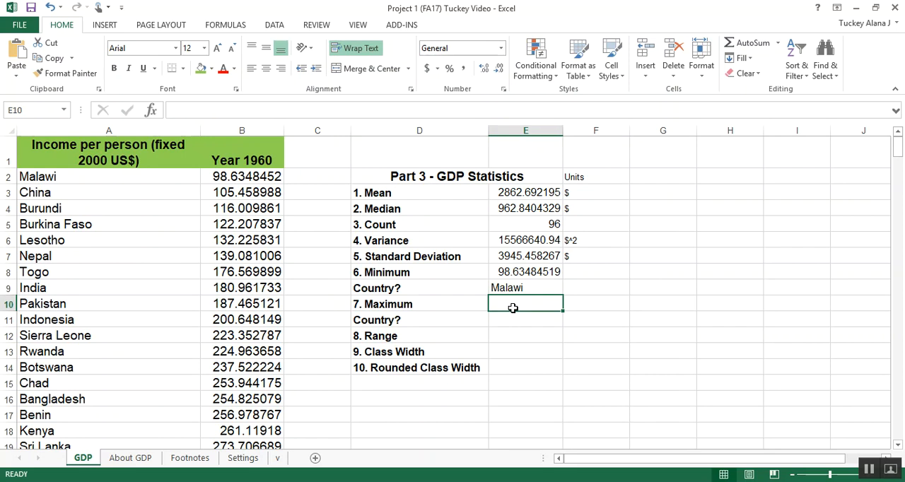
- Enter =MAX(B2:B97) in E10 giving 19588.6127, then move to the country cell for Bermuda
type("=MAX(B2:B9")
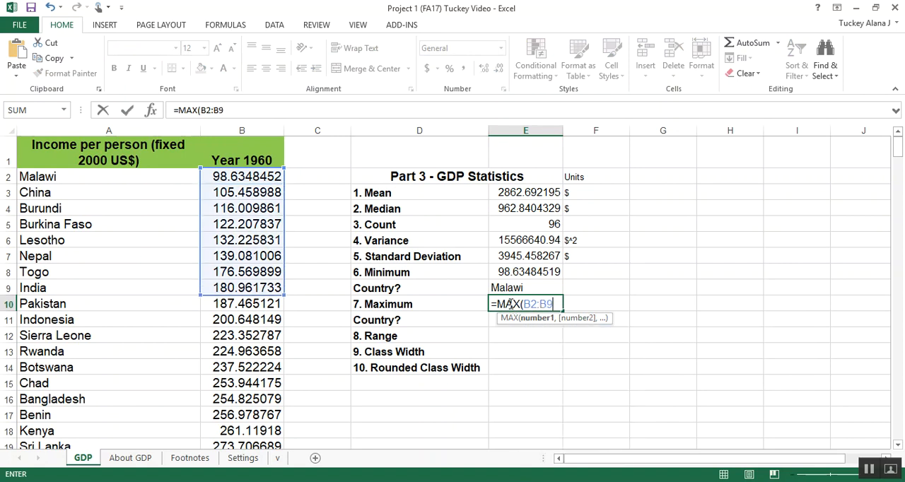
key("Return")
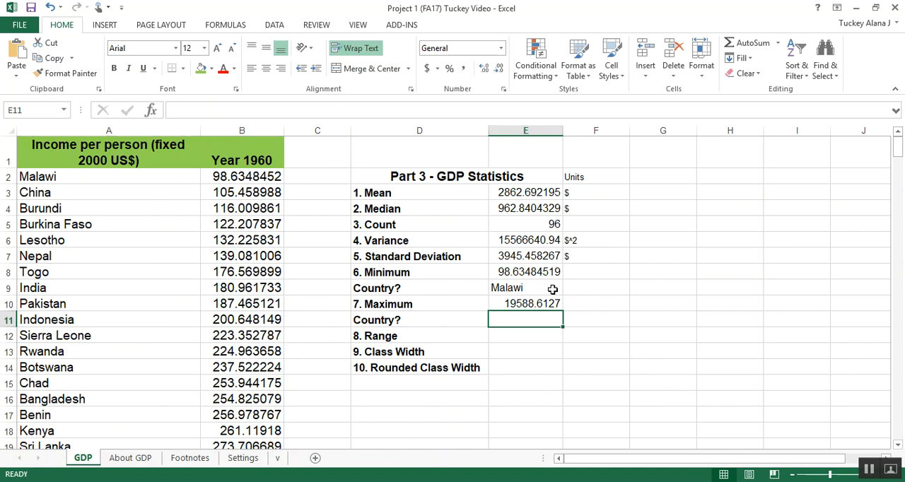
left_click(526, 302)
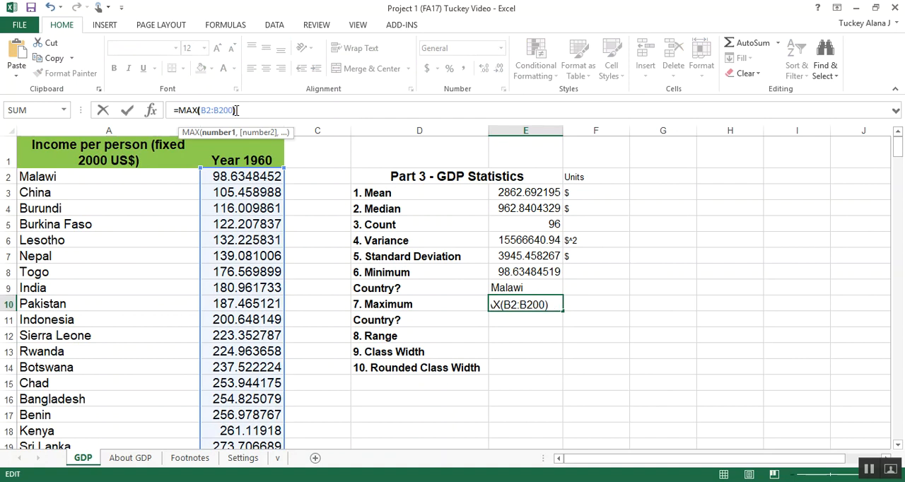
key("Return")
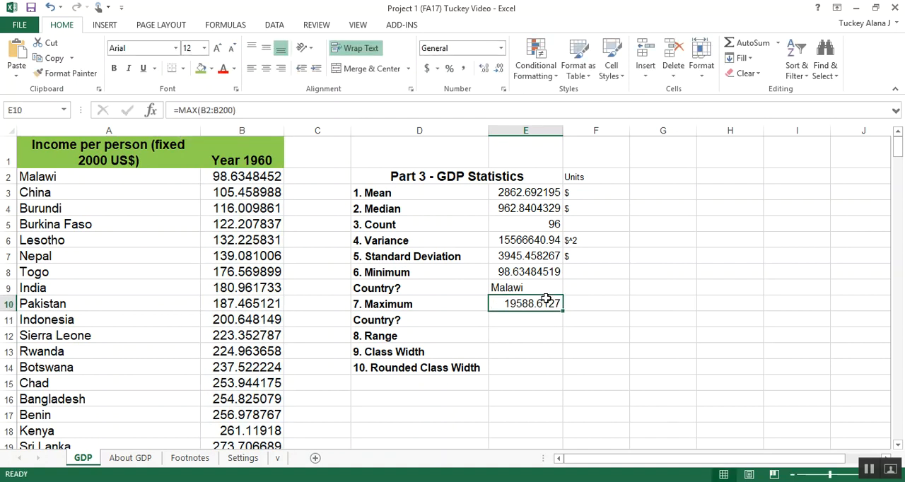
mouse_move(540, 323)
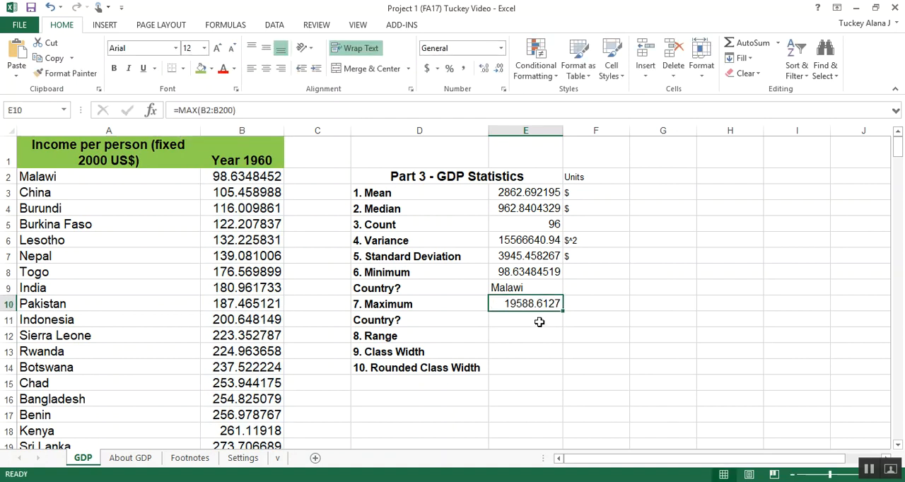
mouse_move(535, 316)
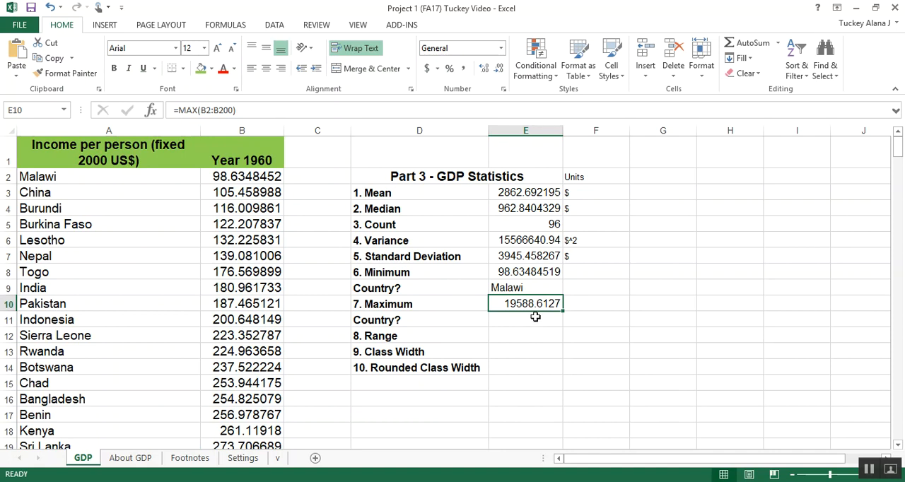
left_click(526, 320)
type("Bermuda")
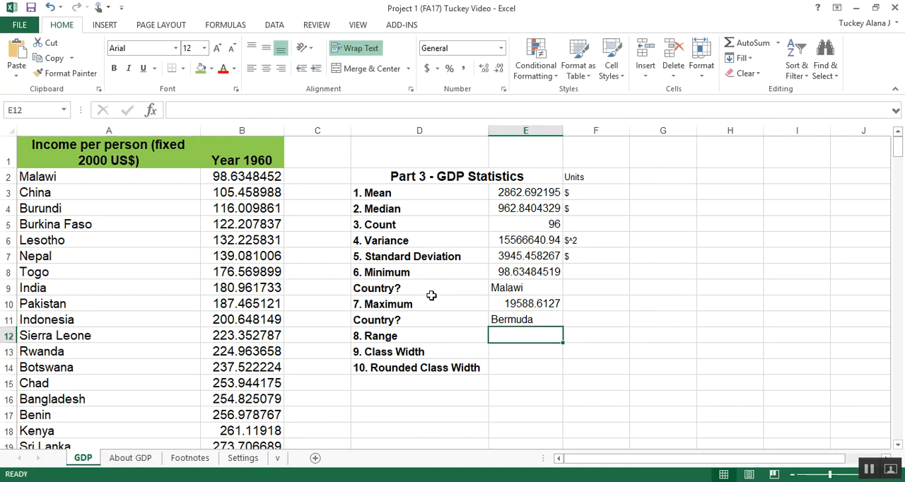
mouse_move(376, 281)
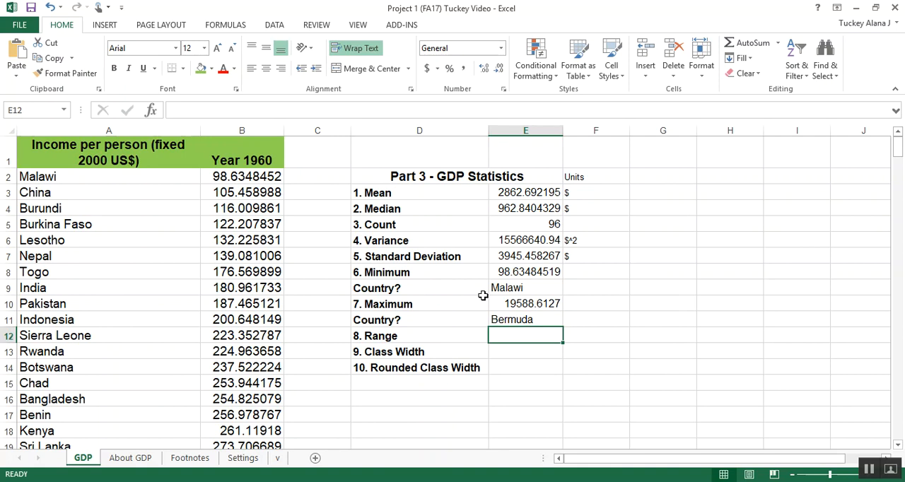
- Enter =MAX(B2:B97)-MIN(B2:B97) in E12 giving a Range of 19489.97785
type("=")
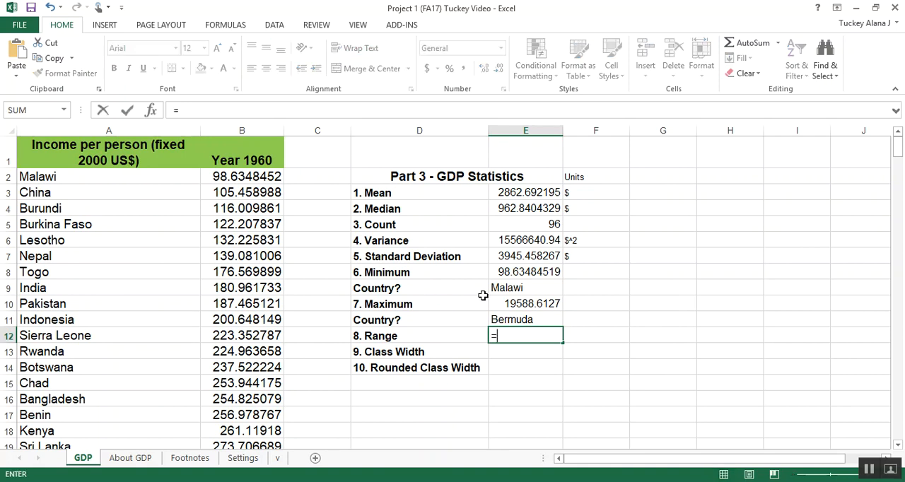
type("MAX(B2:")
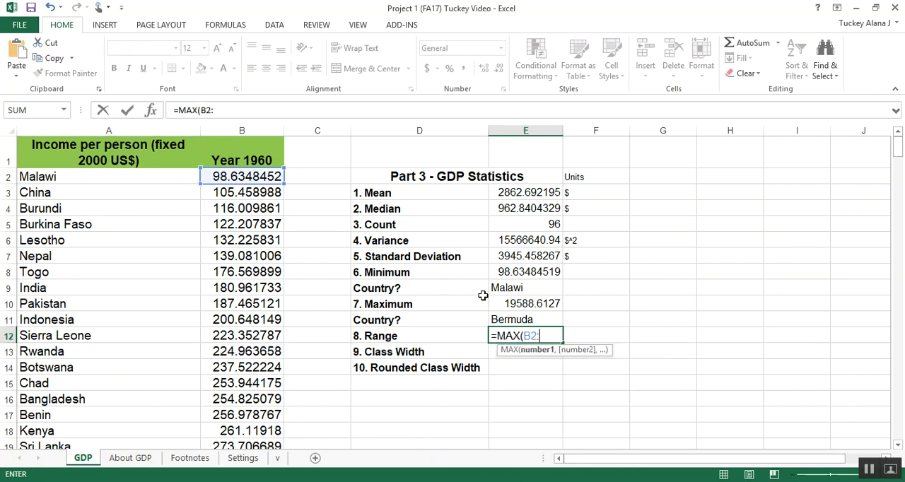
type("B97")
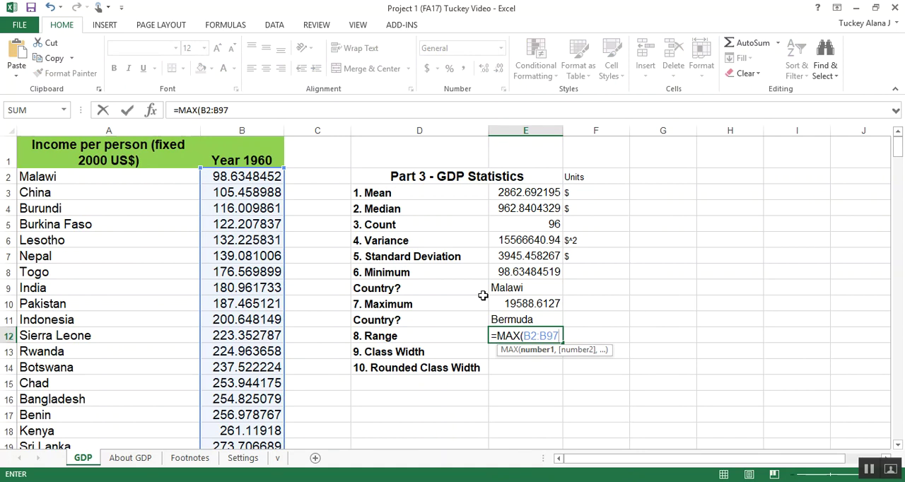
type(")-")
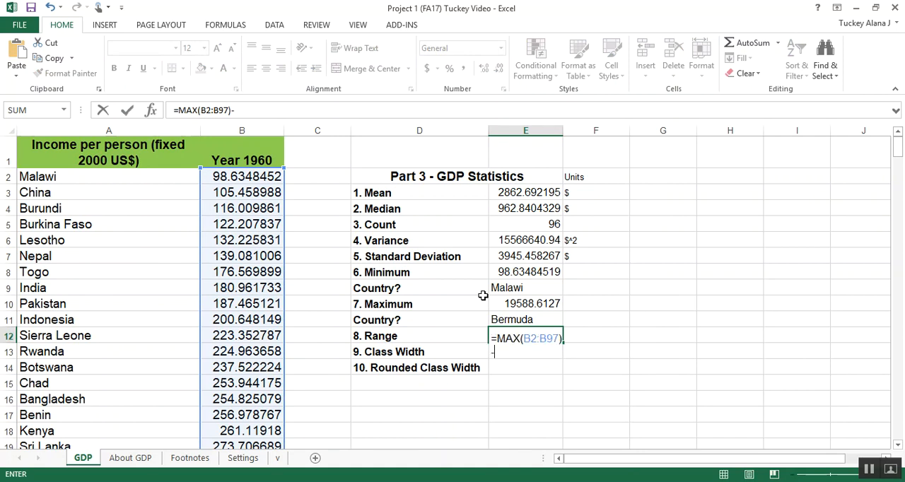
type("MIN(B2")
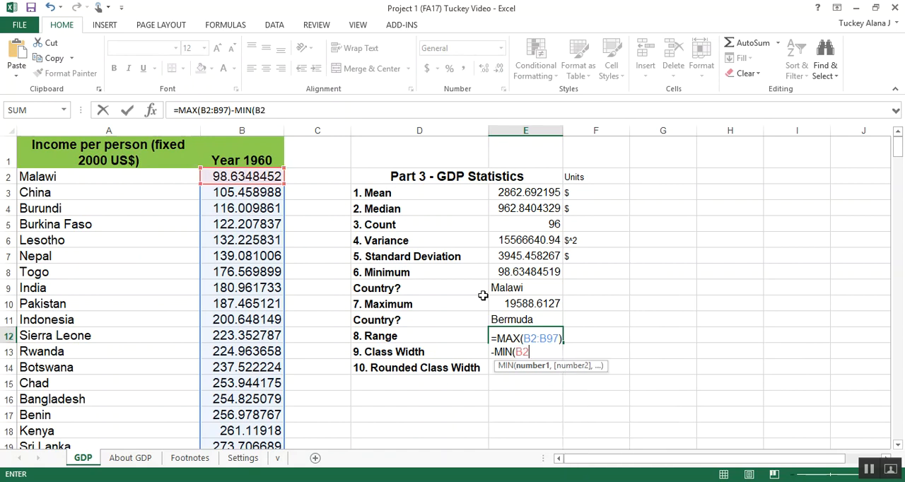
type(":B97)")
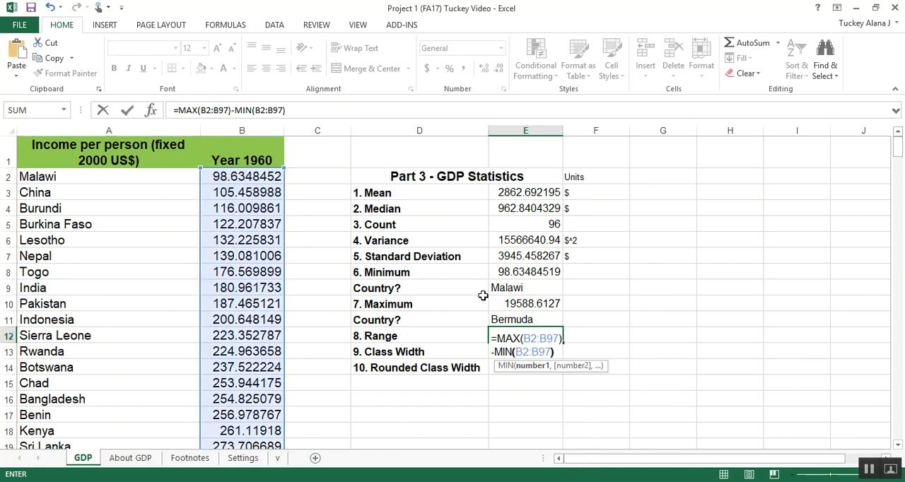
key("Return")
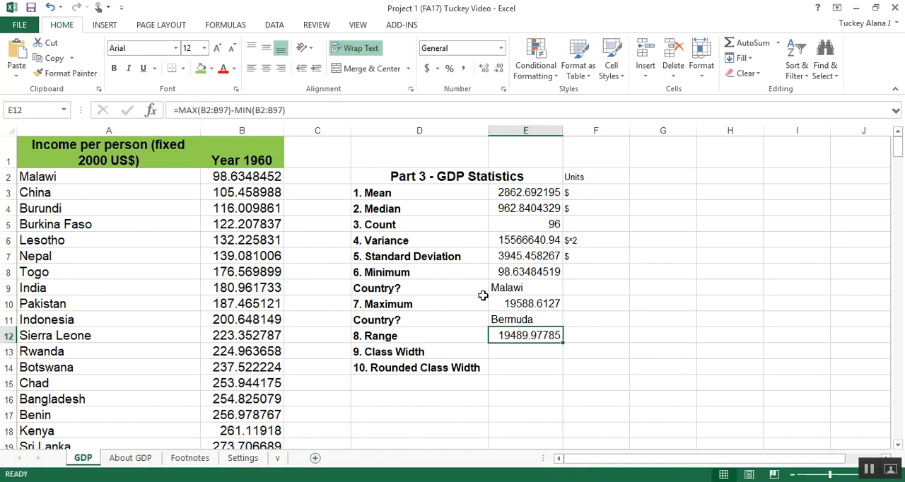
- Add $ units beside Minimum and Maximum and review the range calculation
left_click(595, 319)
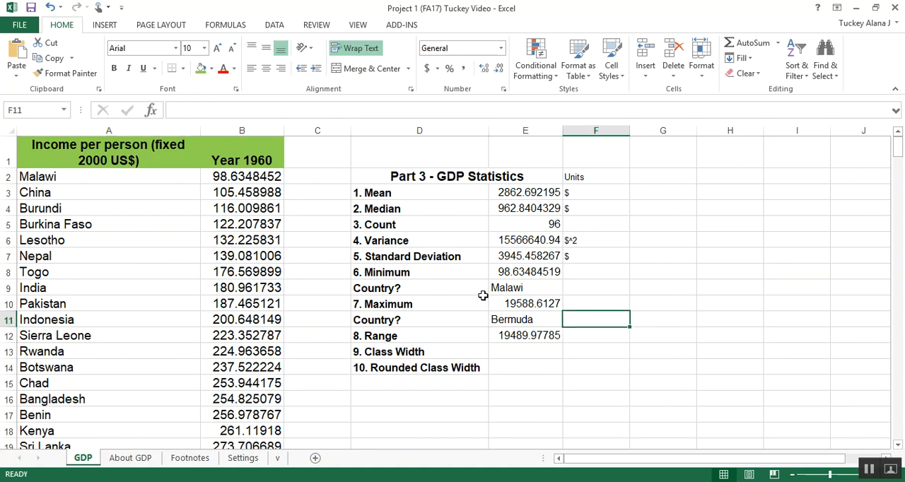
left_click(596, 271)
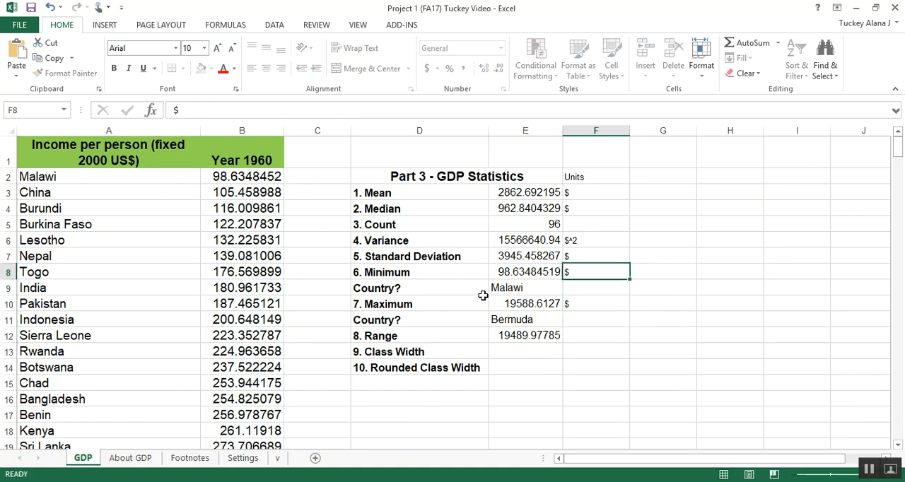
left_click(526, 335)
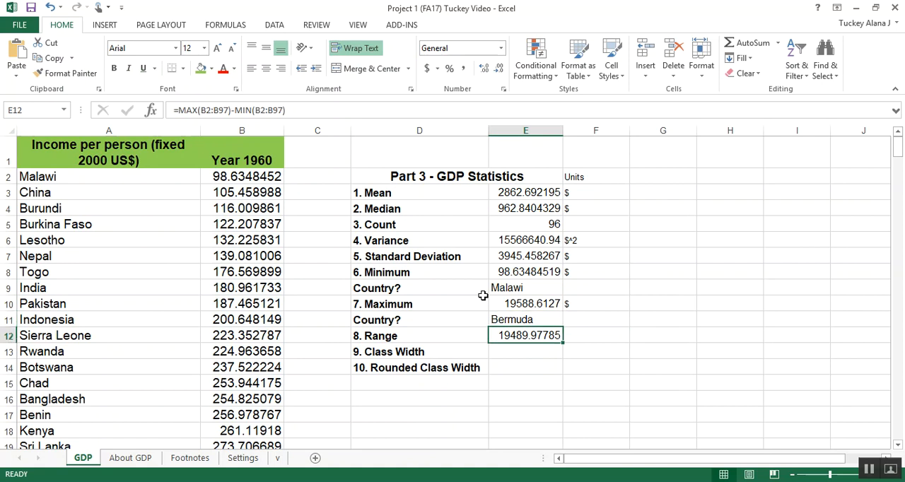
left_click(596, 335)
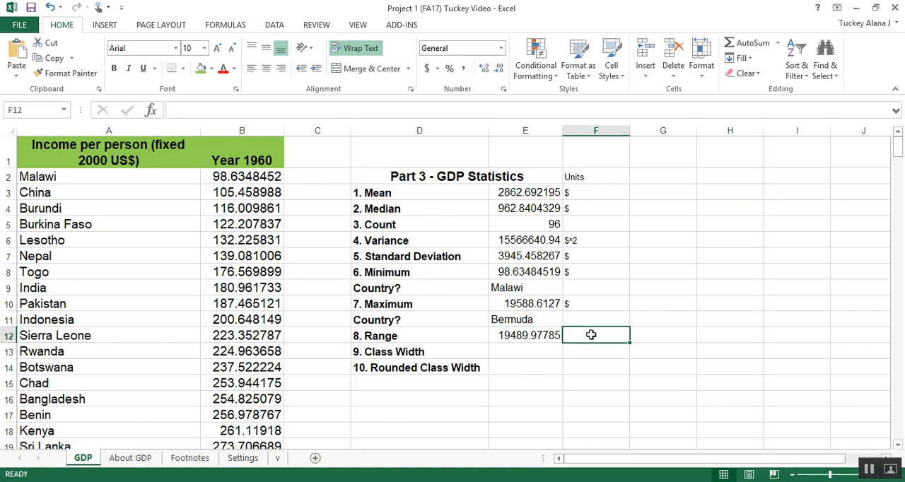
- Check the range in F12 with =E10-E8, matching 19489.97785
type("=")
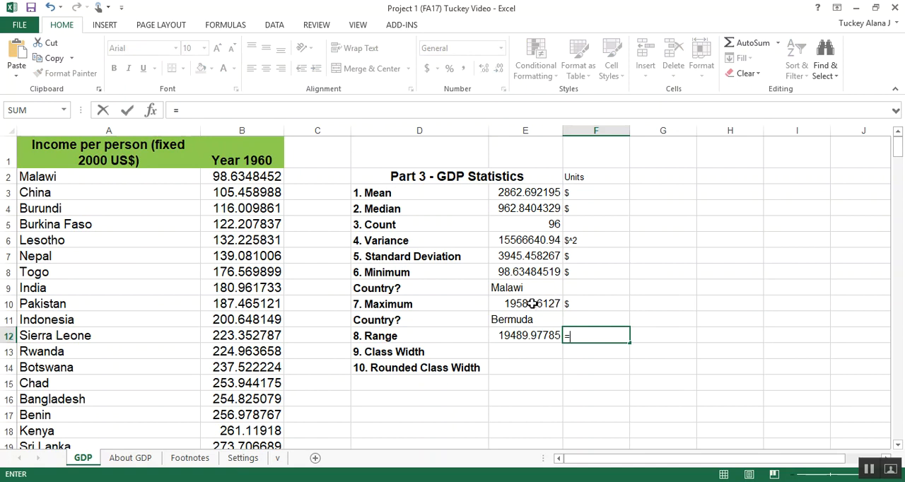
left_click(526, 303)
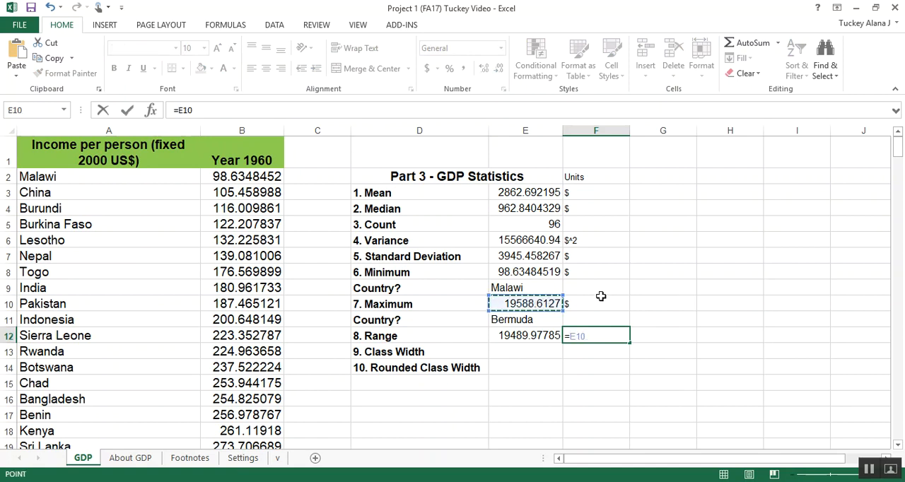
mouse_move(614, 304)
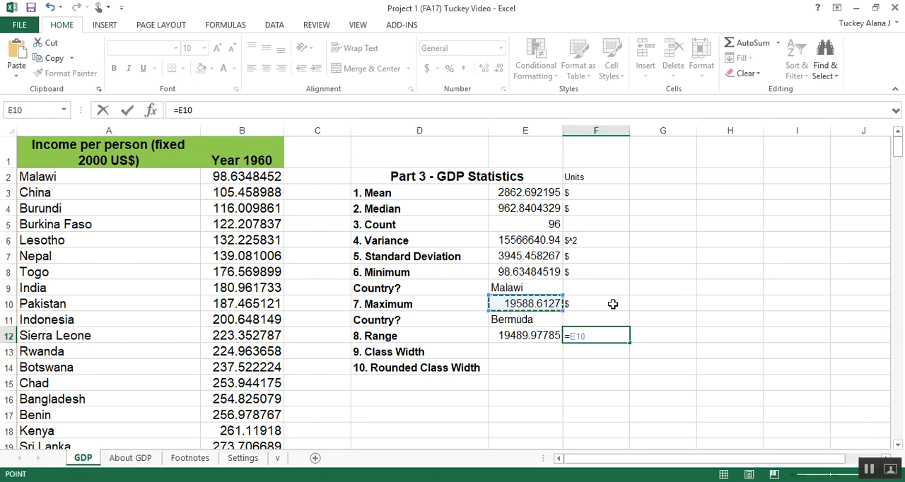
type("-")
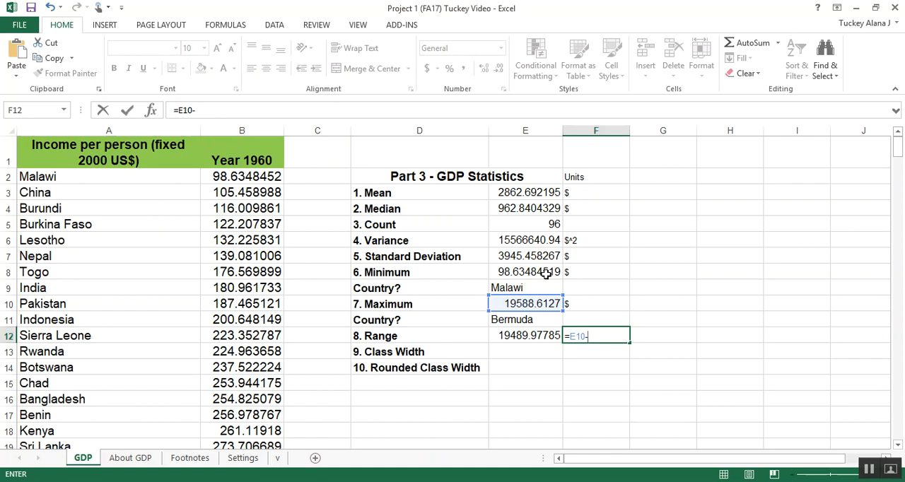
left_click(524, 273)
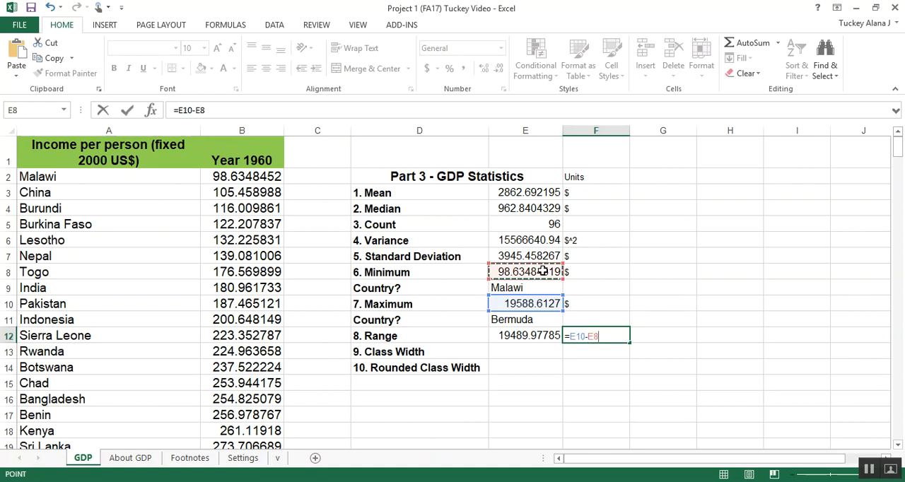
key("Return")
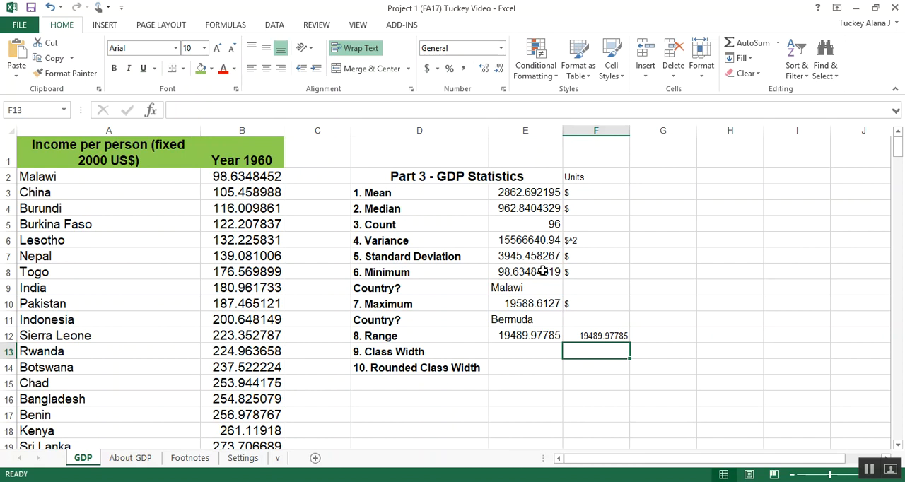
mouse_move(601, 113)
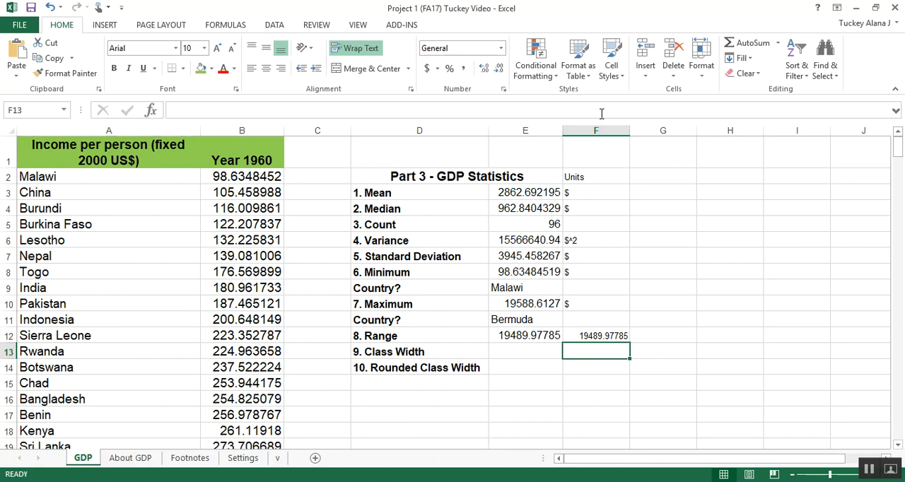
- Clear the check cell and enlarge the Units column labels
left_click(595, 130)
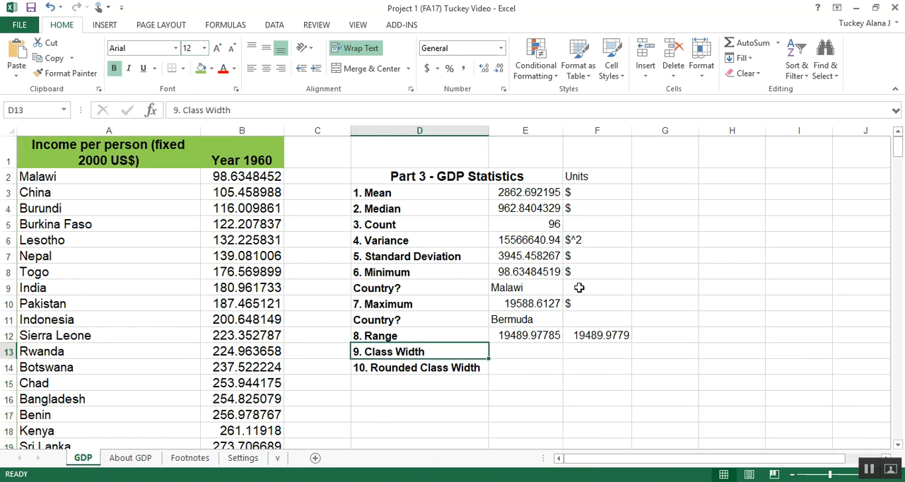
left_click(597, 336)
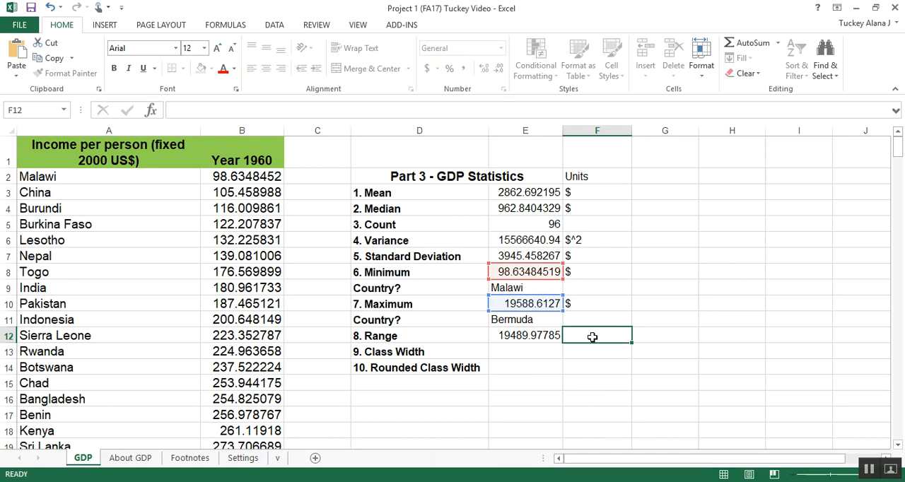
left_click(527, 335)
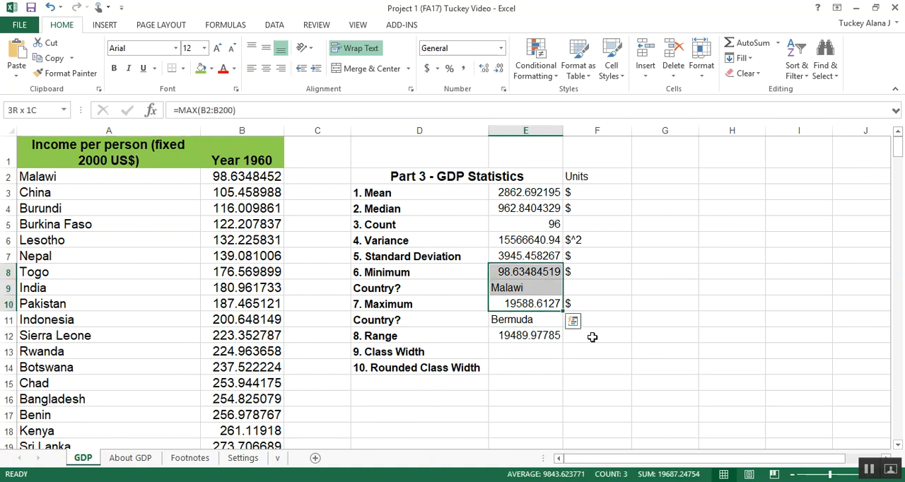
left_click(526, 336)
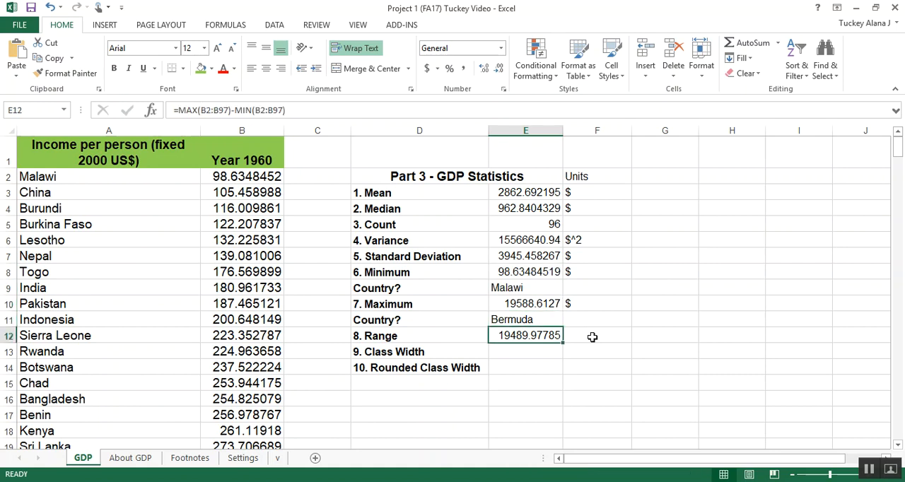
mouse_move(550, 383)
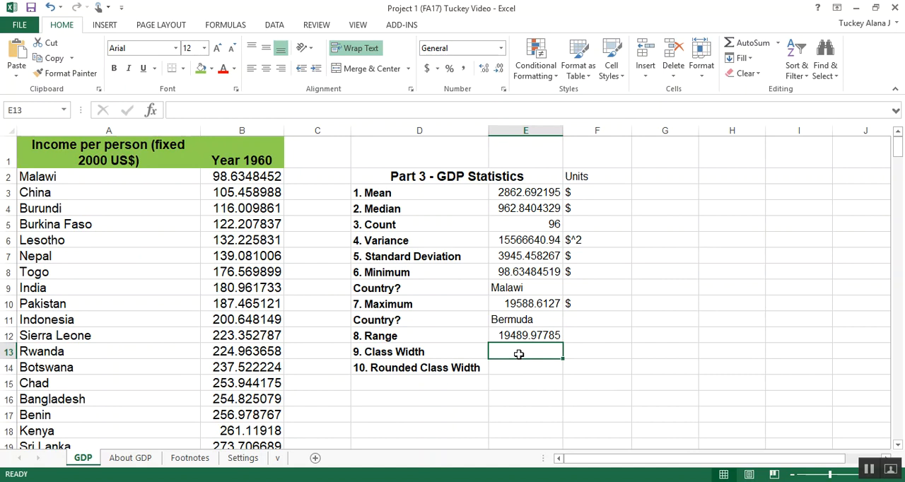
- Start a class width formula =E12/20 in E13 and discard it
type("=E12")
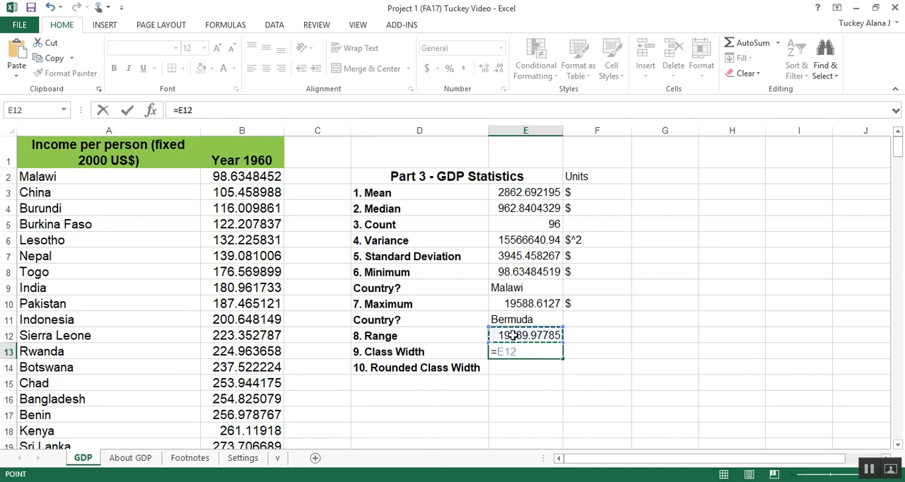
type("/")
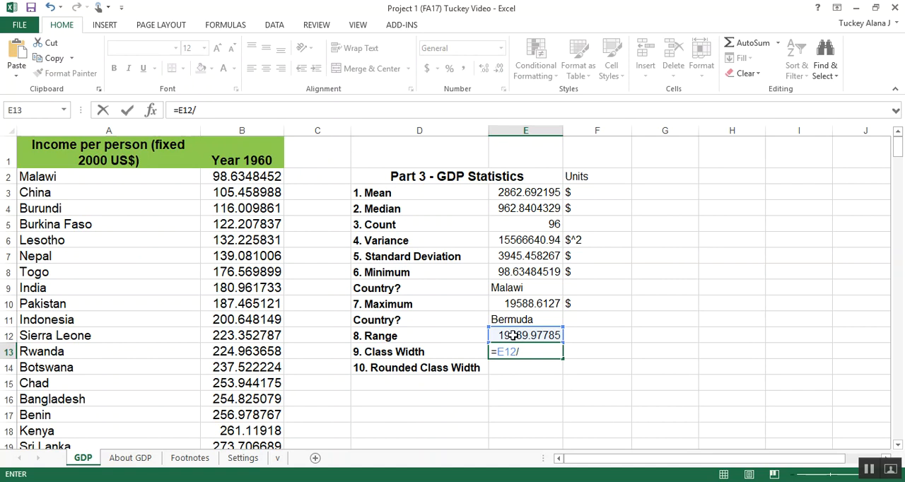
type("20")
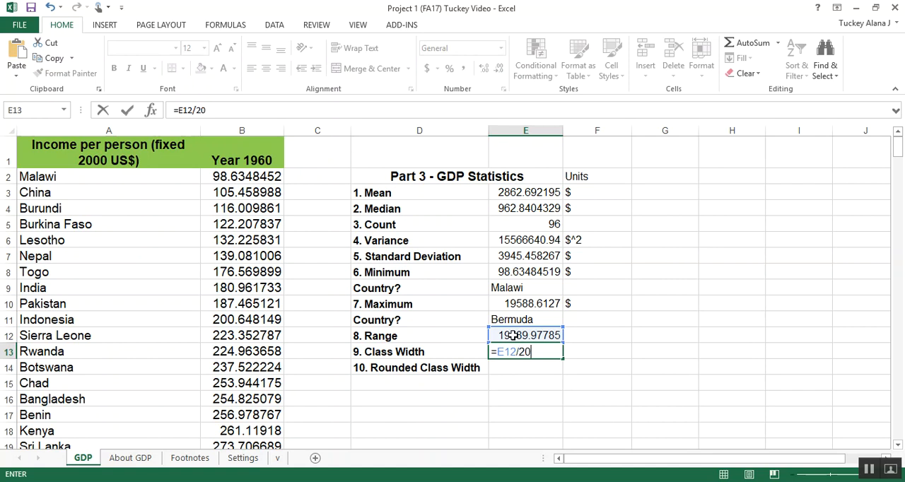
key("Return")
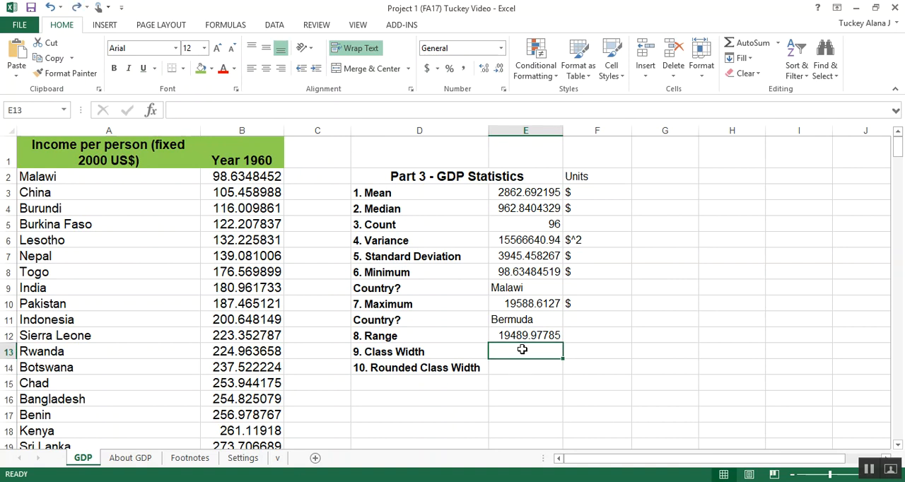
- Re-enter Class Width as Range/20 giving 974.4988926, and narrow column E slightly
type("=")
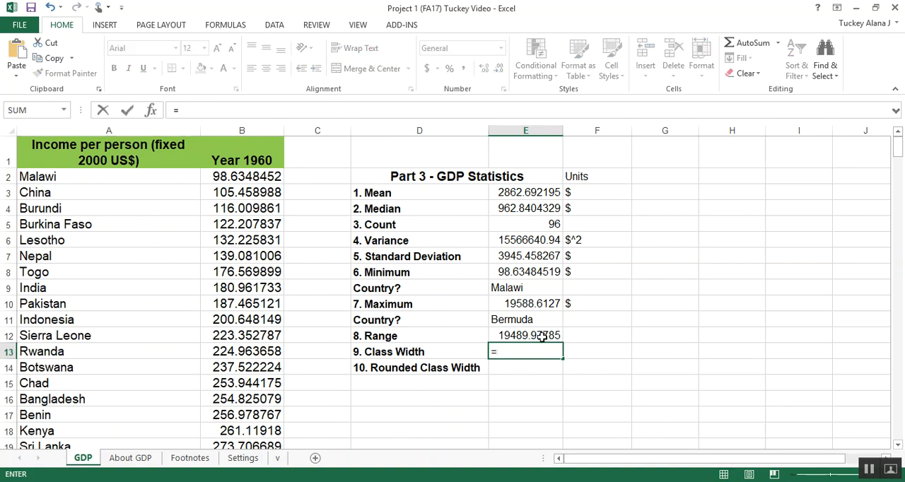
left_click(526, 335)
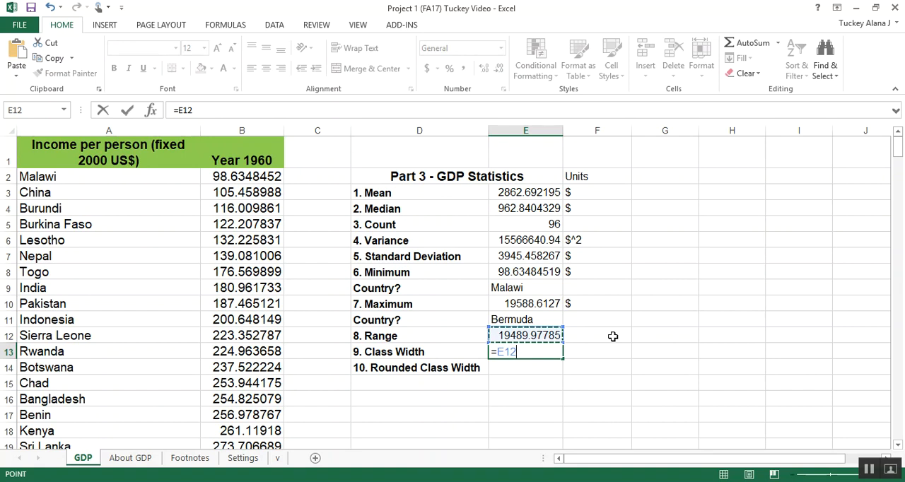
type("/")
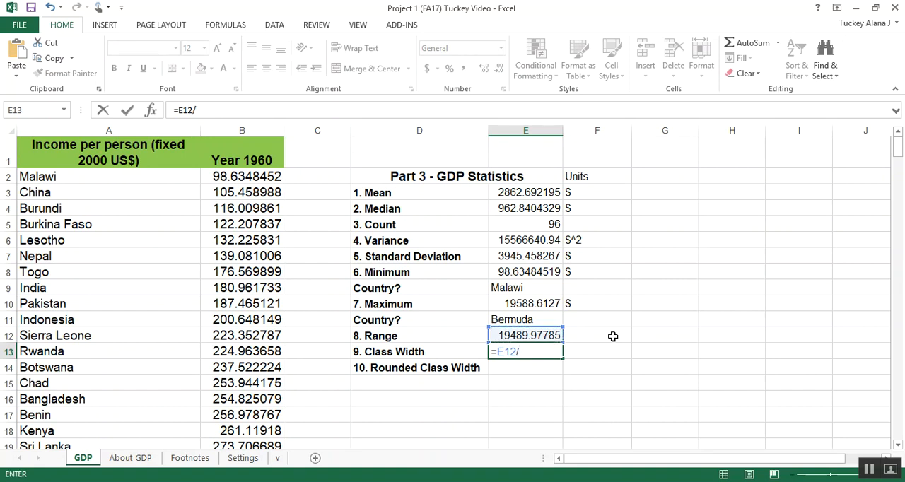
type("20")
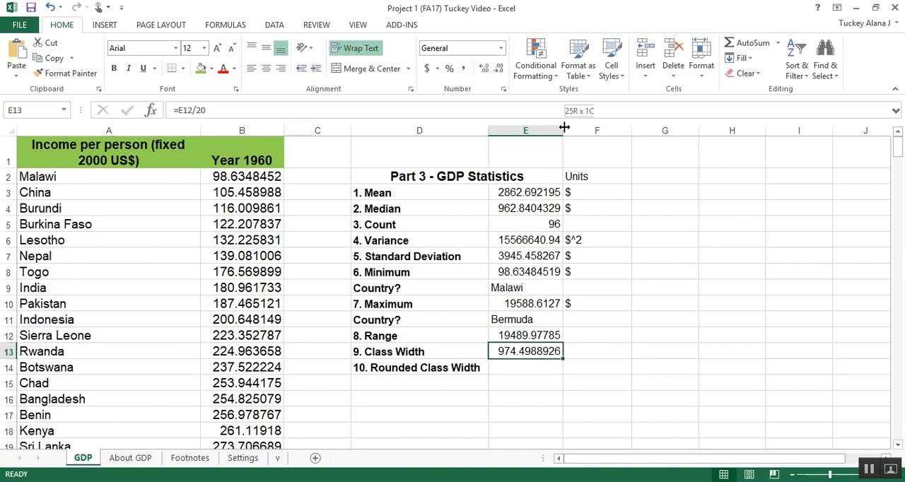
left_click_drag(564, 130, 557, 130)
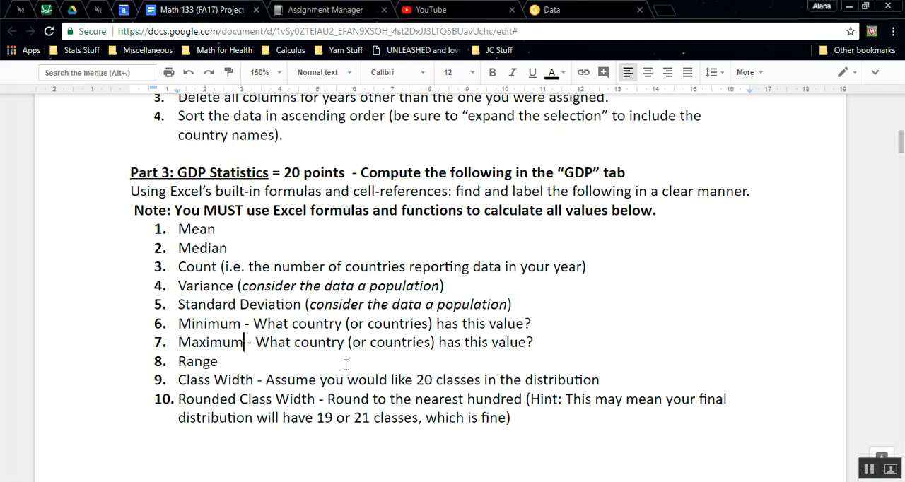
left_click_drag(256, 379, 610, 379)
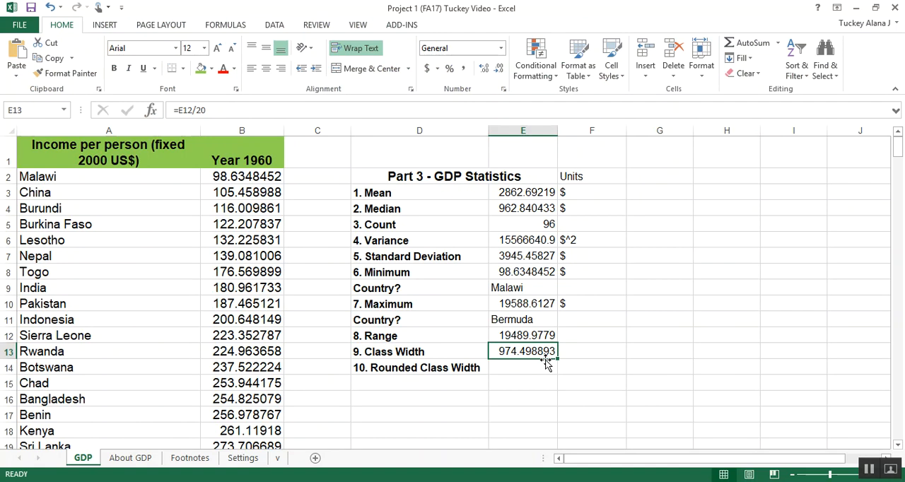
- Enter =ROUND(E13,1) in E14, then change it to =ROUND(E13,-2) showing 1000
left_click(524, 368)
type("1000")
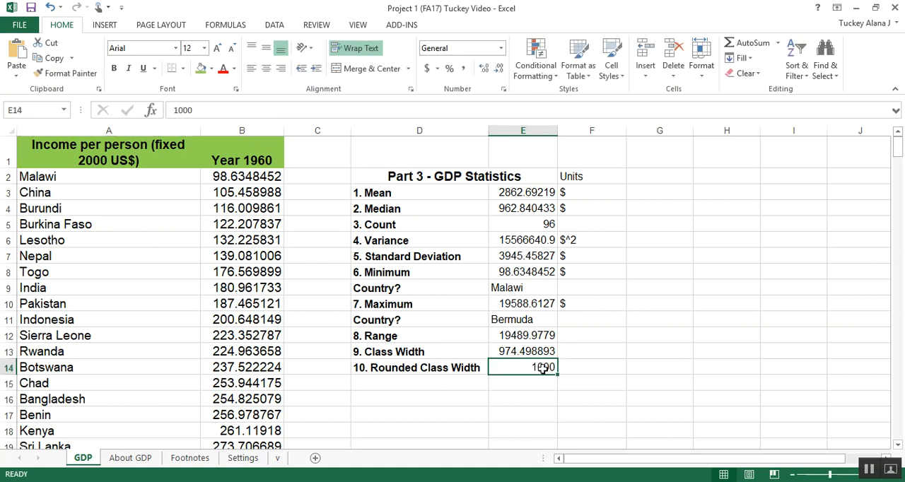
type("=ROUND(E13,")
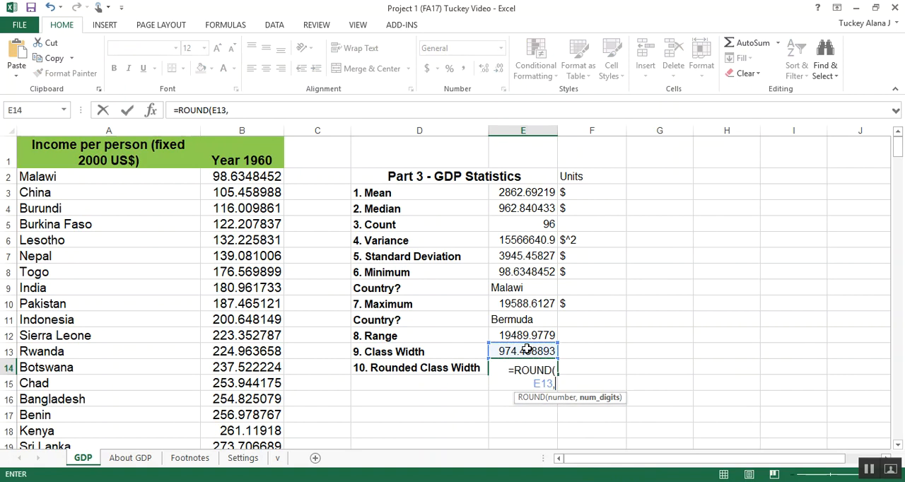
type("1)")
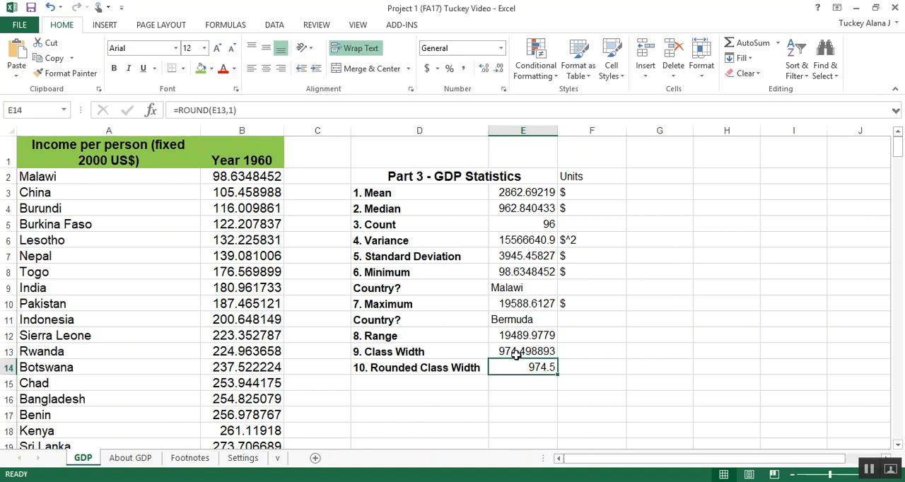
double_click(523, 368)
type("-")
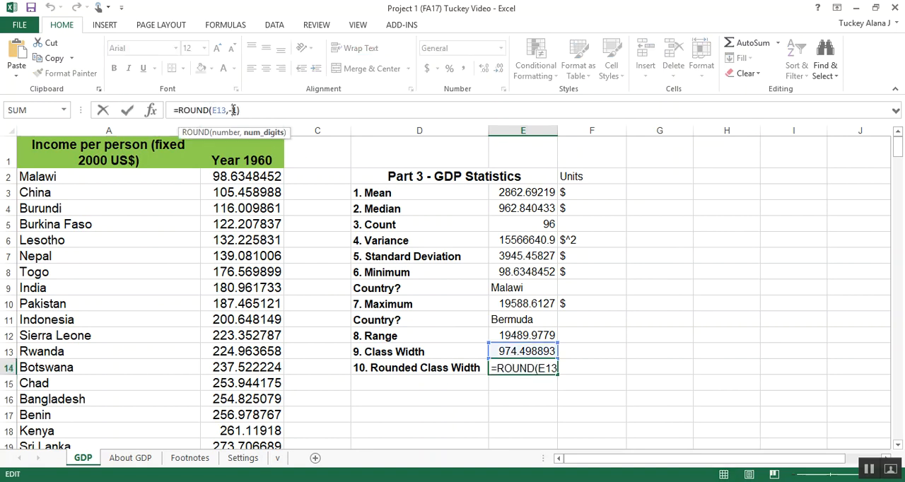
key("Return")
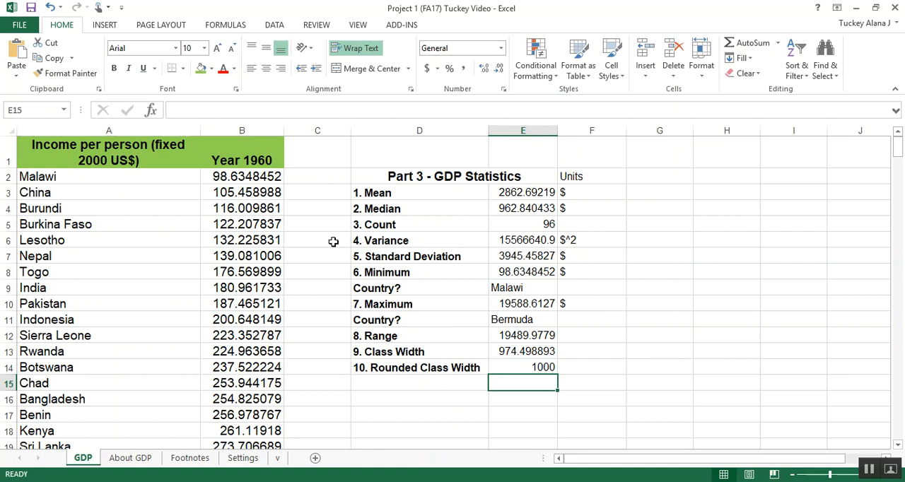
left_click(523, 367)
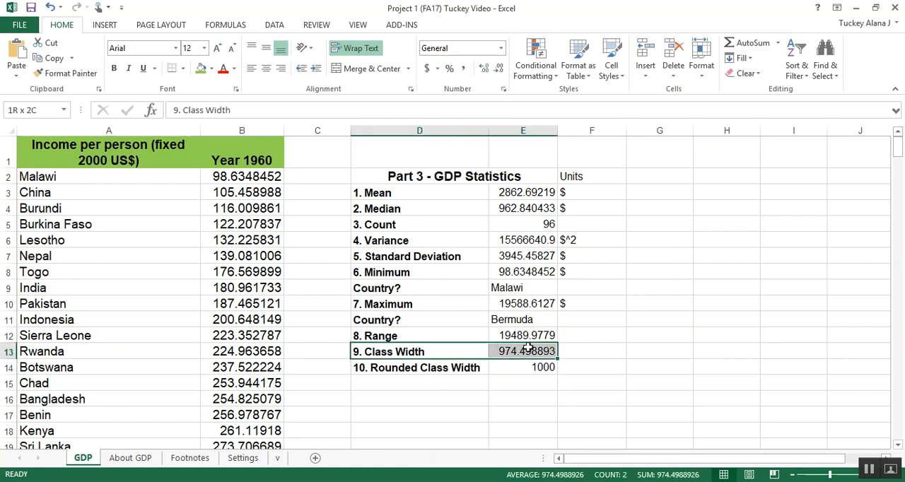
- Put sample value 3524 in F13 and =ROUND(F13,-2) in F14, rounding it to 3500
left_click(591, 350)
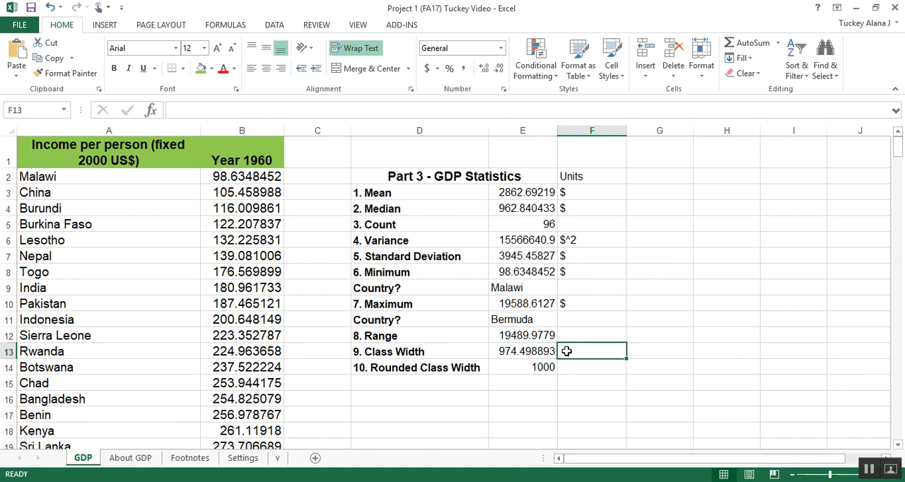
type("3")
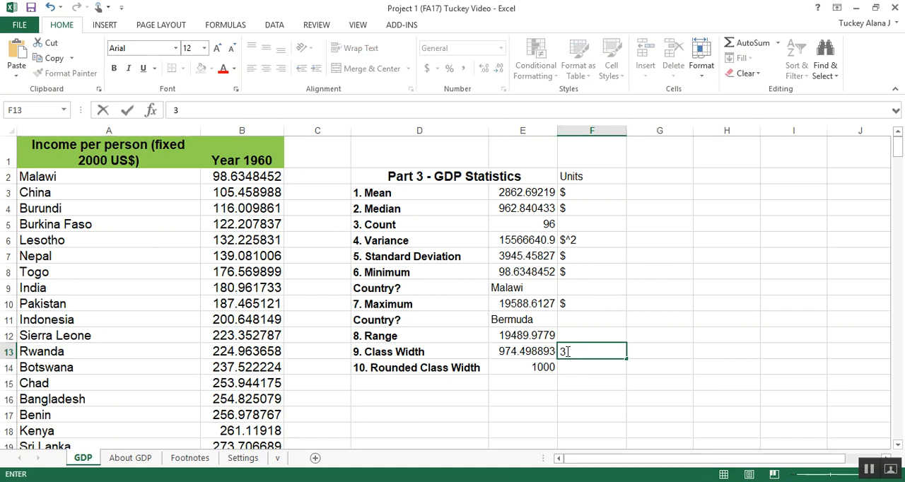
type("524")
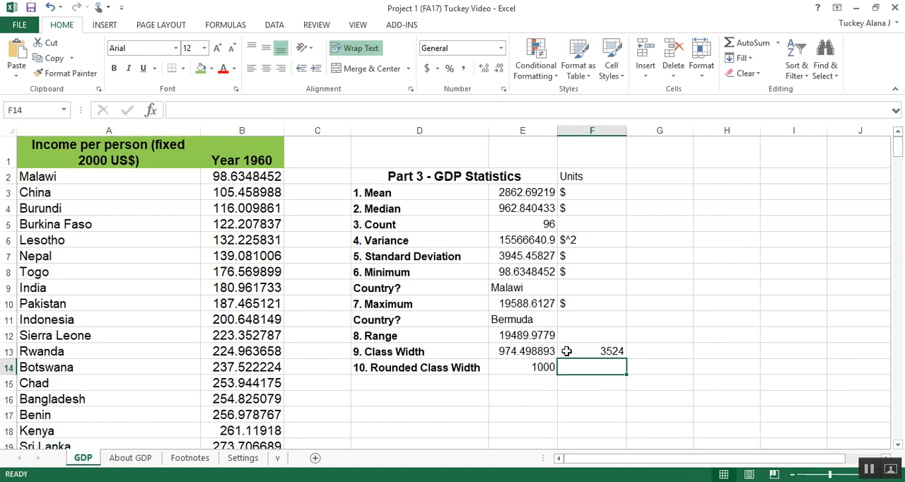
type("=ROUND(F13")
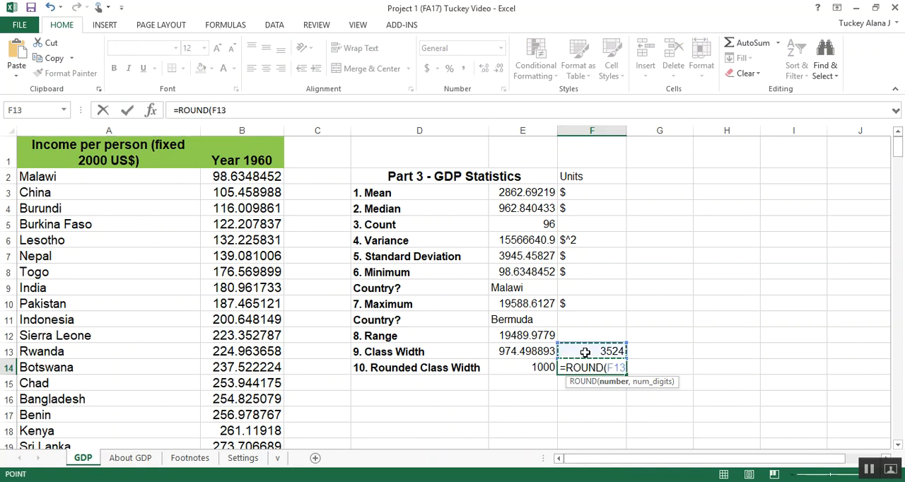
type(",-2")
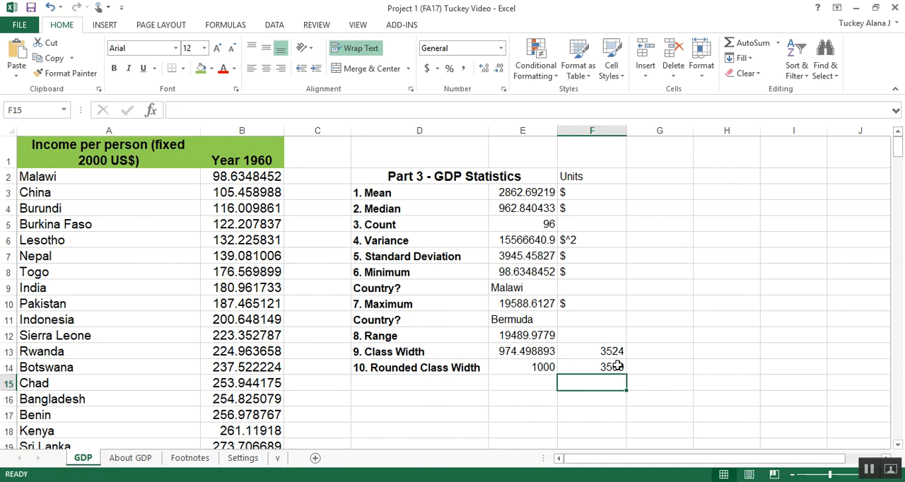
left_click(591, 367)
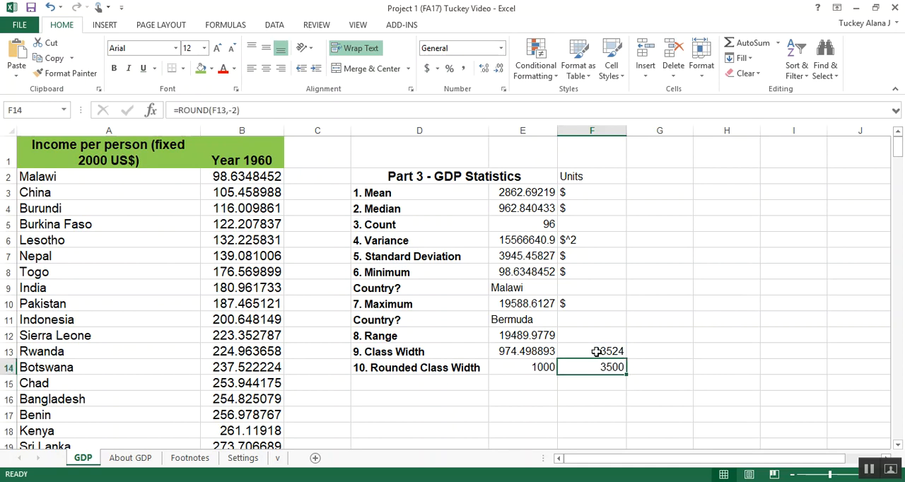
left_click_drag(591, 368, 591, 350)
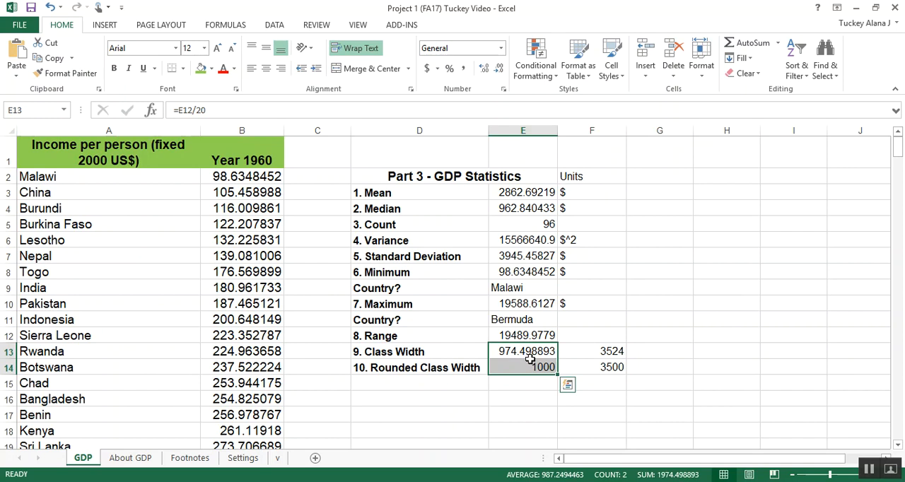
left_click(419, 351)
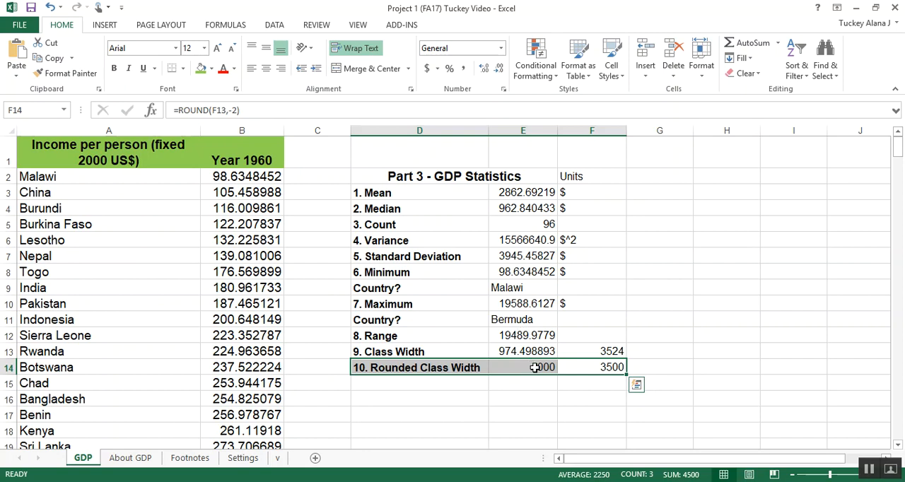
- Undo E14 to one-decimal rounding, edit the sample to 3524.0158 and re-edit the F14 formula
double_click(523, 368)
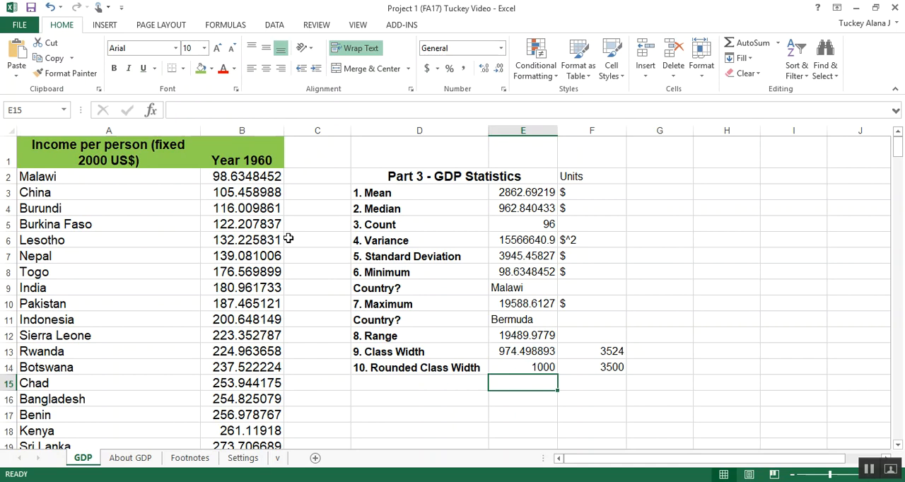
left_click(523, 368)
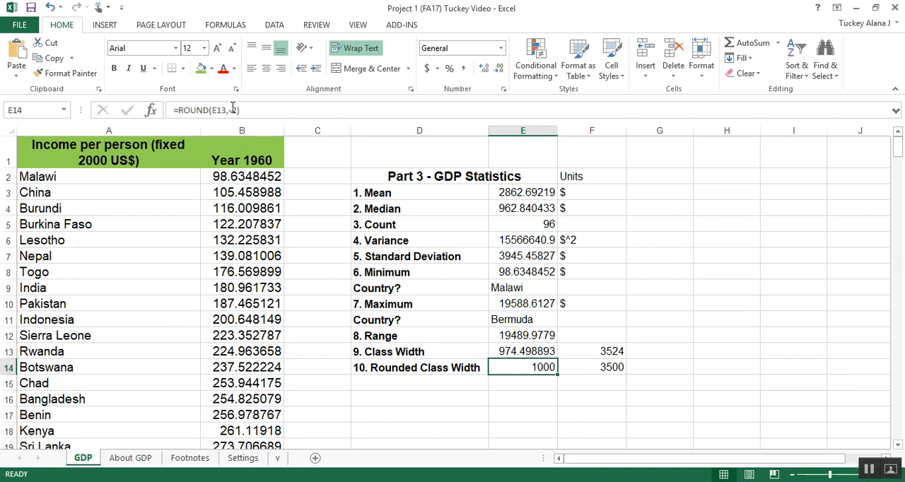
key("Return")
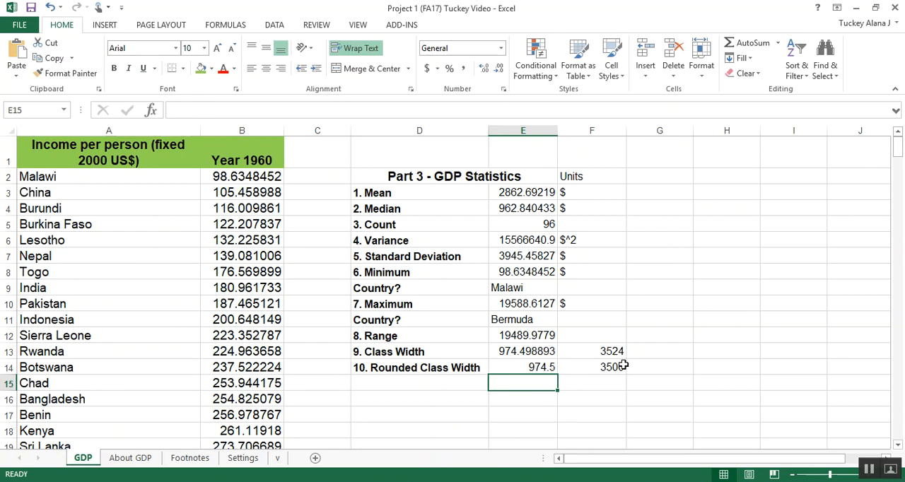
mouse_move(543, 356)
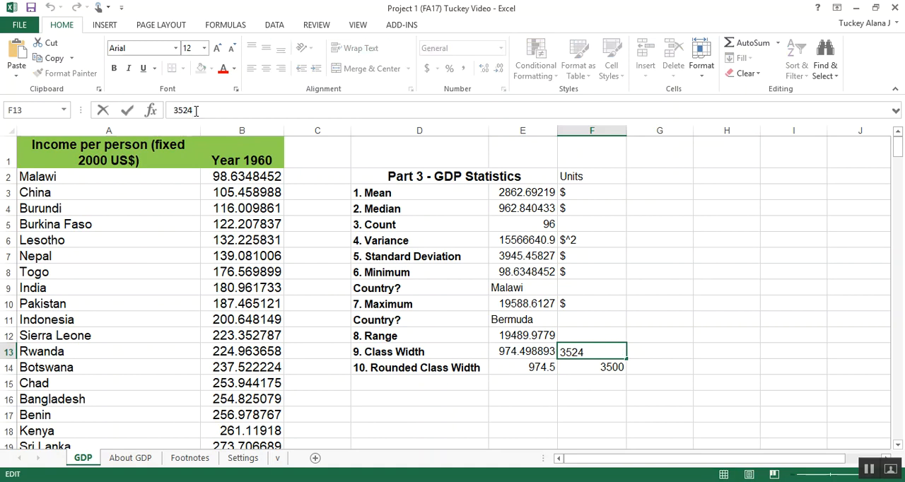
type(".0158")
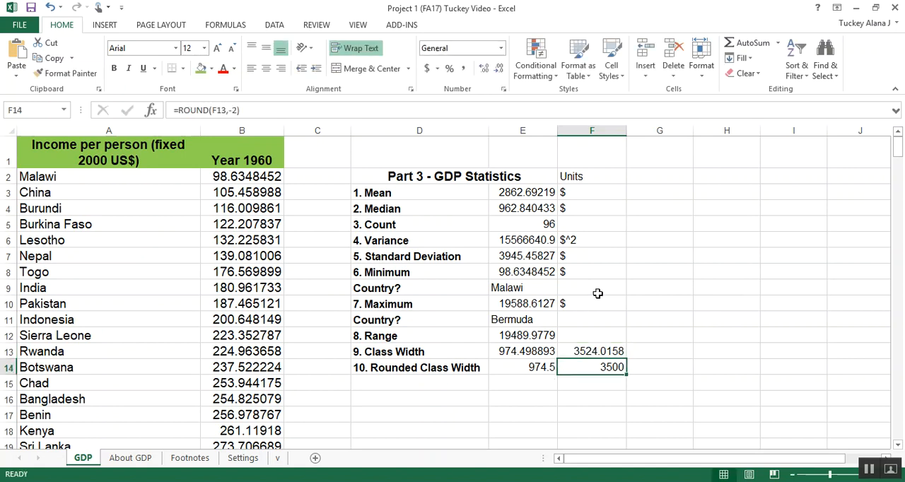
double_click(591, 368)
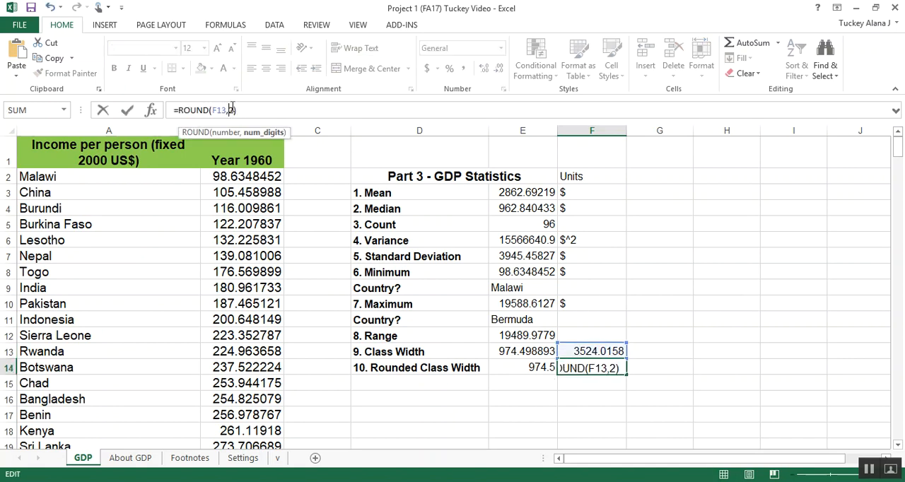
key("Return")
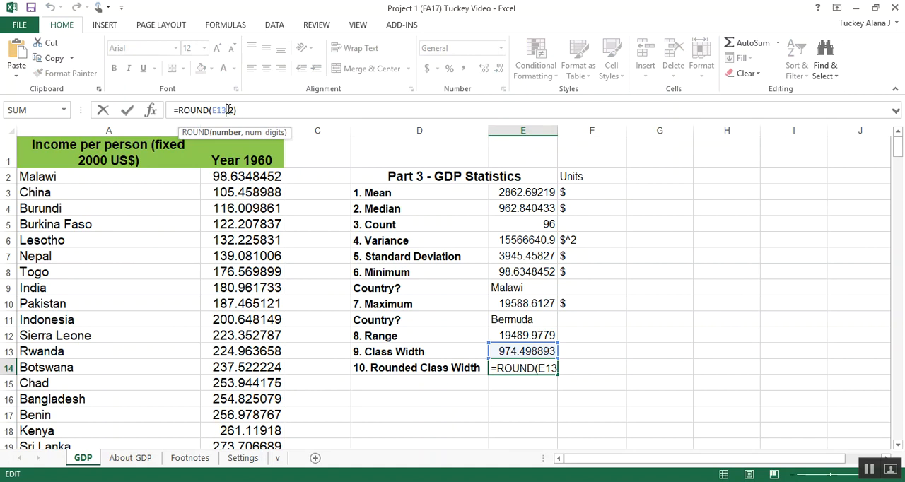
- Confirm =ROUND(E13,-2) in E14 showing 1000 and move to empty cell D17
key("Return")
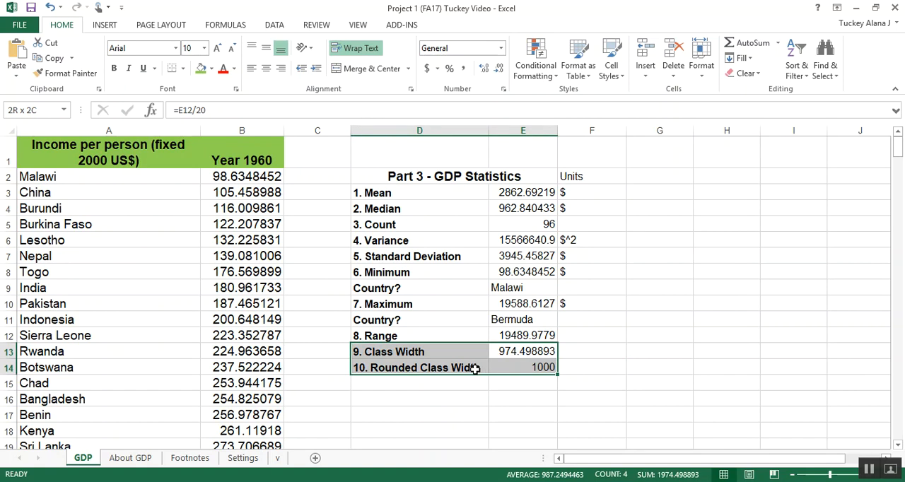
left_click(418, 416)
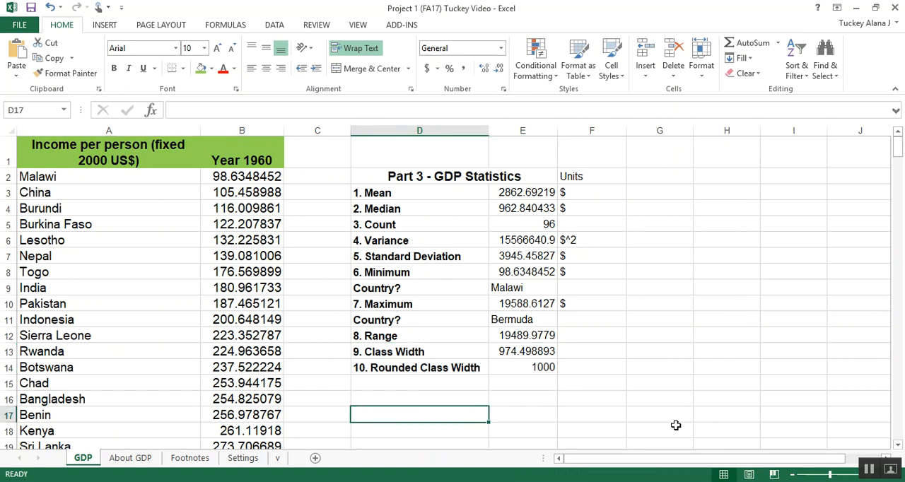